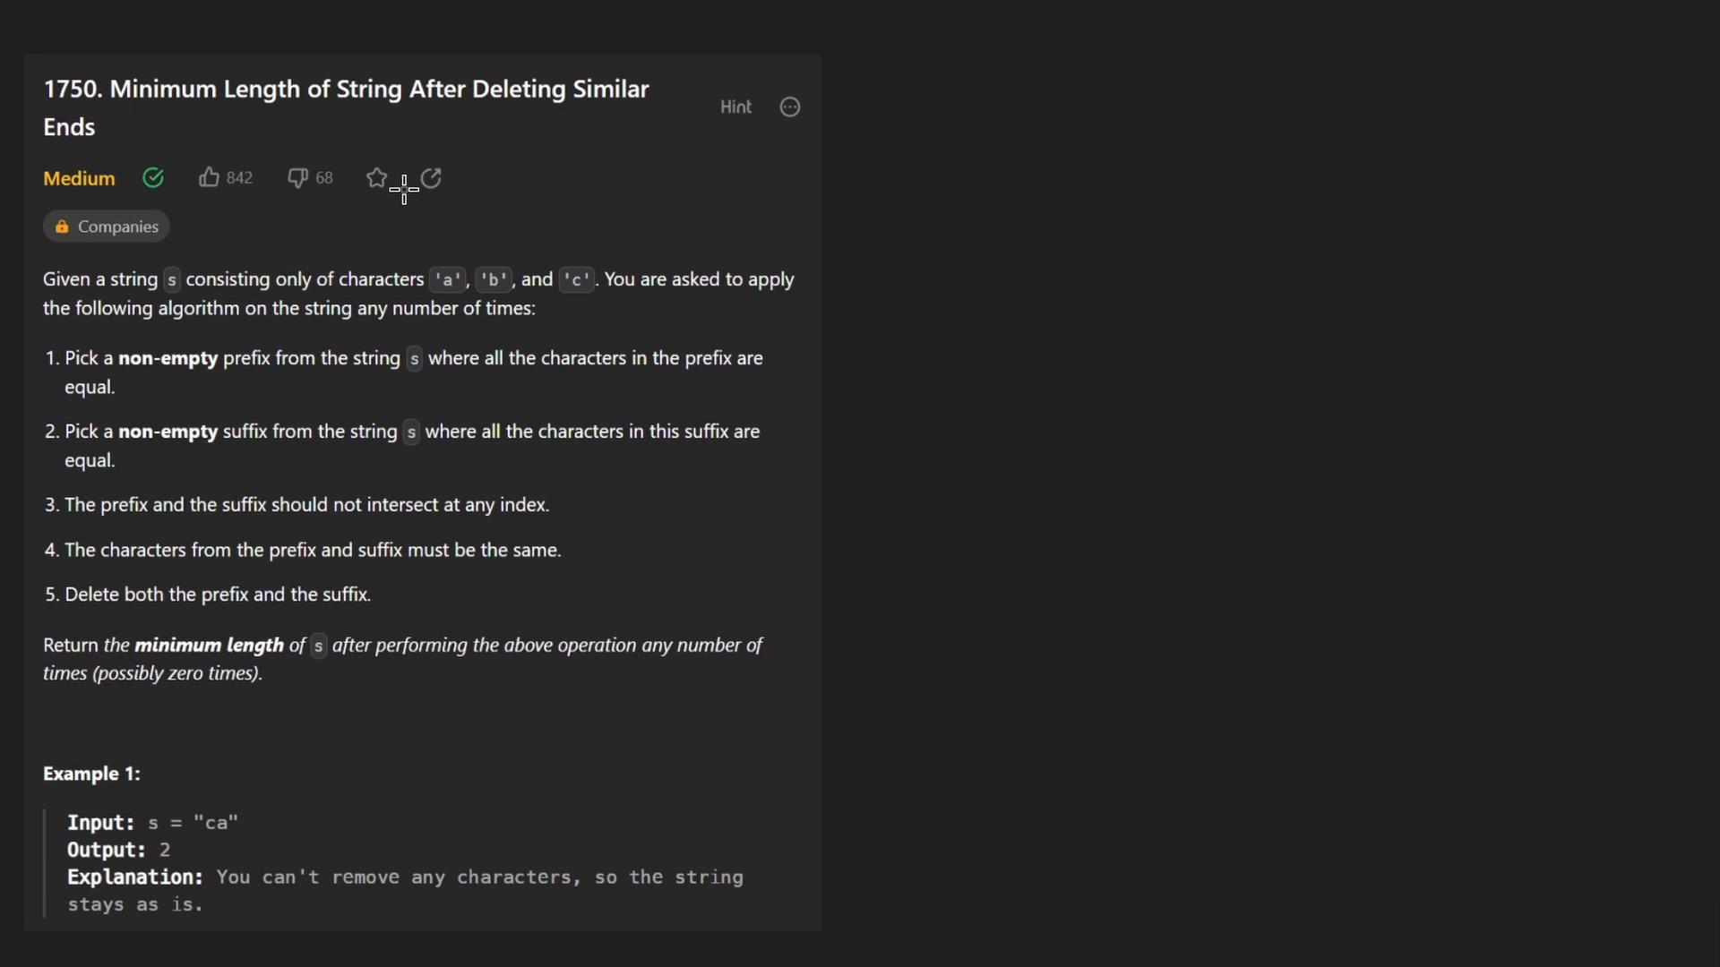
Step: Underline key phrases in the problem statement of LeetCode 1750
drag(110, 269, 218, 296)
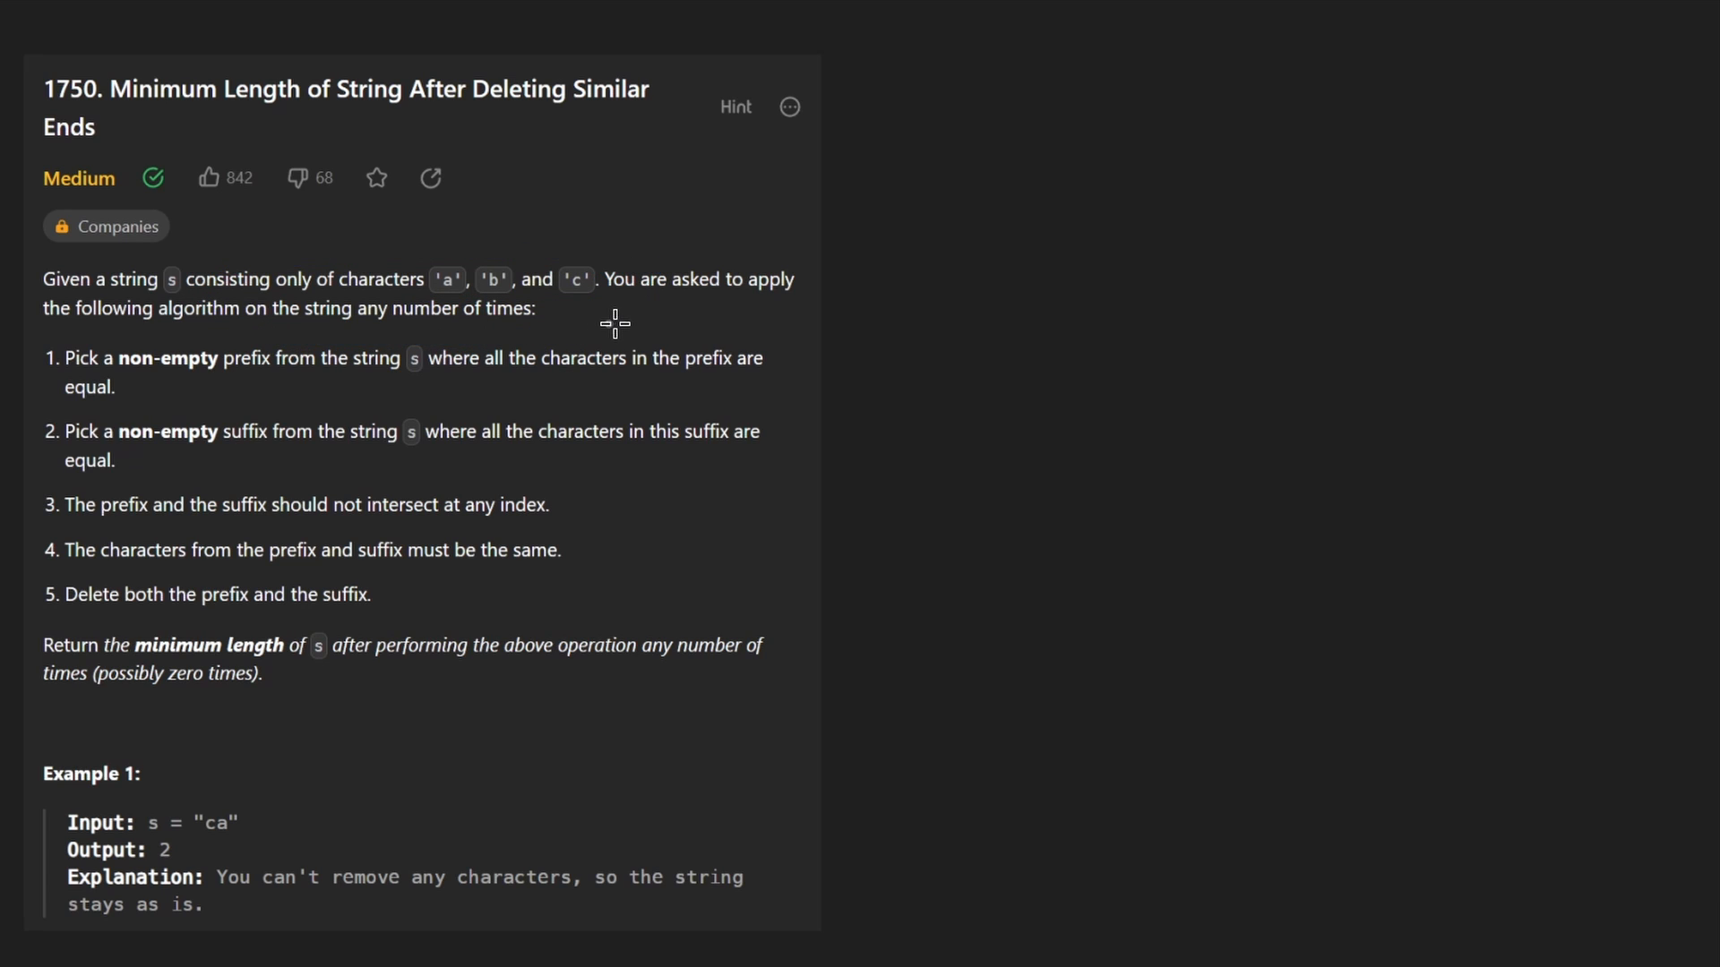
drag(604, 319, 713, 553)
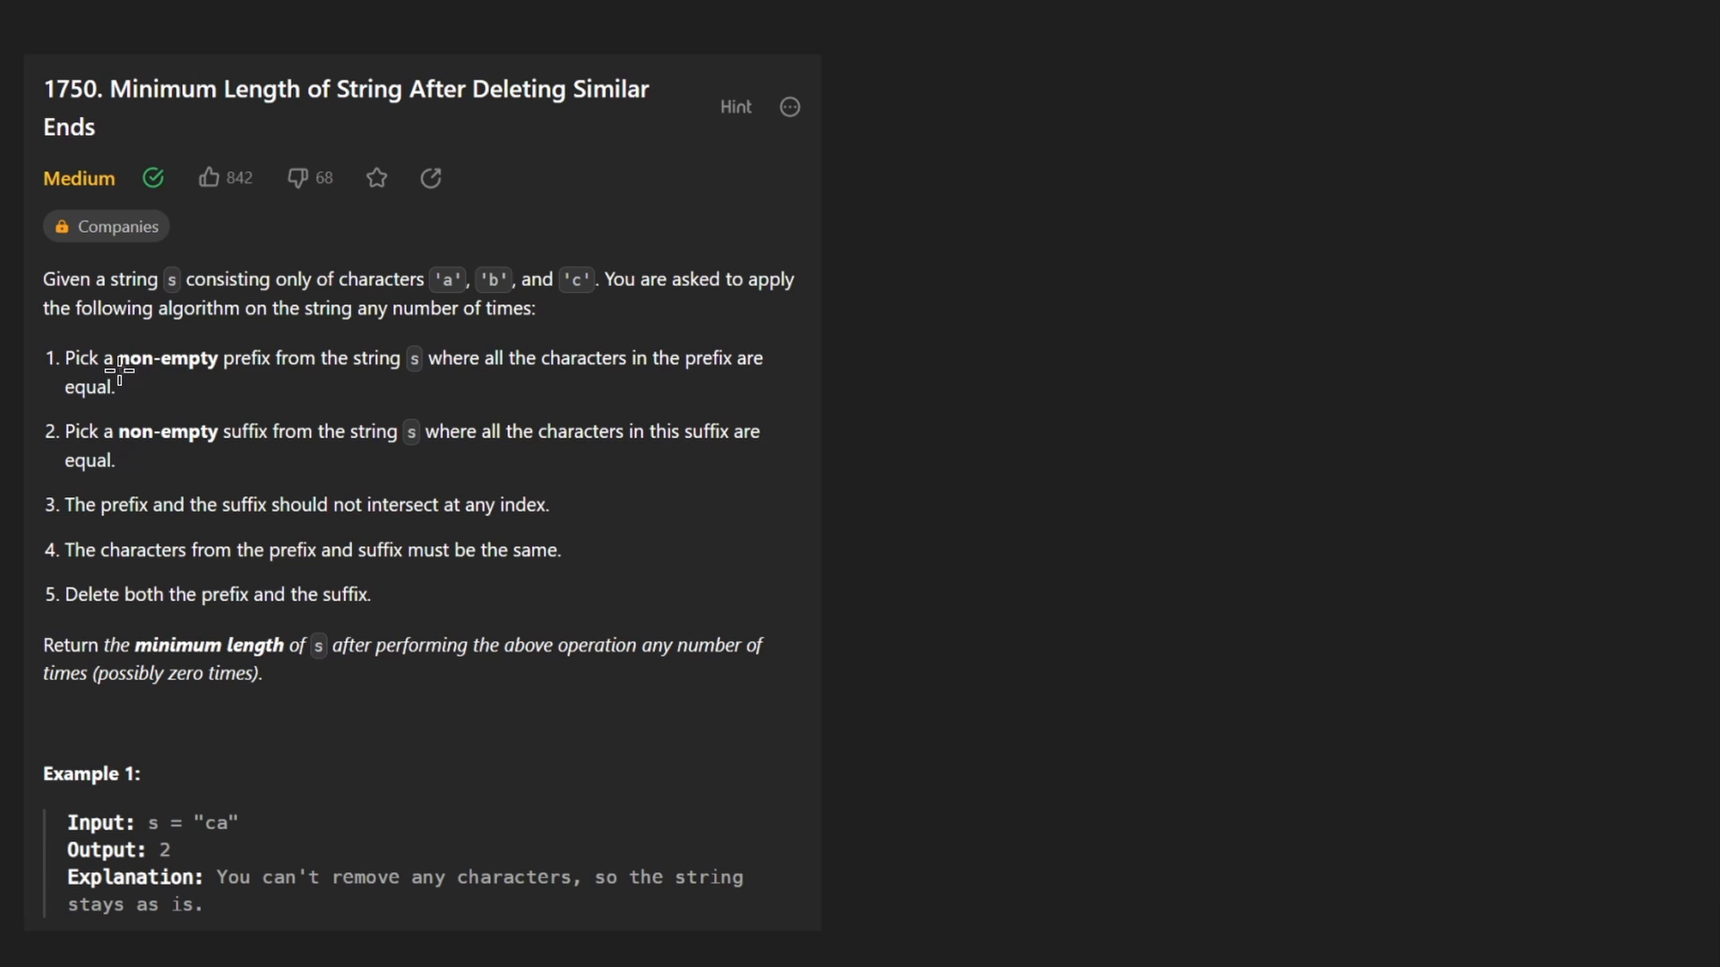
mouse_move(566, 387)
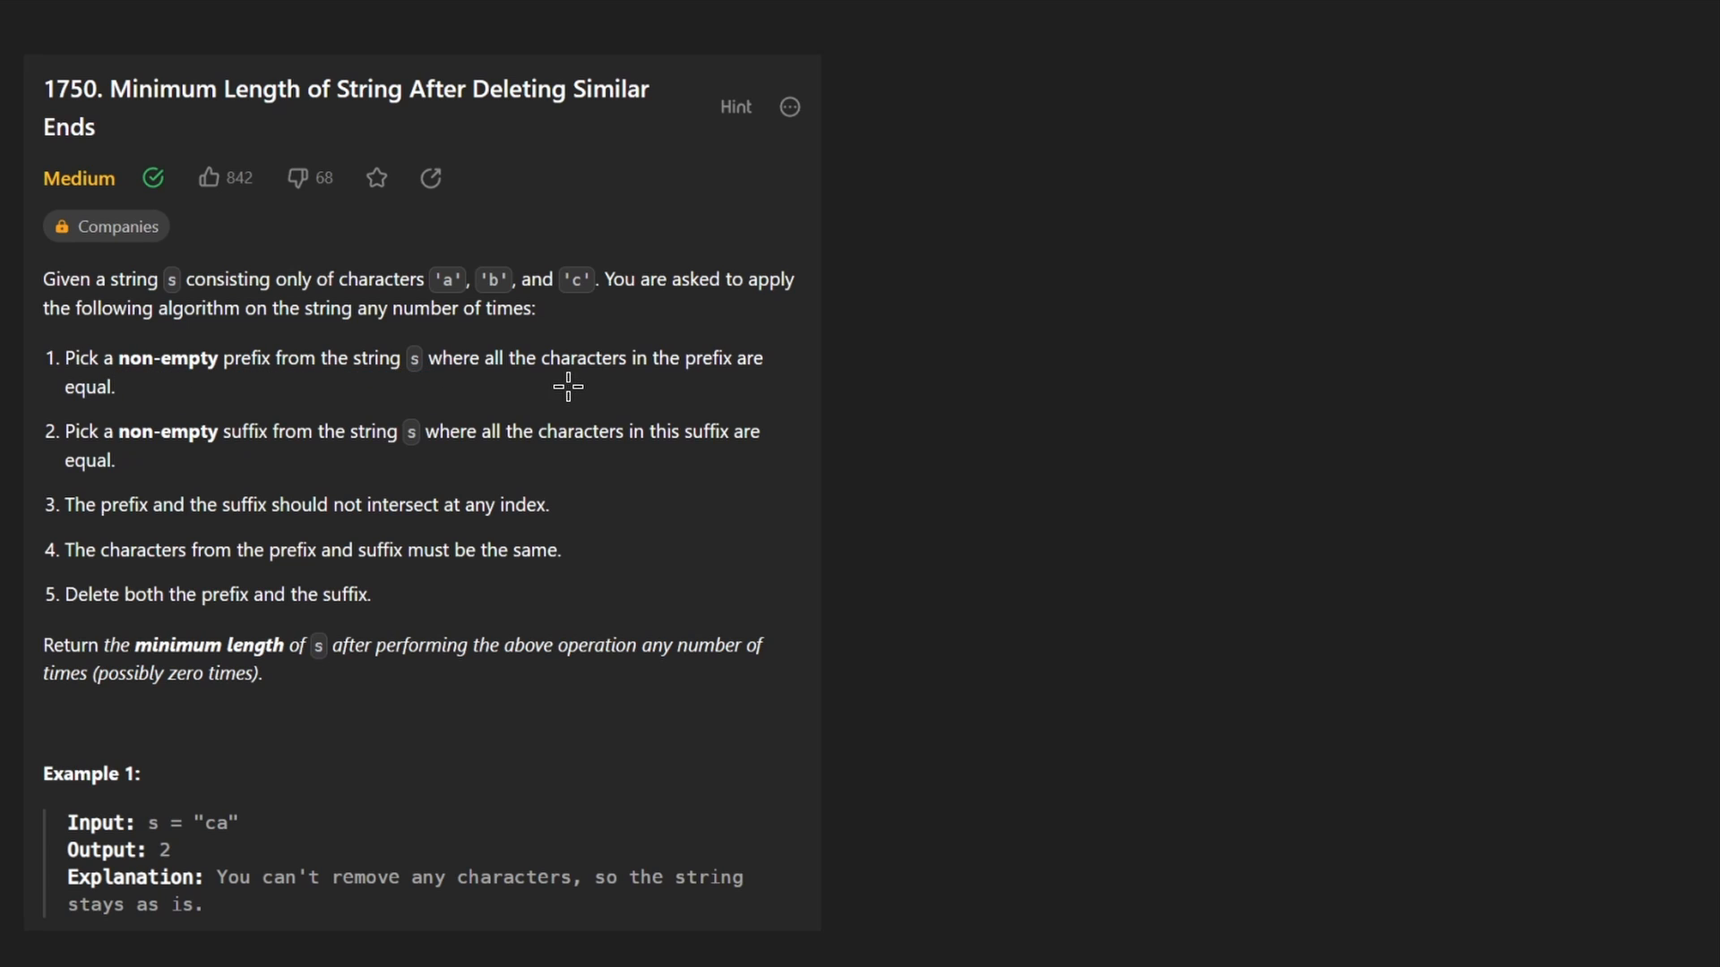
drag(451, 387, 720, 387)
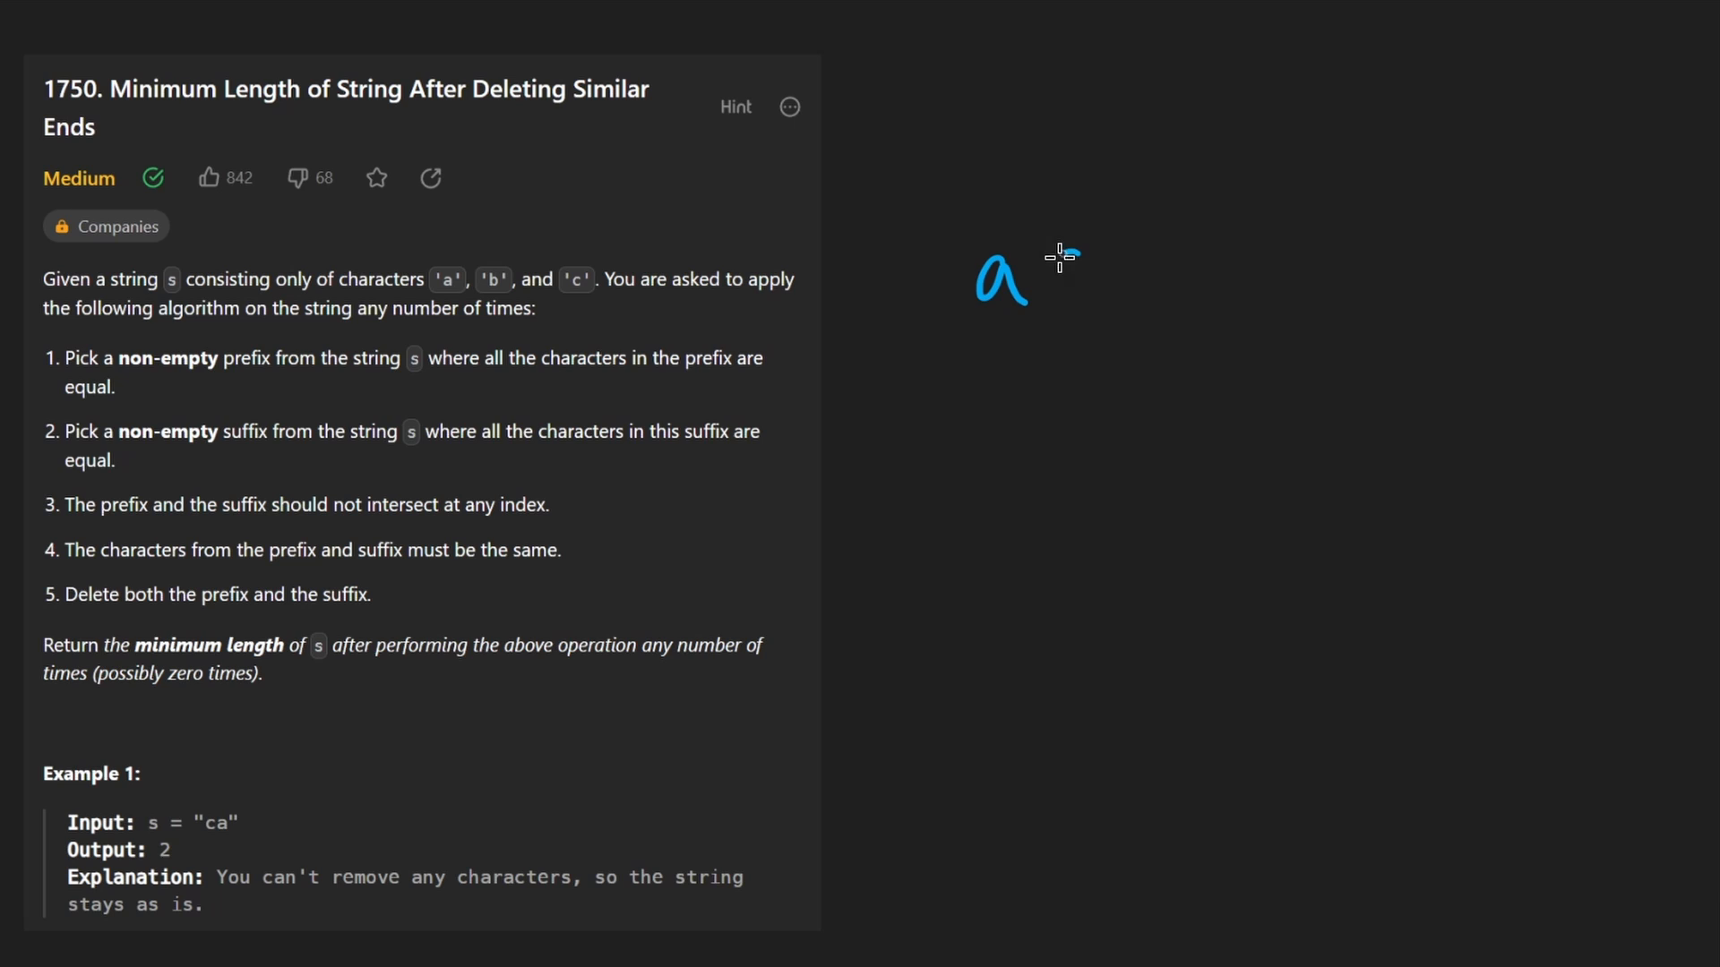
Step: Write the example string 'aa bb', bracket its aa prefix and bb suffix, and underline 'equal' in rule 2
drag(1054, 274, 1250, 285)
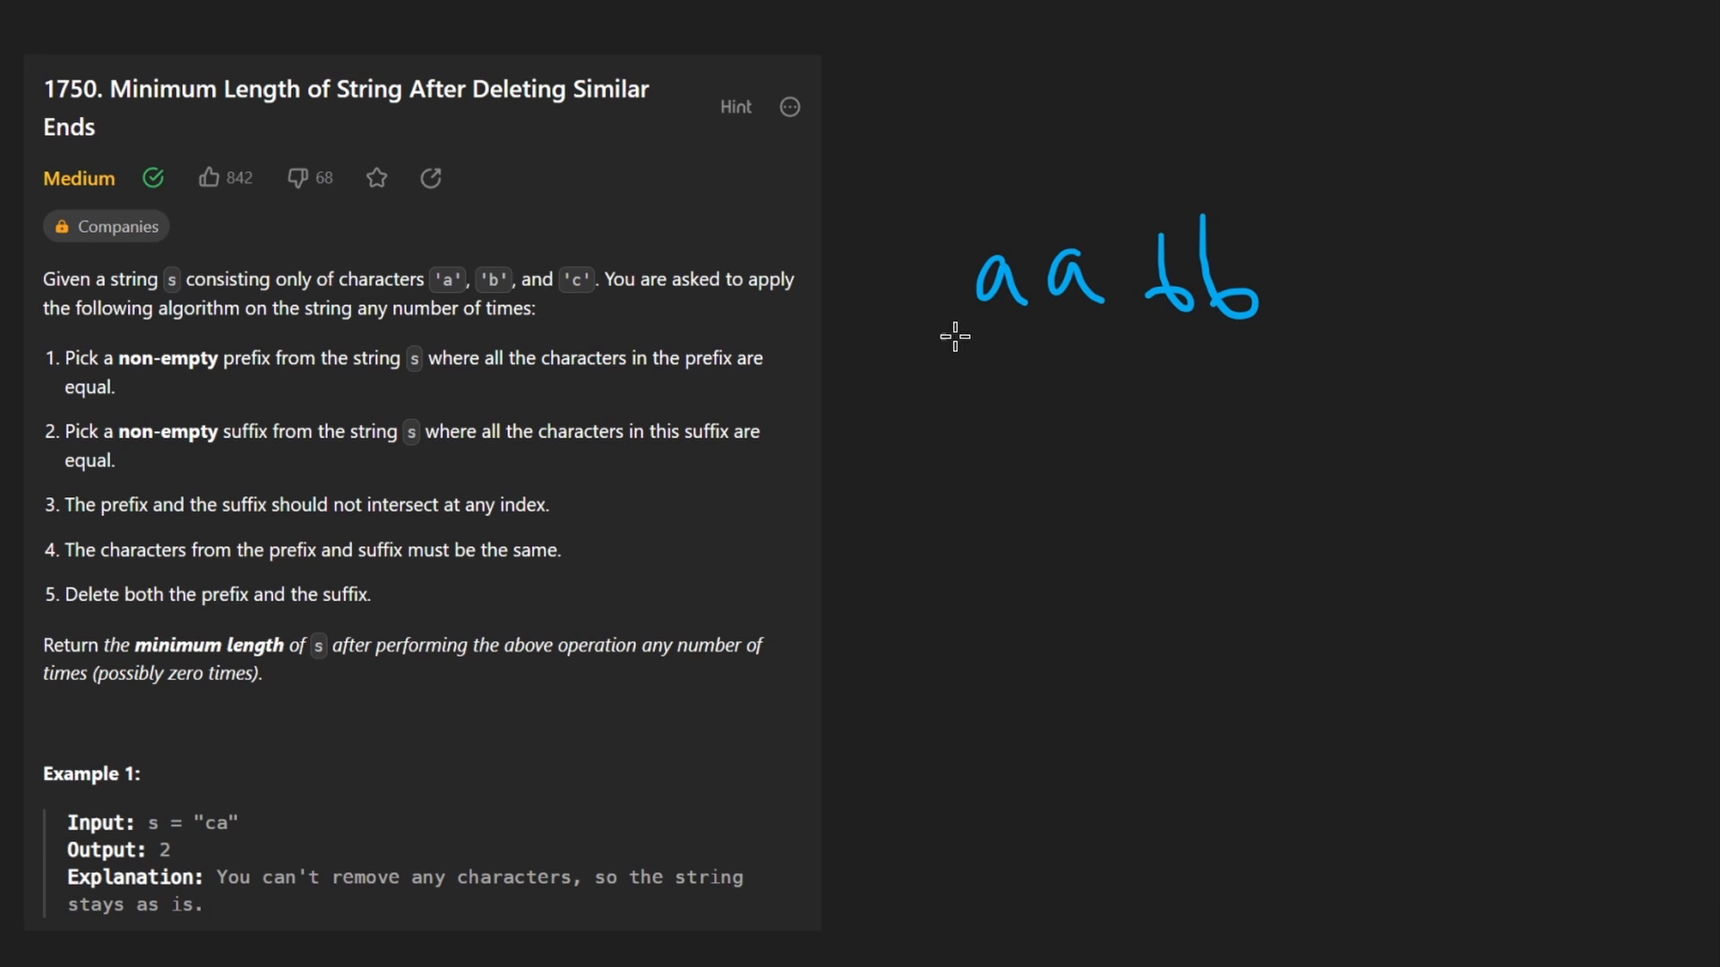
drag(951, 330, 1097, 332)
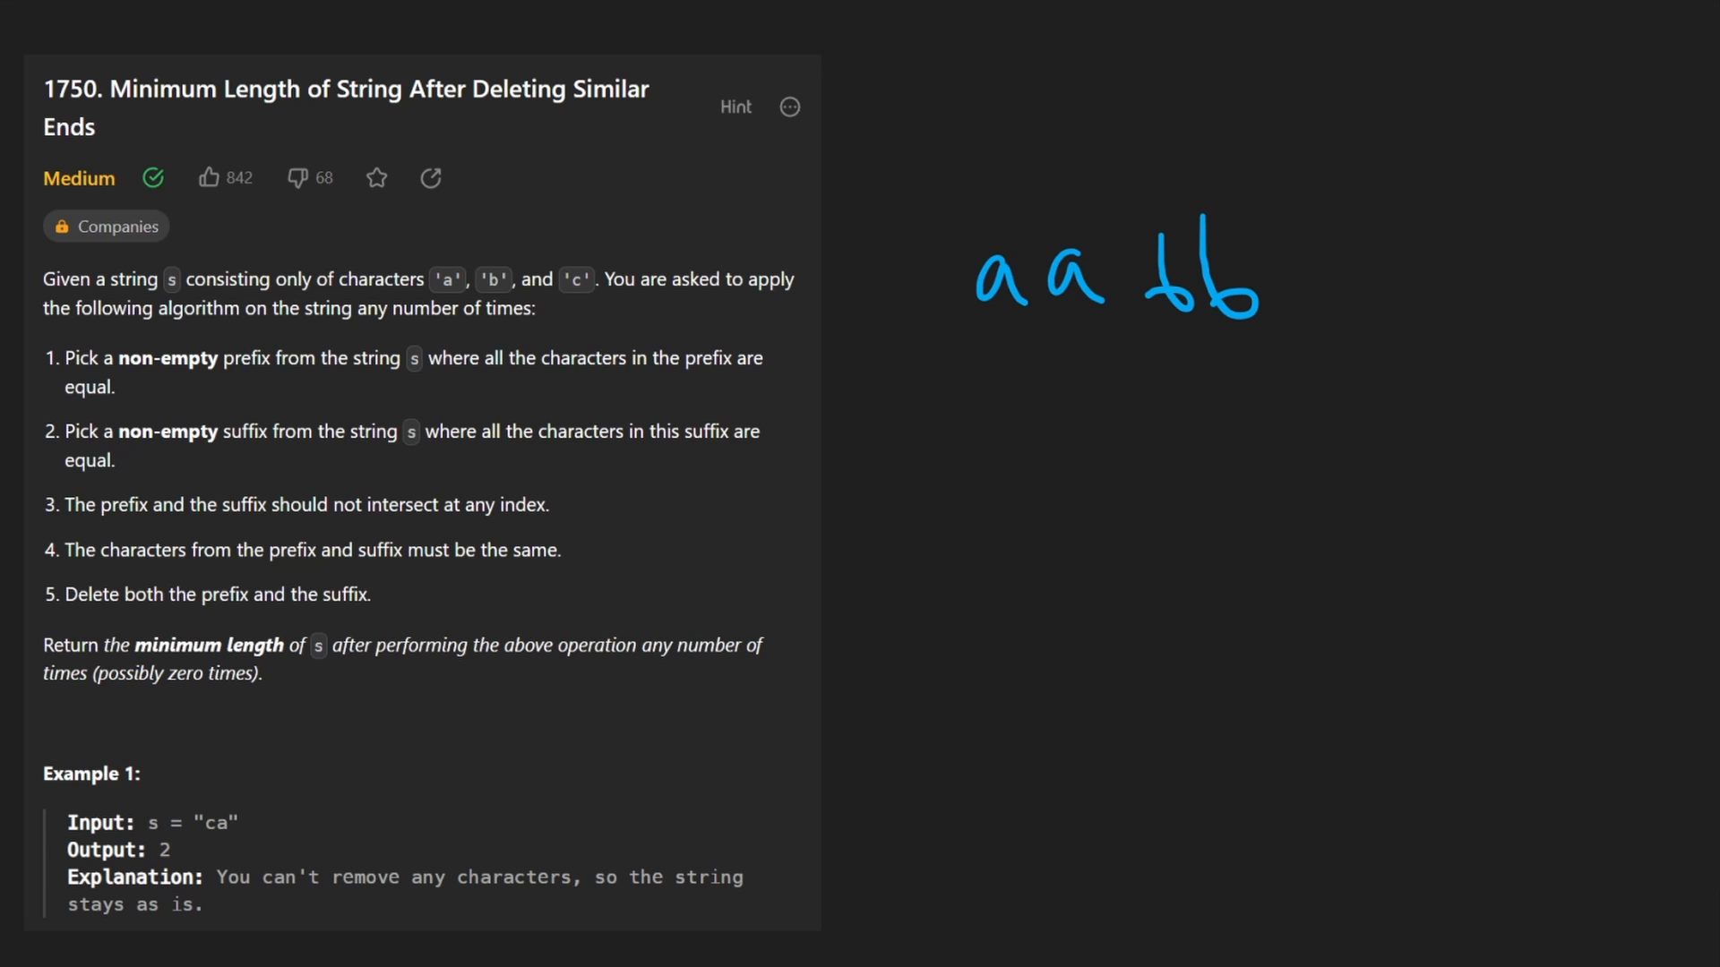
drag(960, 319, 1058, 340)
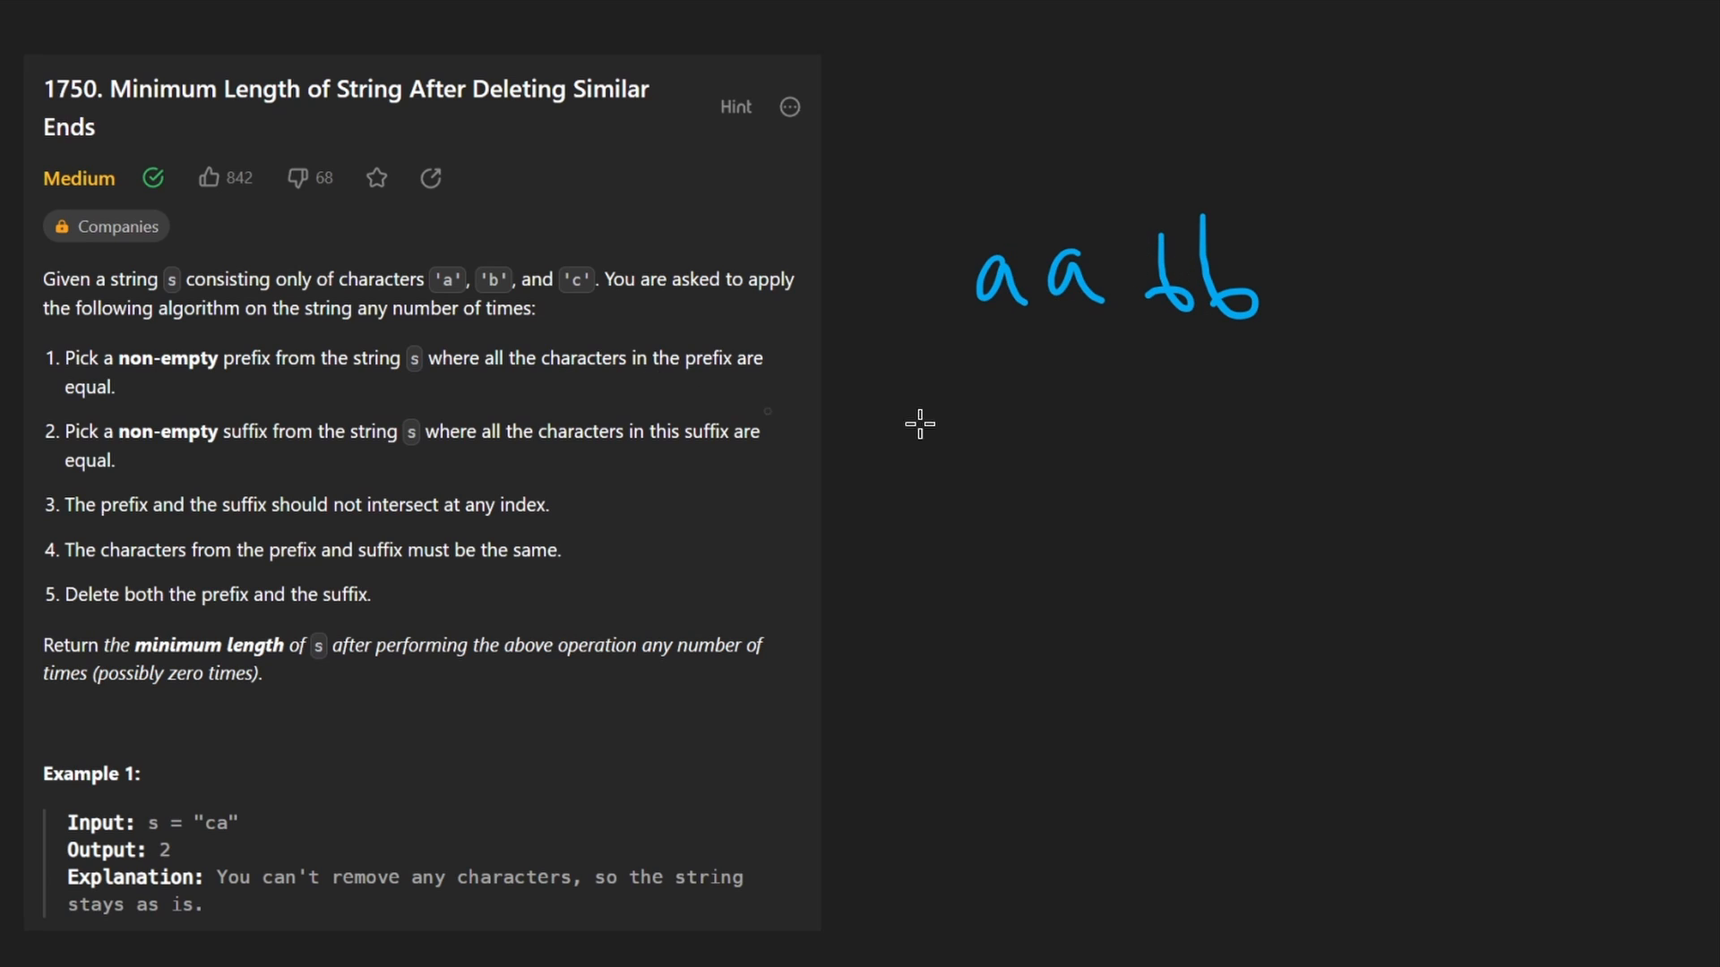
drag(138, 457, 324, 457)
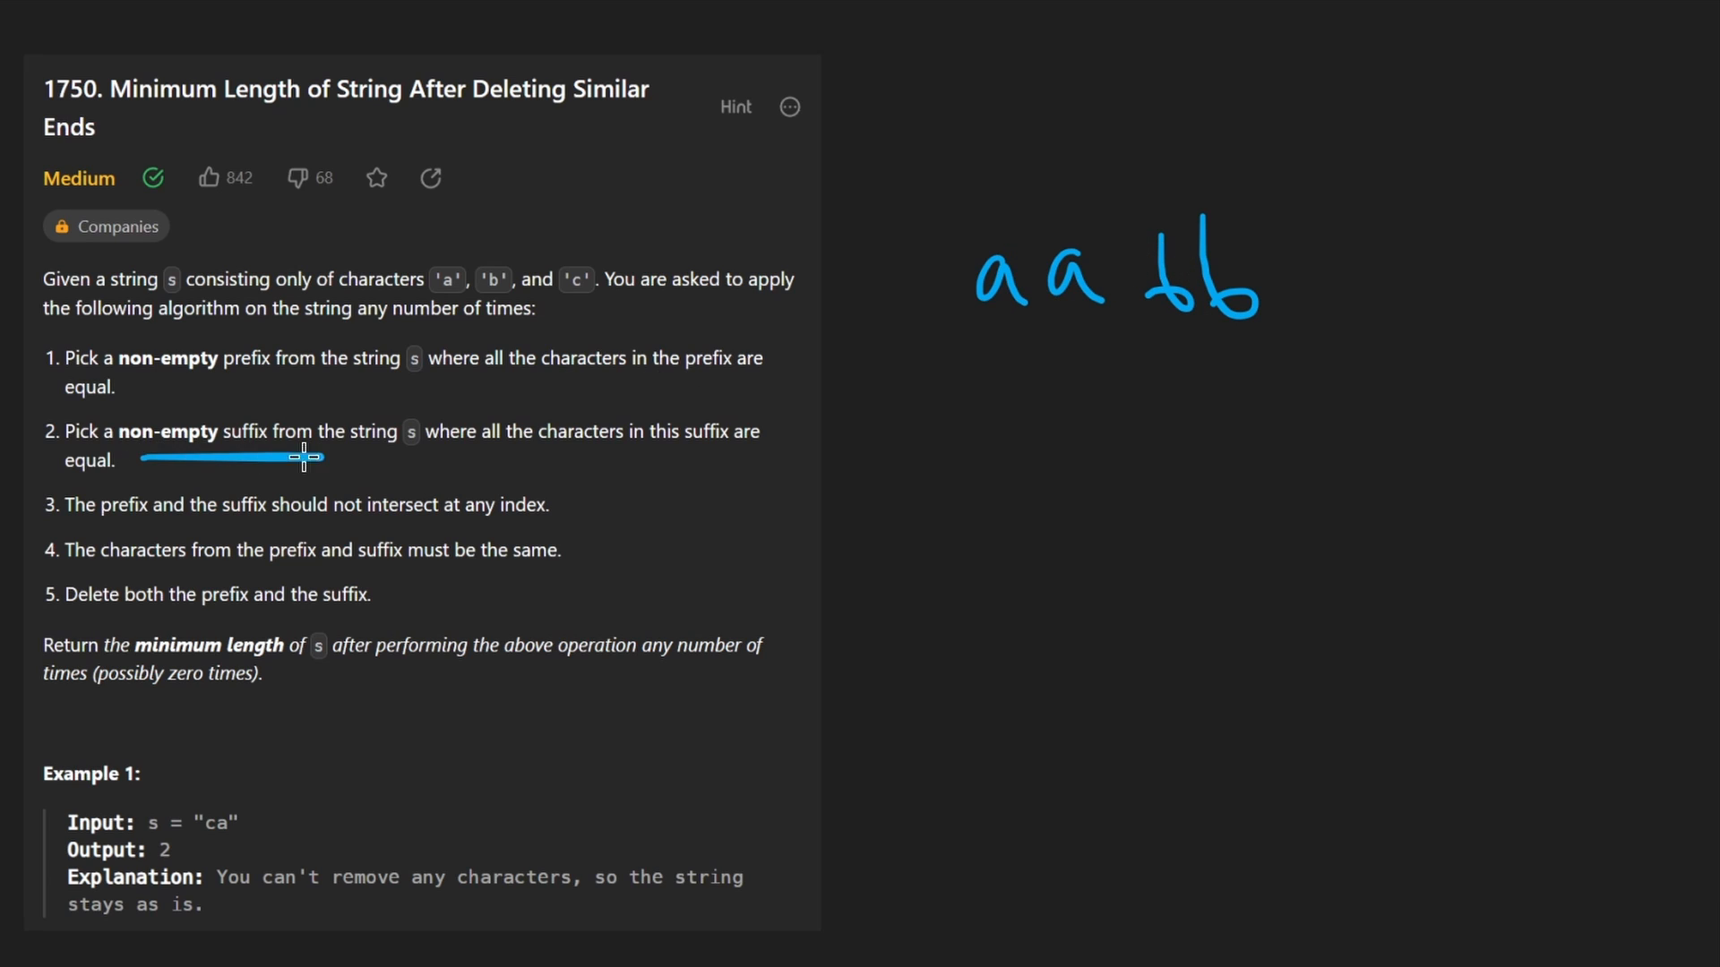
drag(1101, 356, 1317, 356)
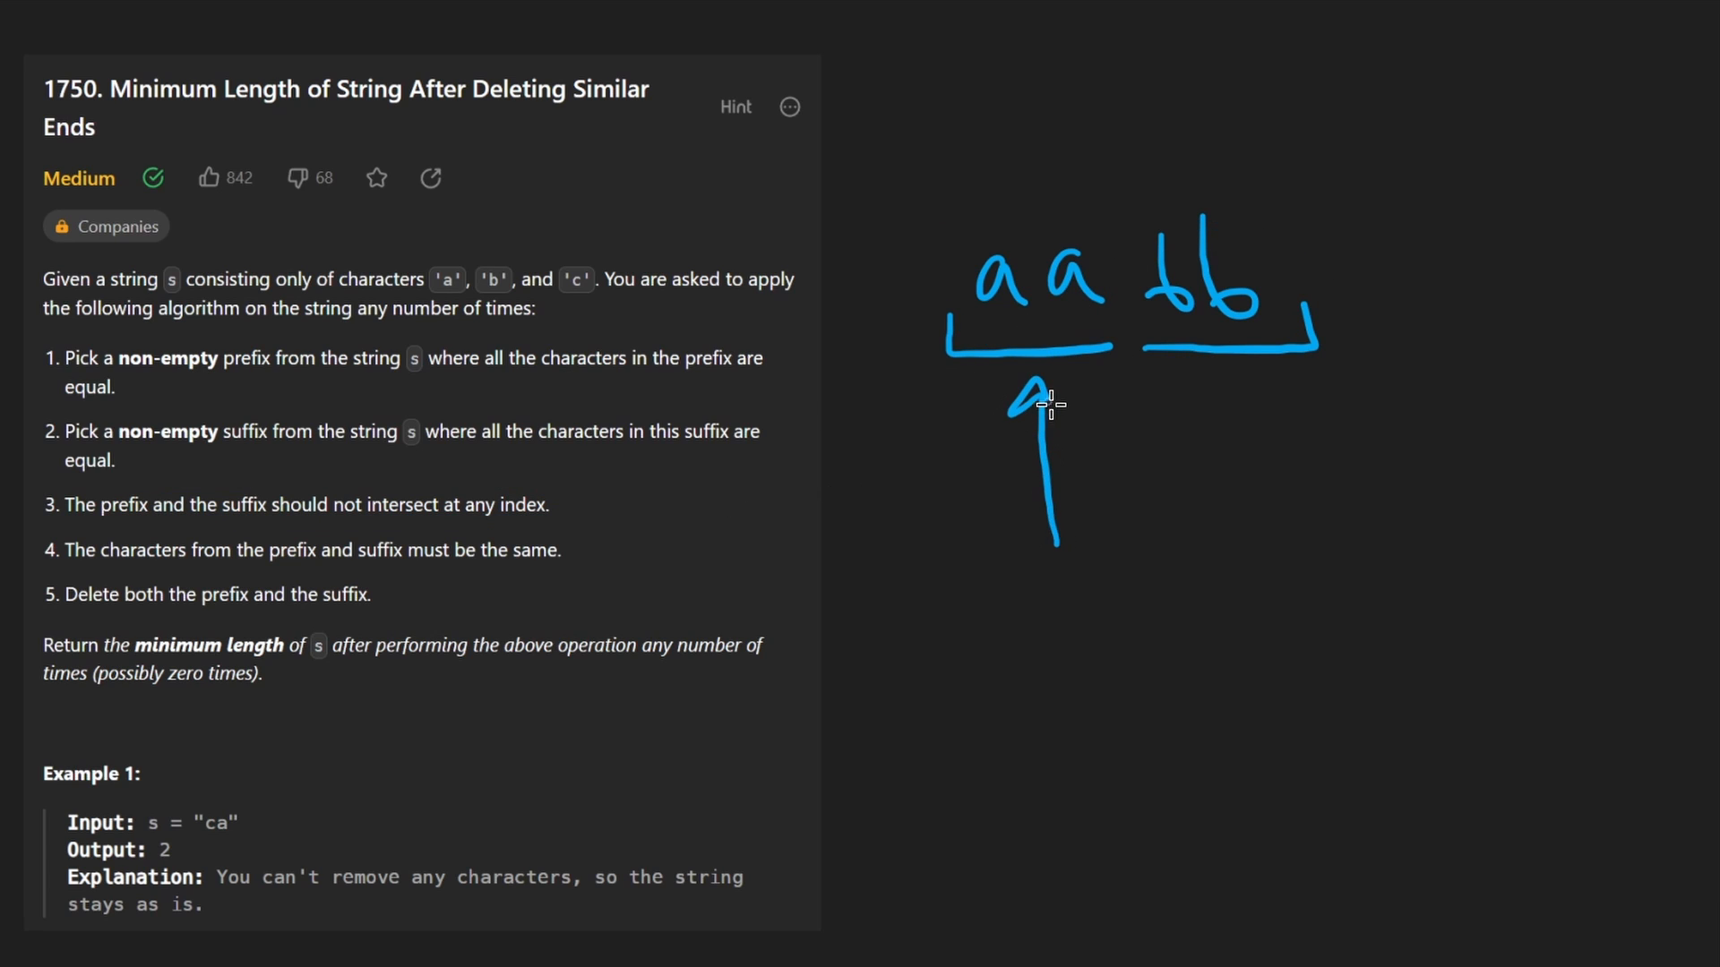
Step: Write the second example 'aab aaa' with matching ends underlined, and underline s in the return statement
drag(1107, 549, 1173, 383)
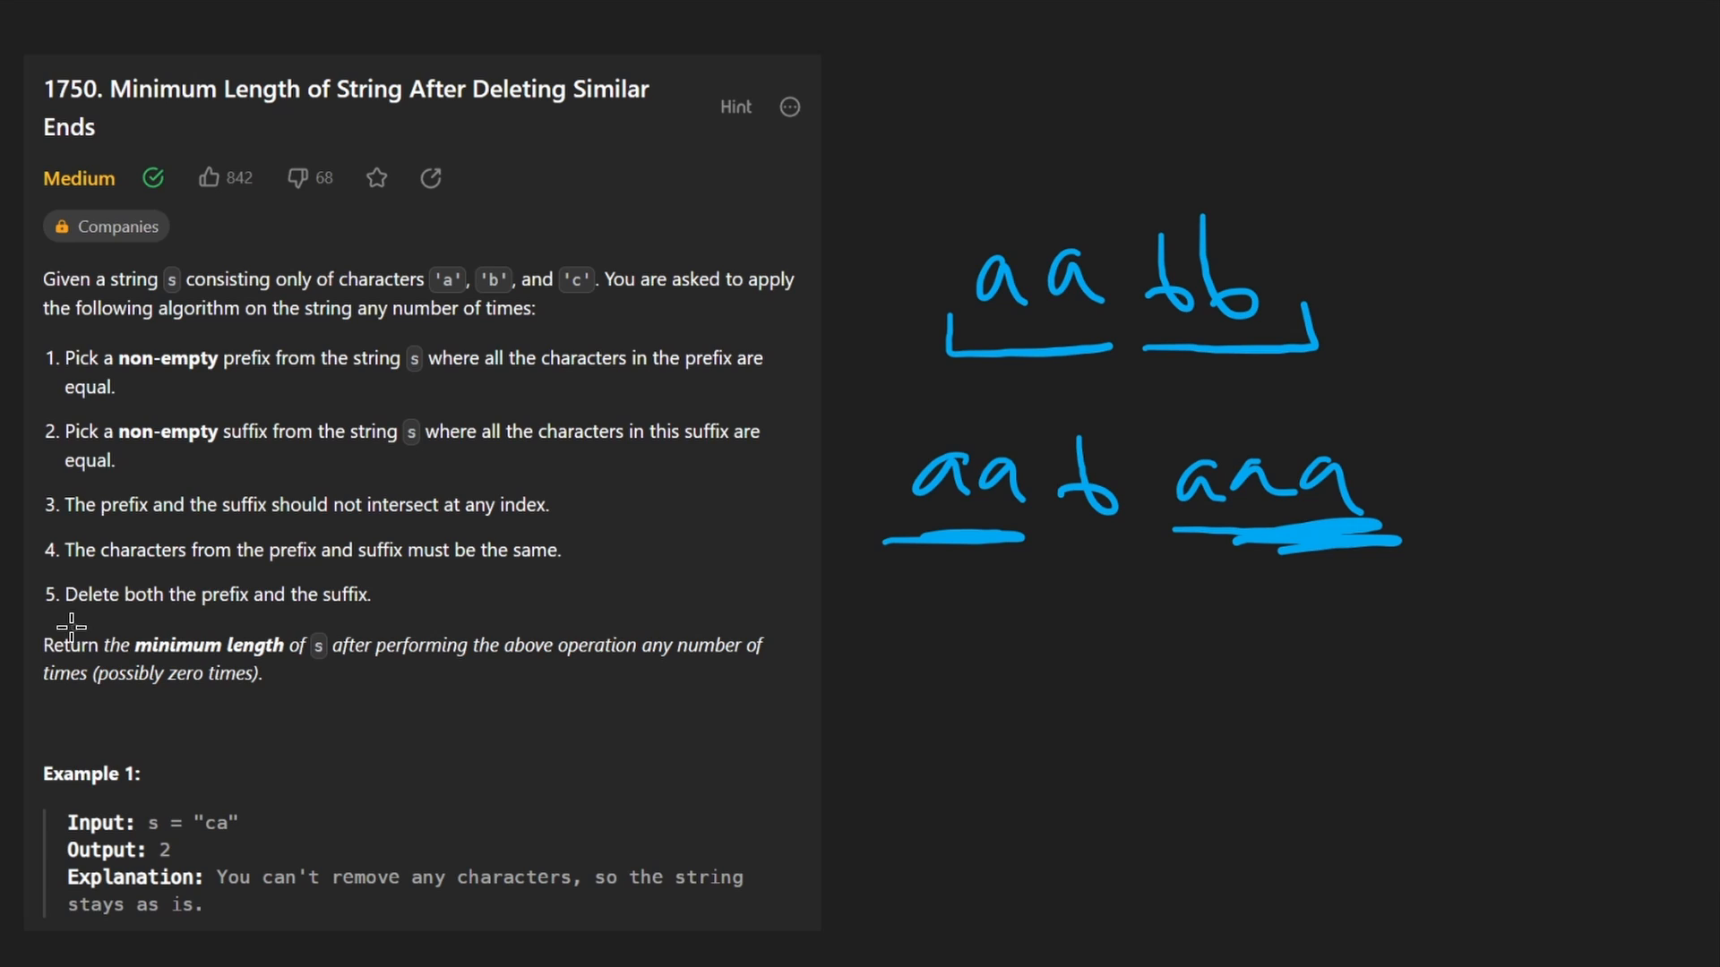
drag(50, 575, 389, 614)
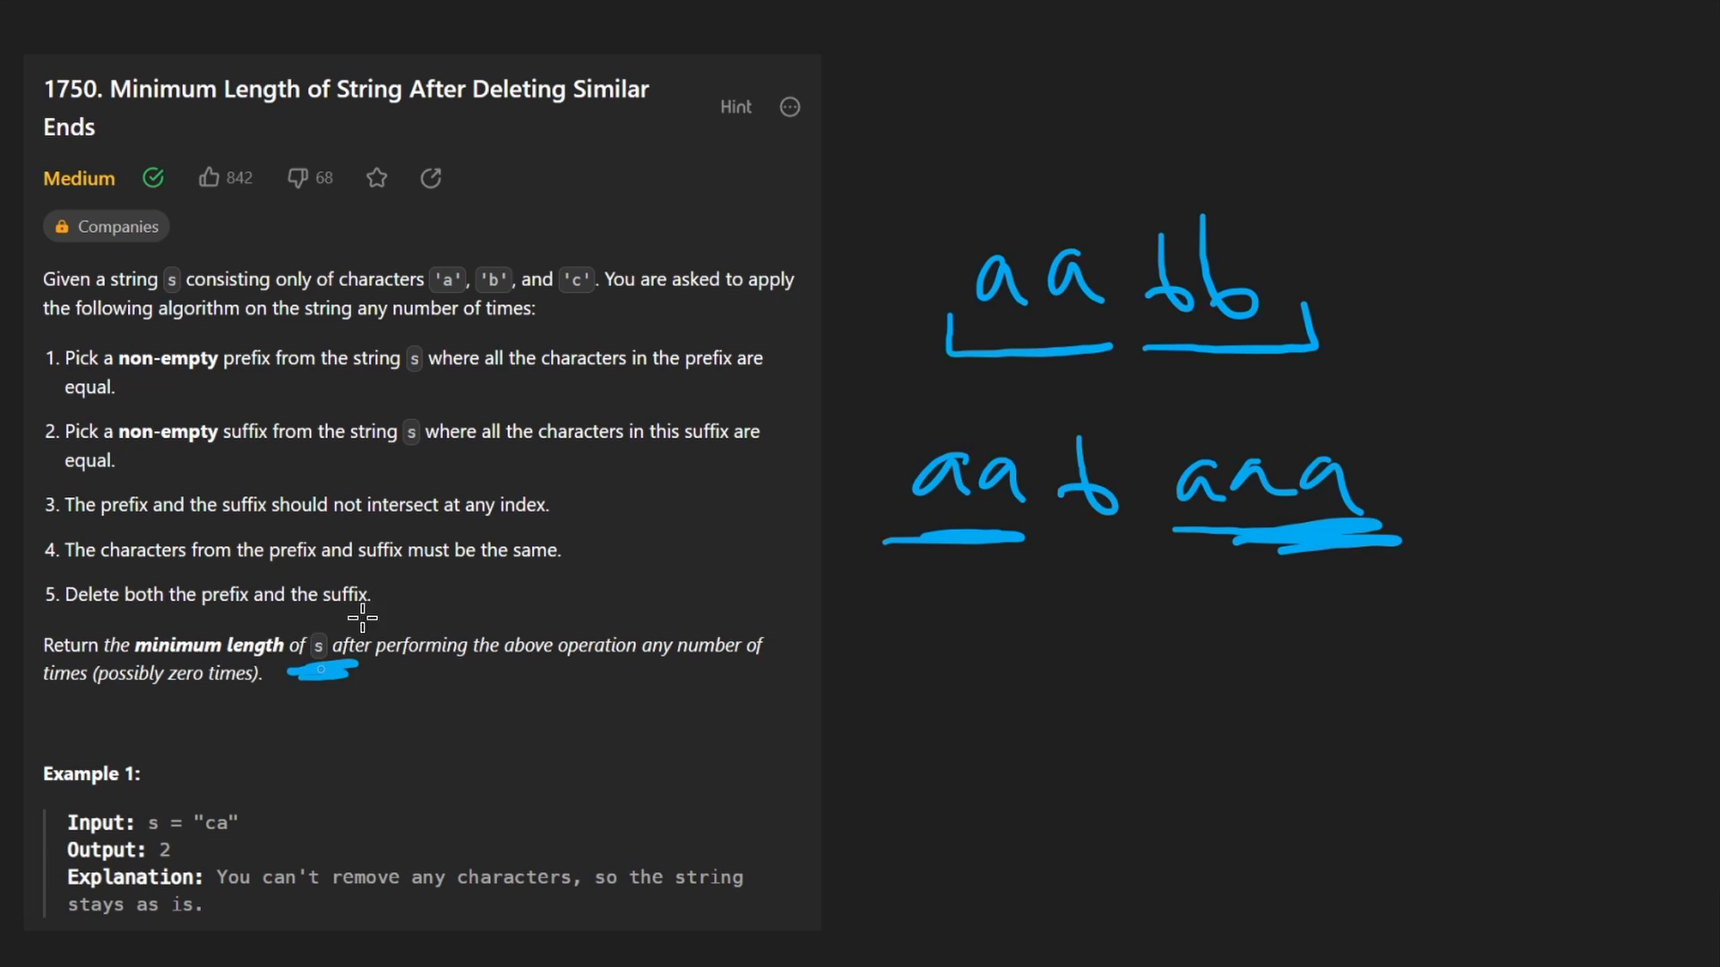
drag(702, 318, 692, 570)
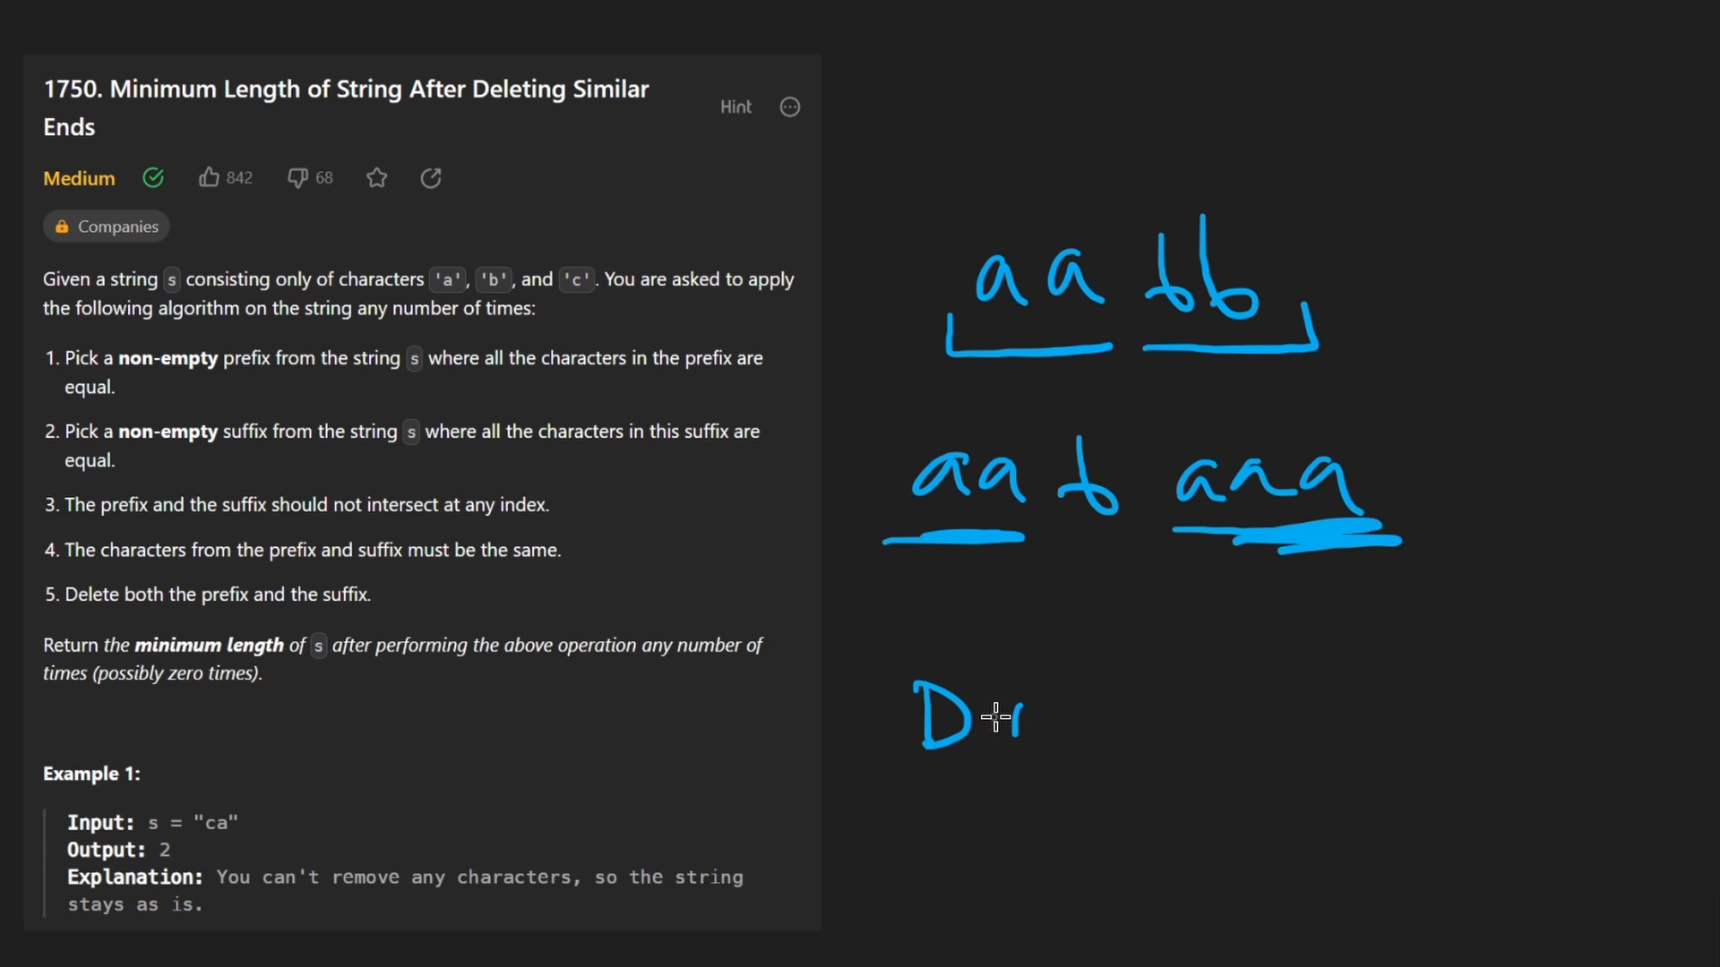
Step: Write the word 'Choices' below the two example strings
drag(944, 724, 1075, 723)
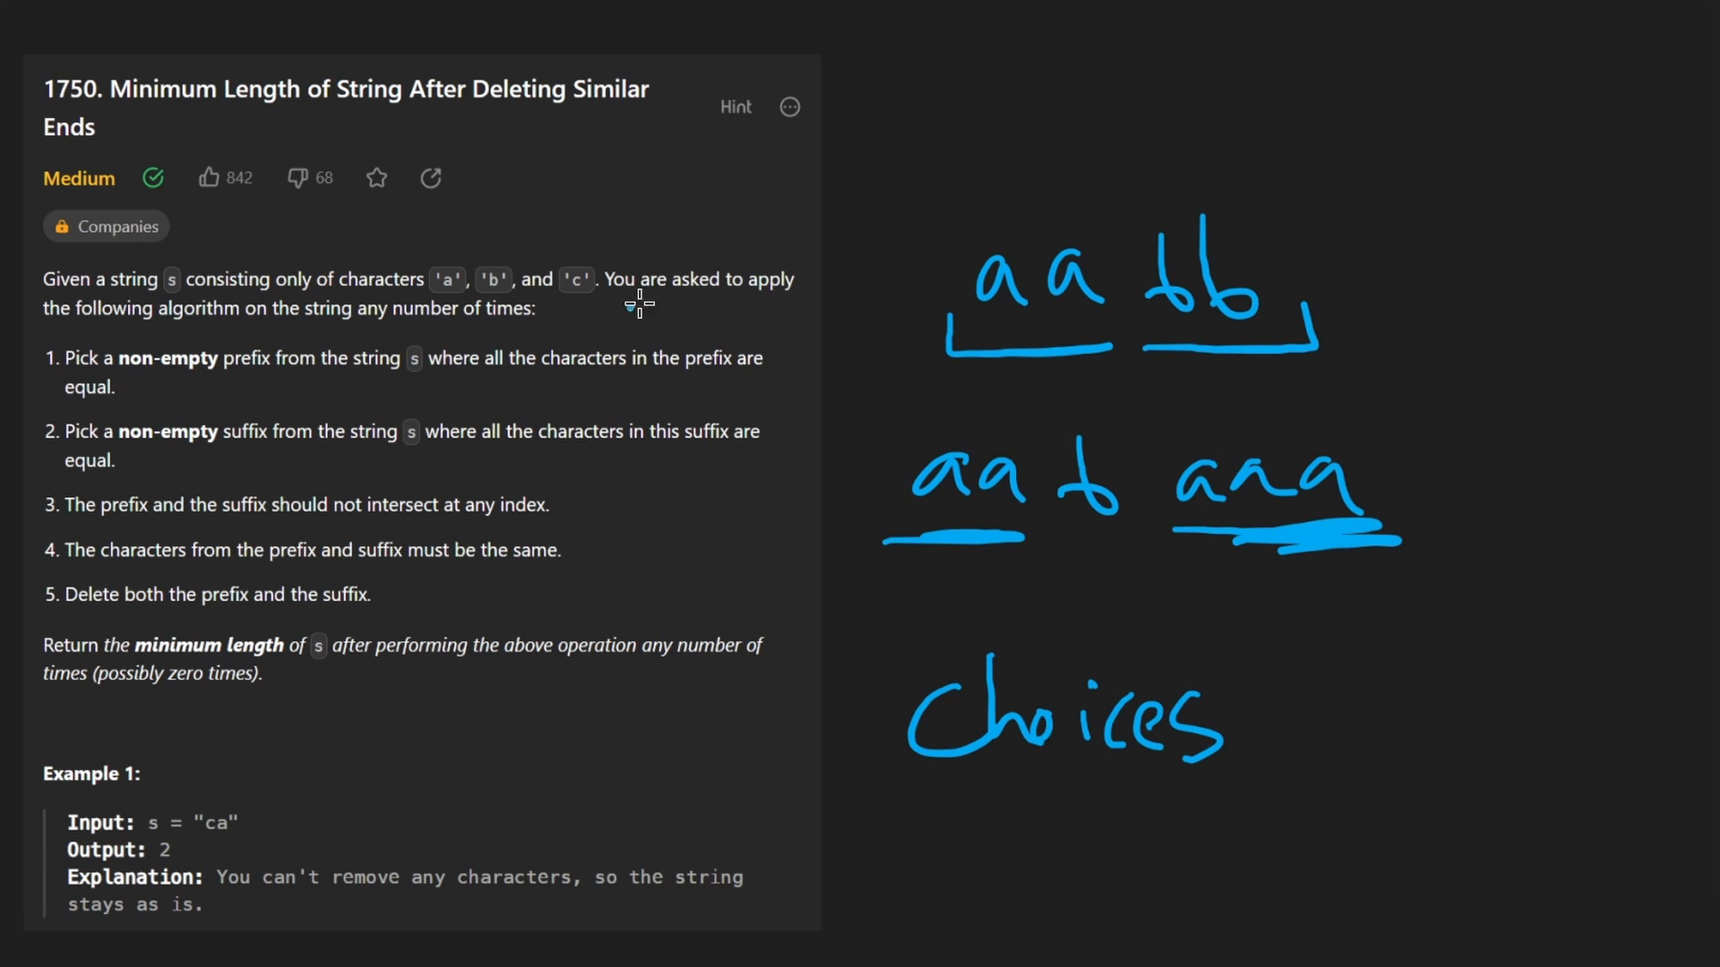
drag(646, 296, 713, 537)
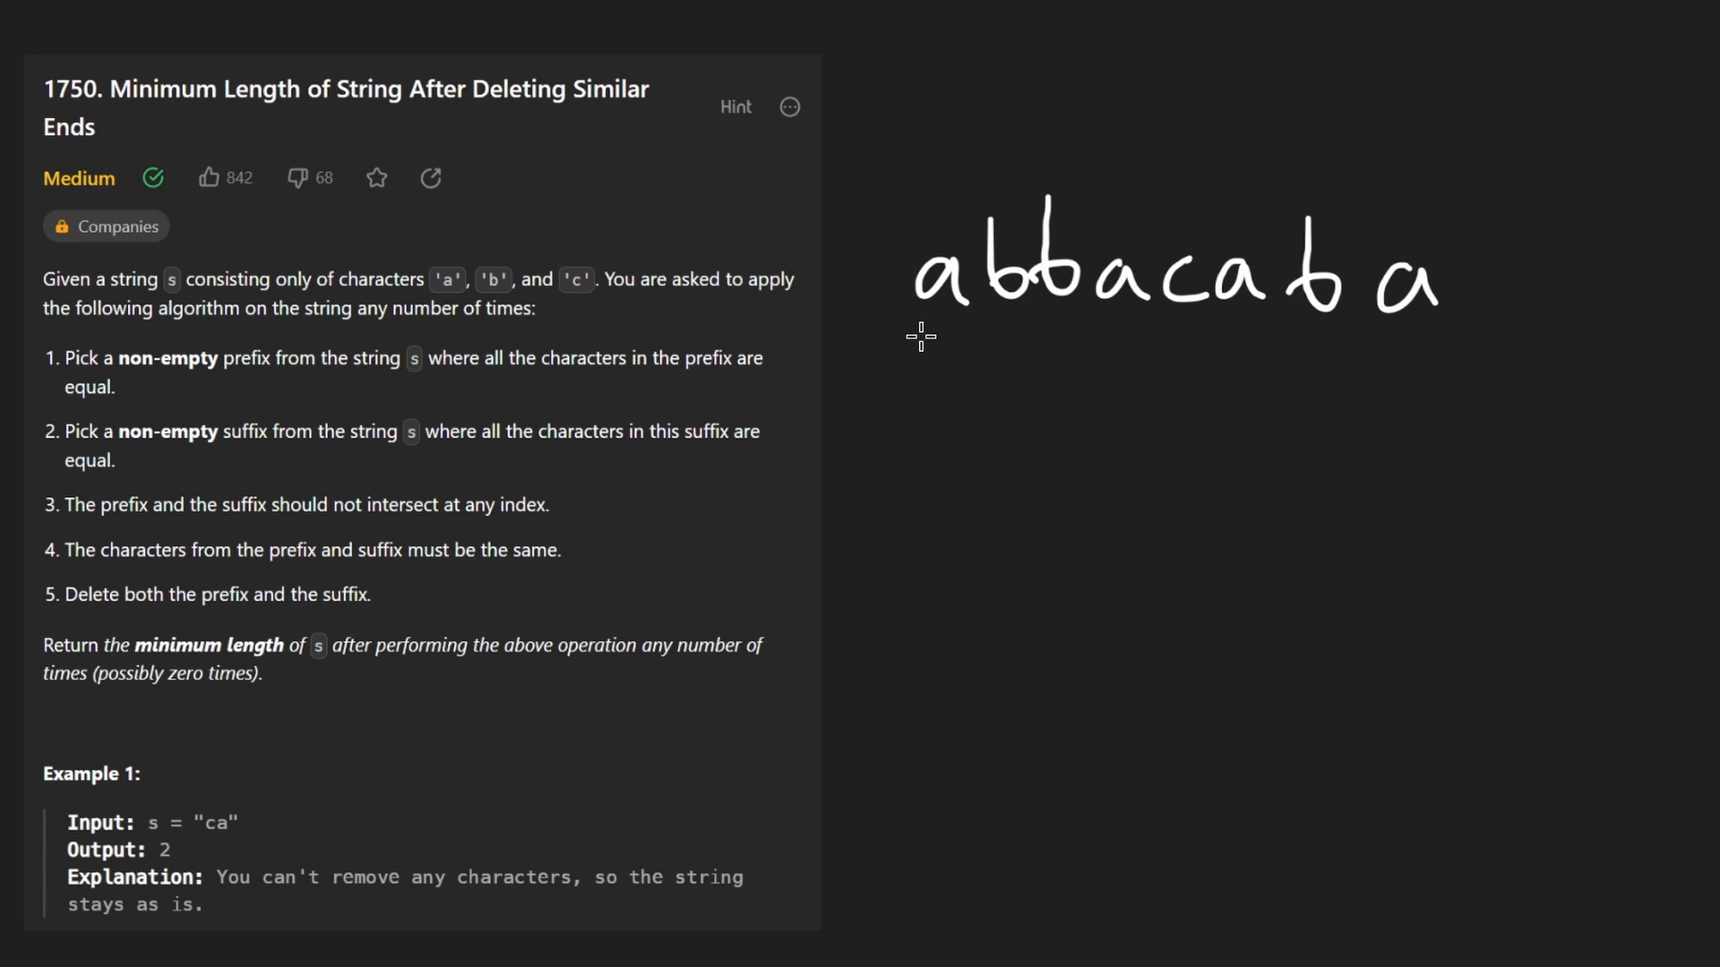
mouse_move(933, 351)
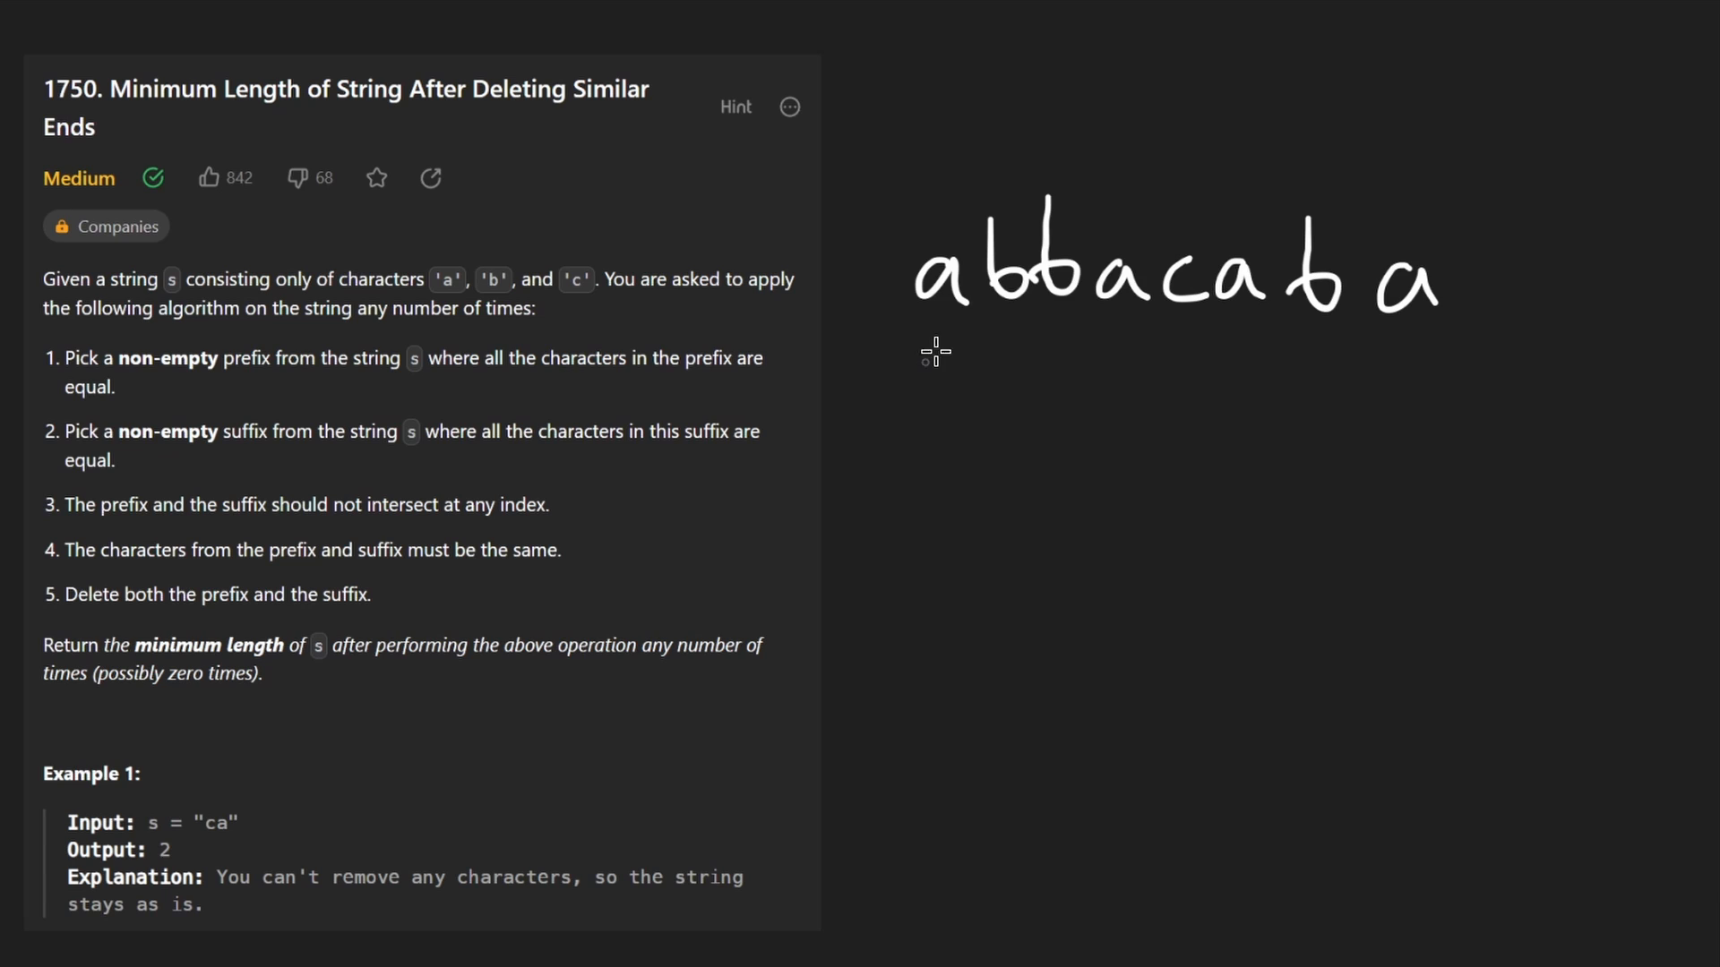
Step: Point arrows at the first and last a of 'abbacaba' and cross both out
drag(951, 439, 951, 312)
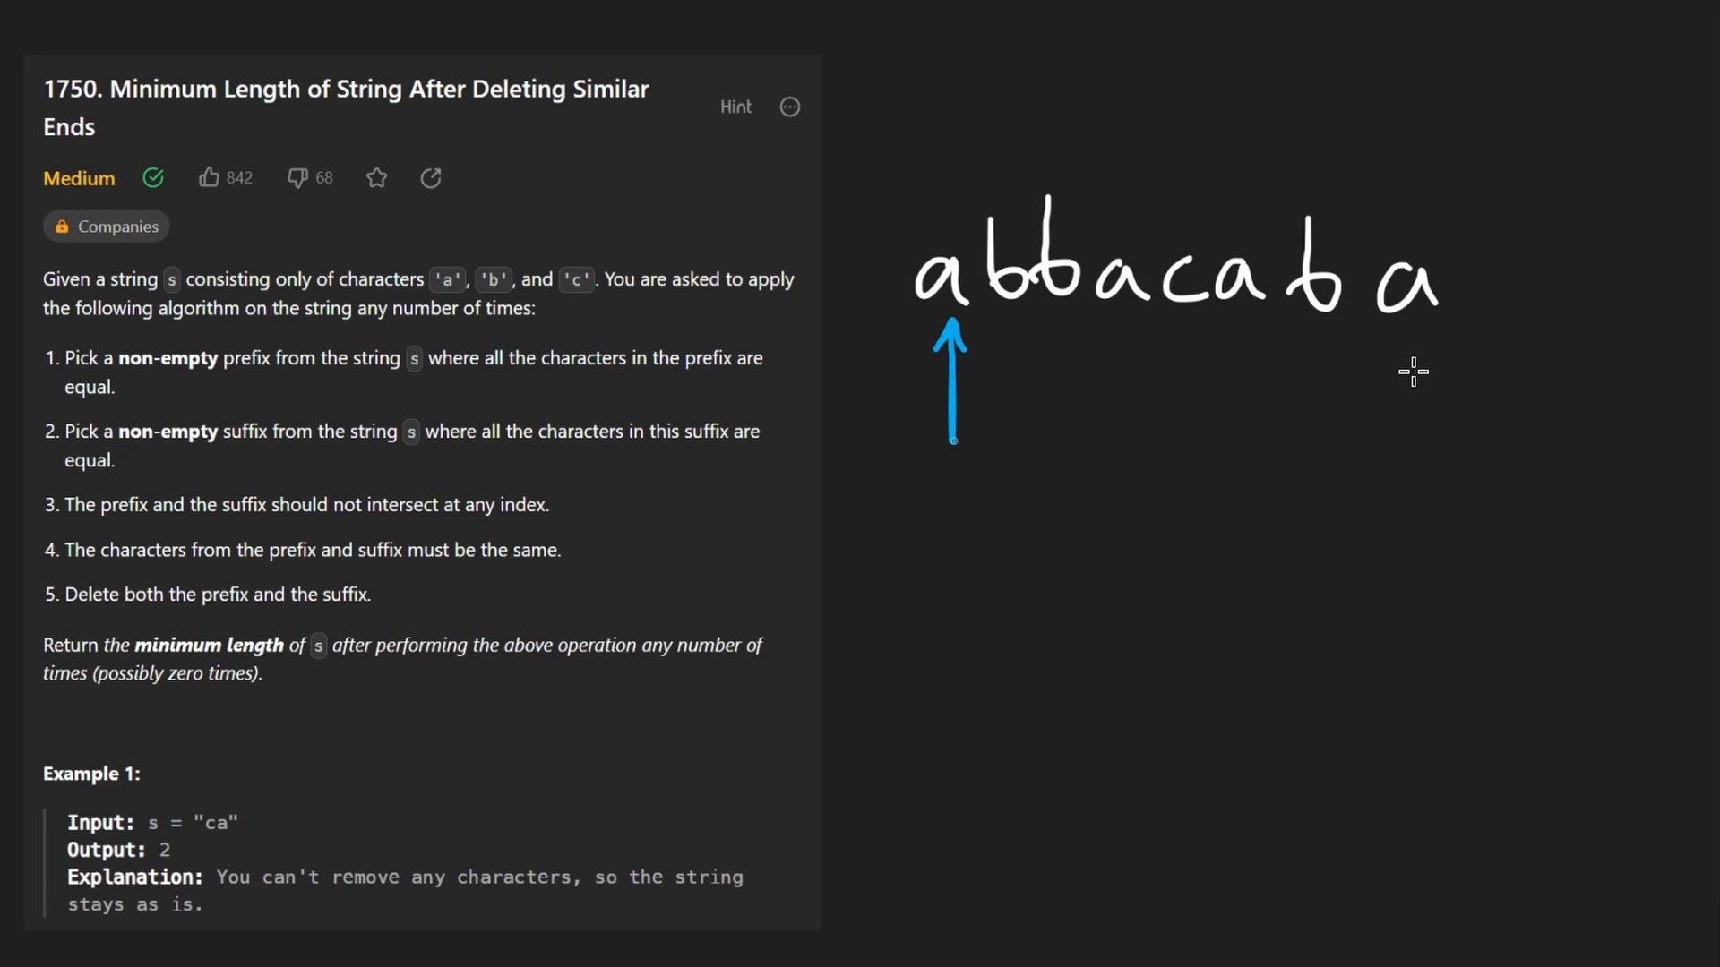
drag(1420, 428, 1421, 319)
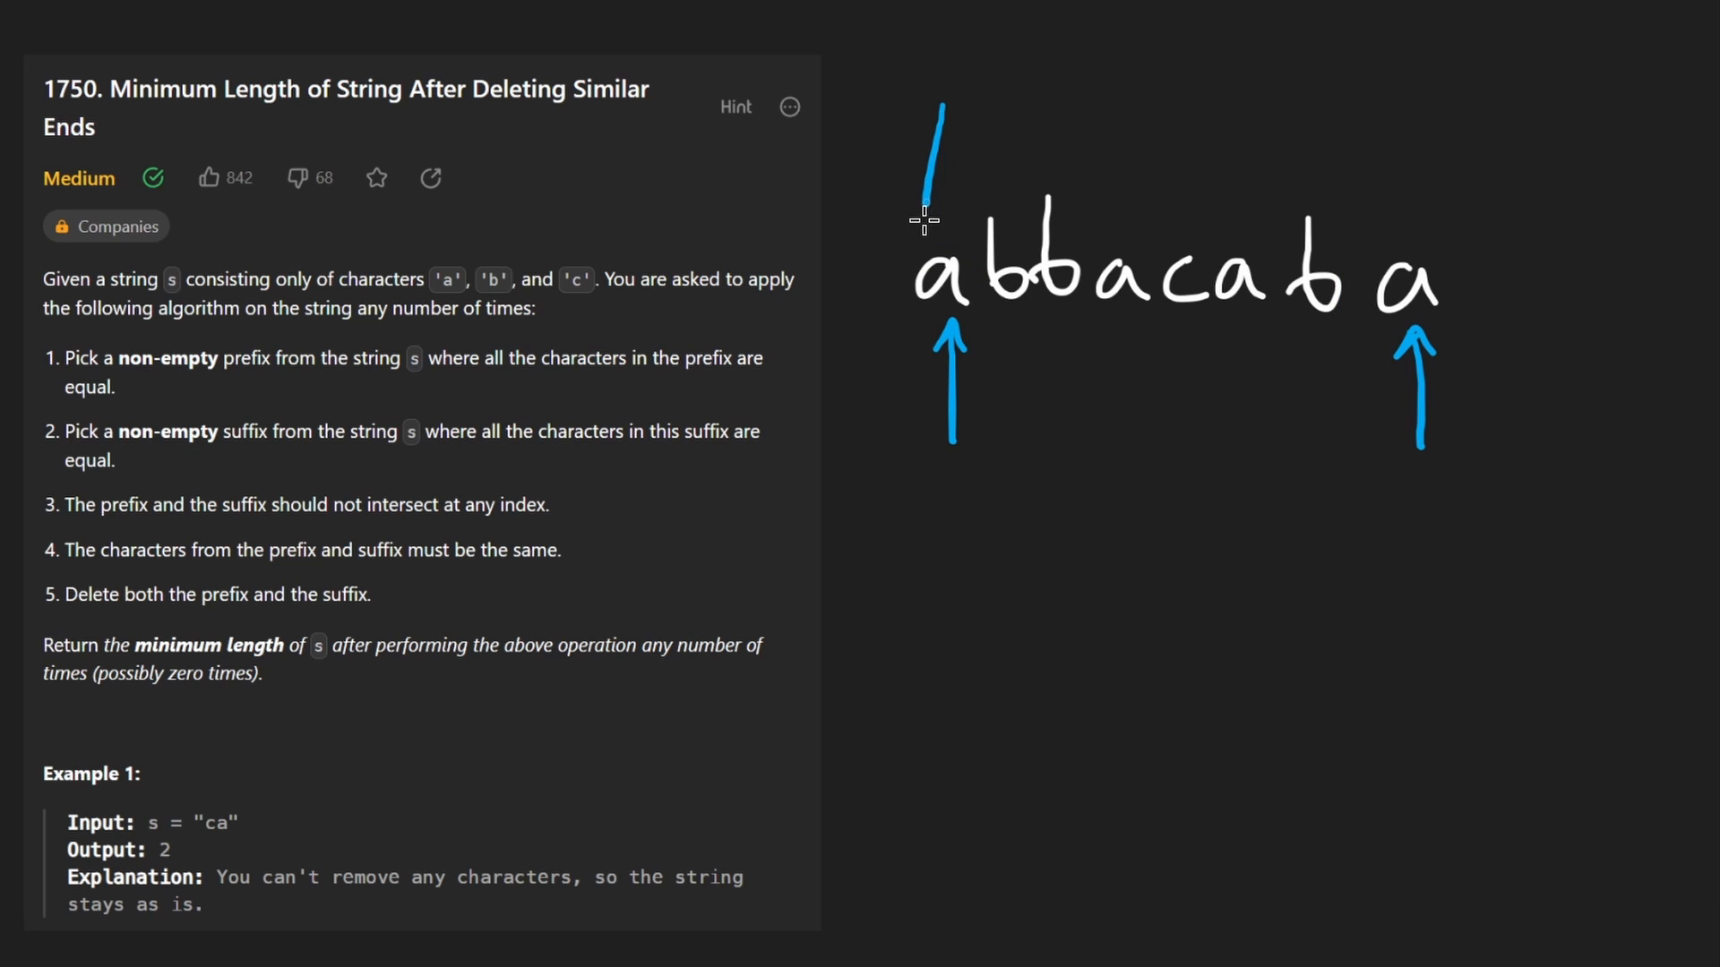
drag(1381, 109, 1394, 253)
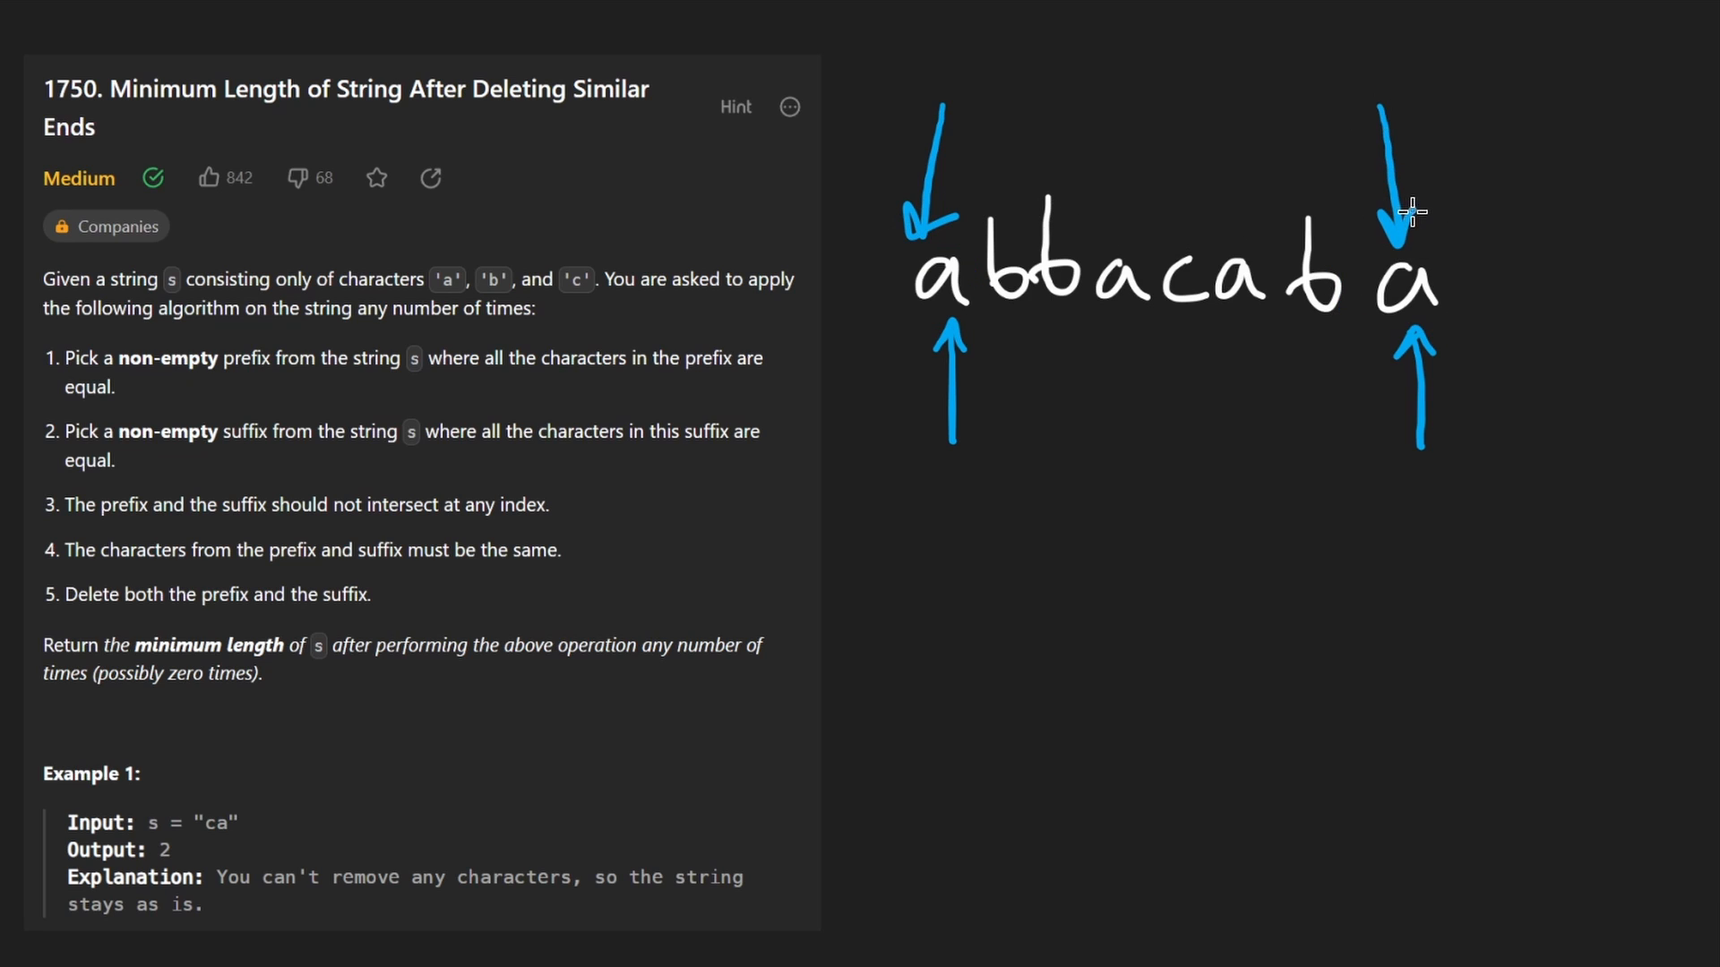
drag(1381, 231, 1426, 319)
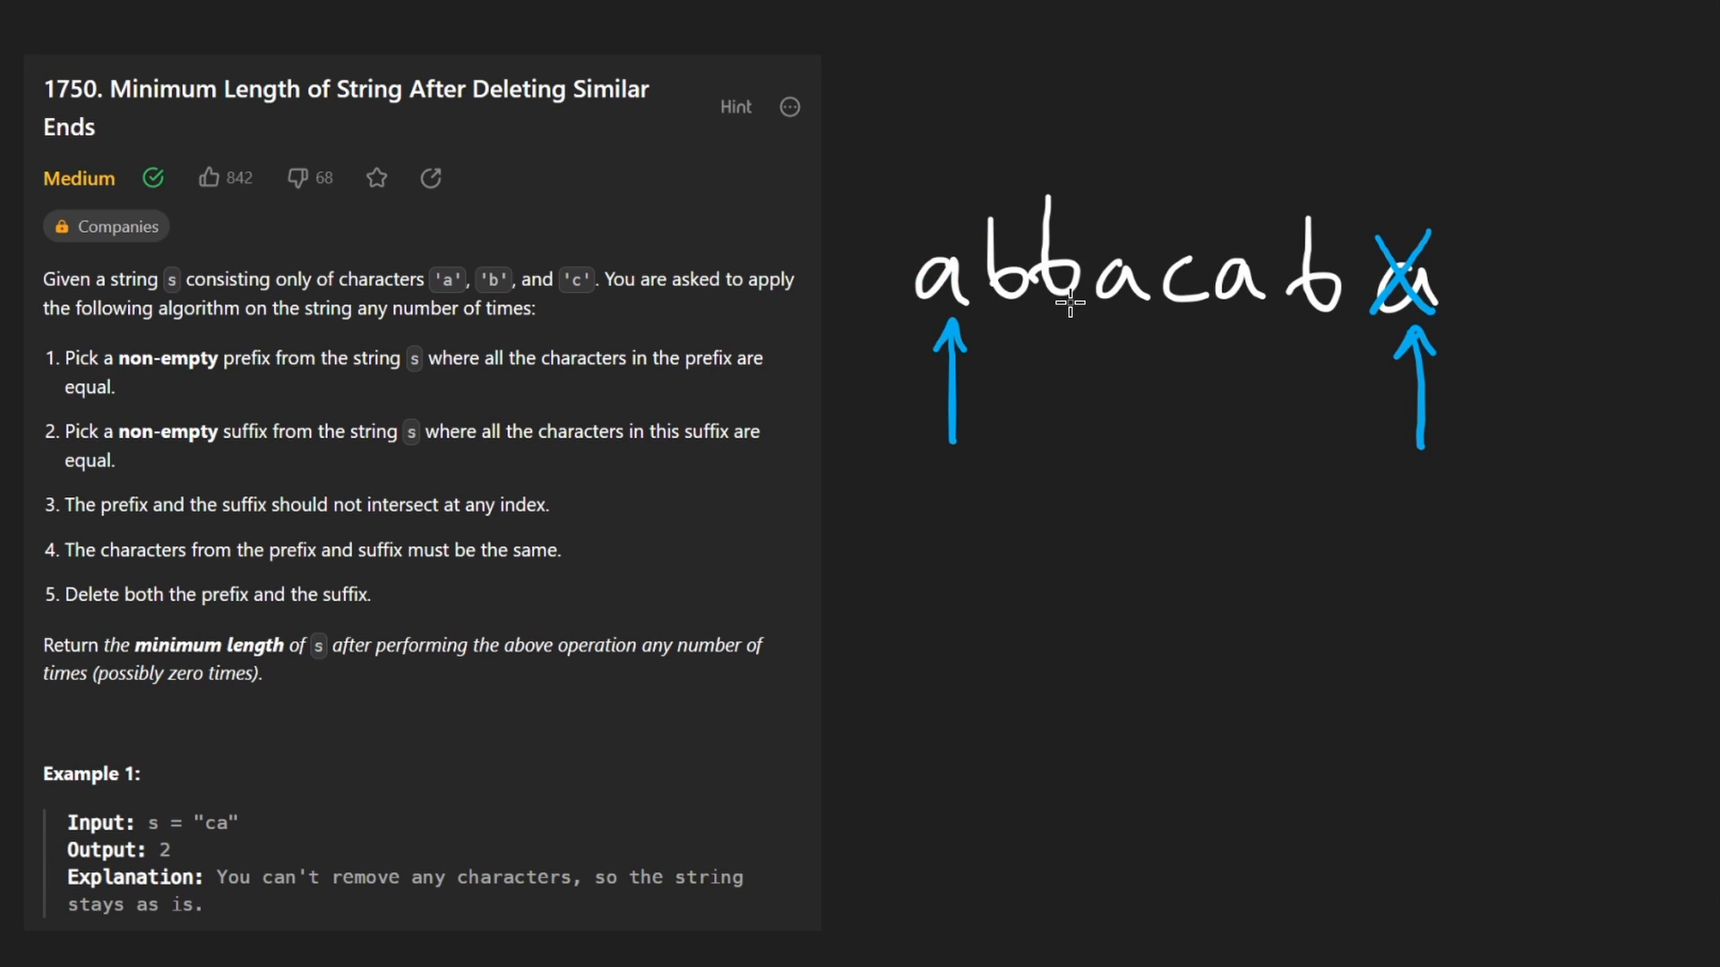
drag(921, 110, 921, 203)
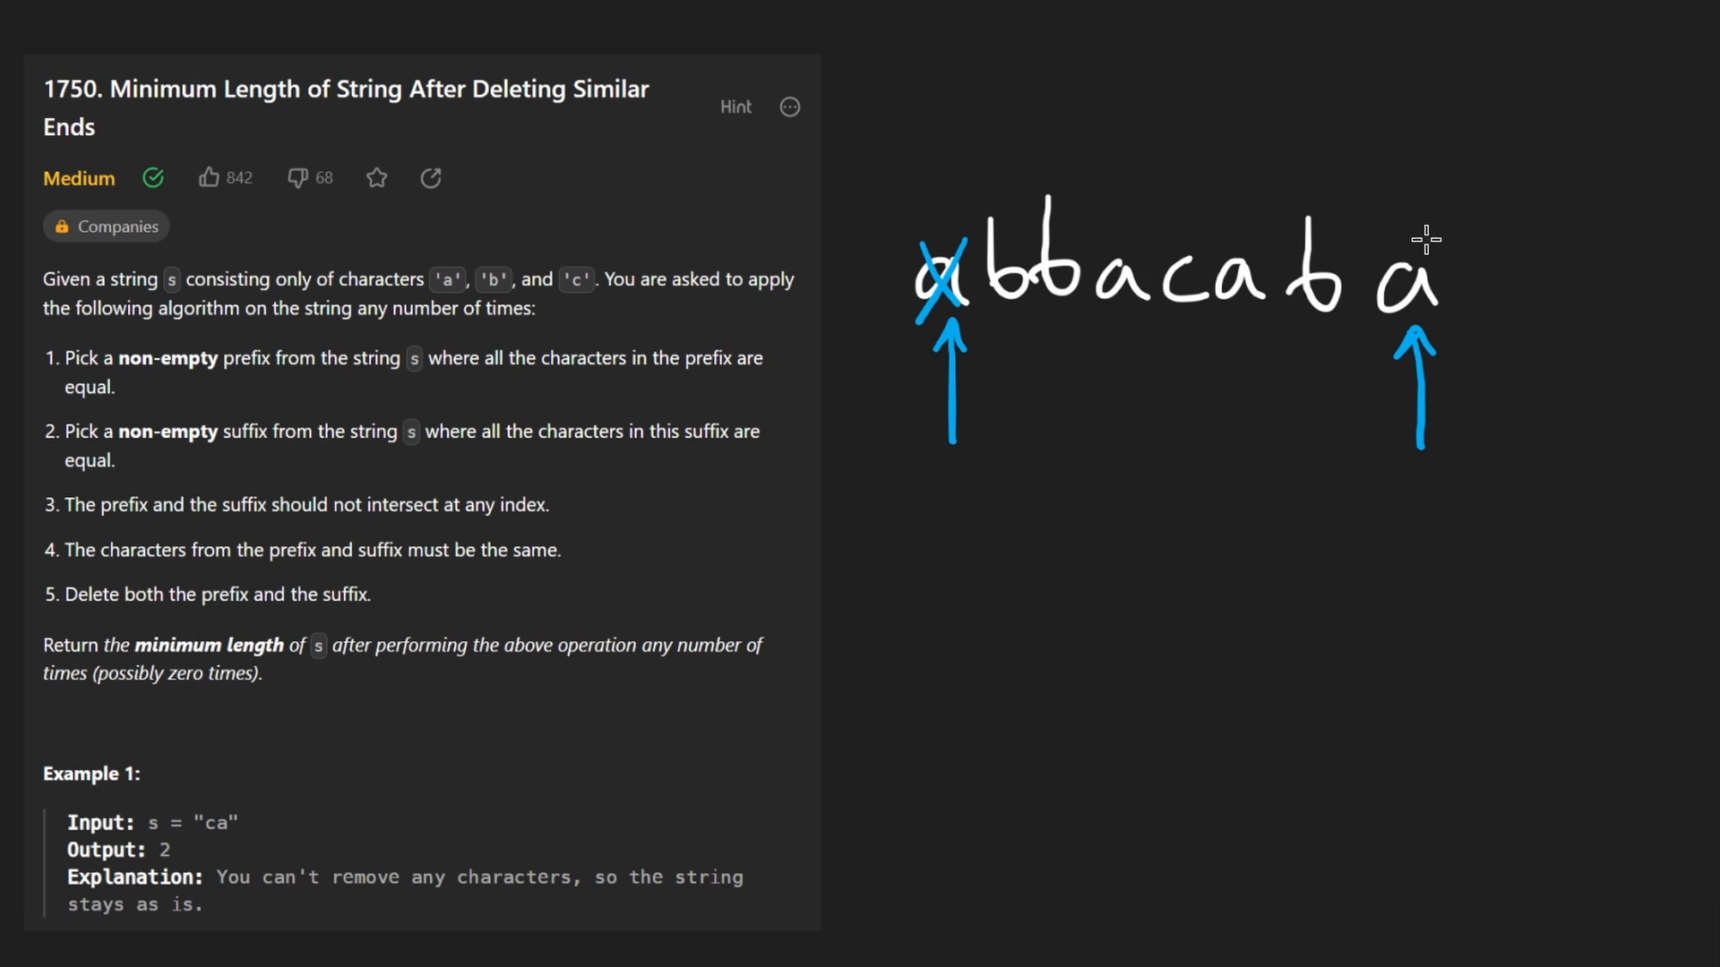
drag(1393, 252, 1447, 307)
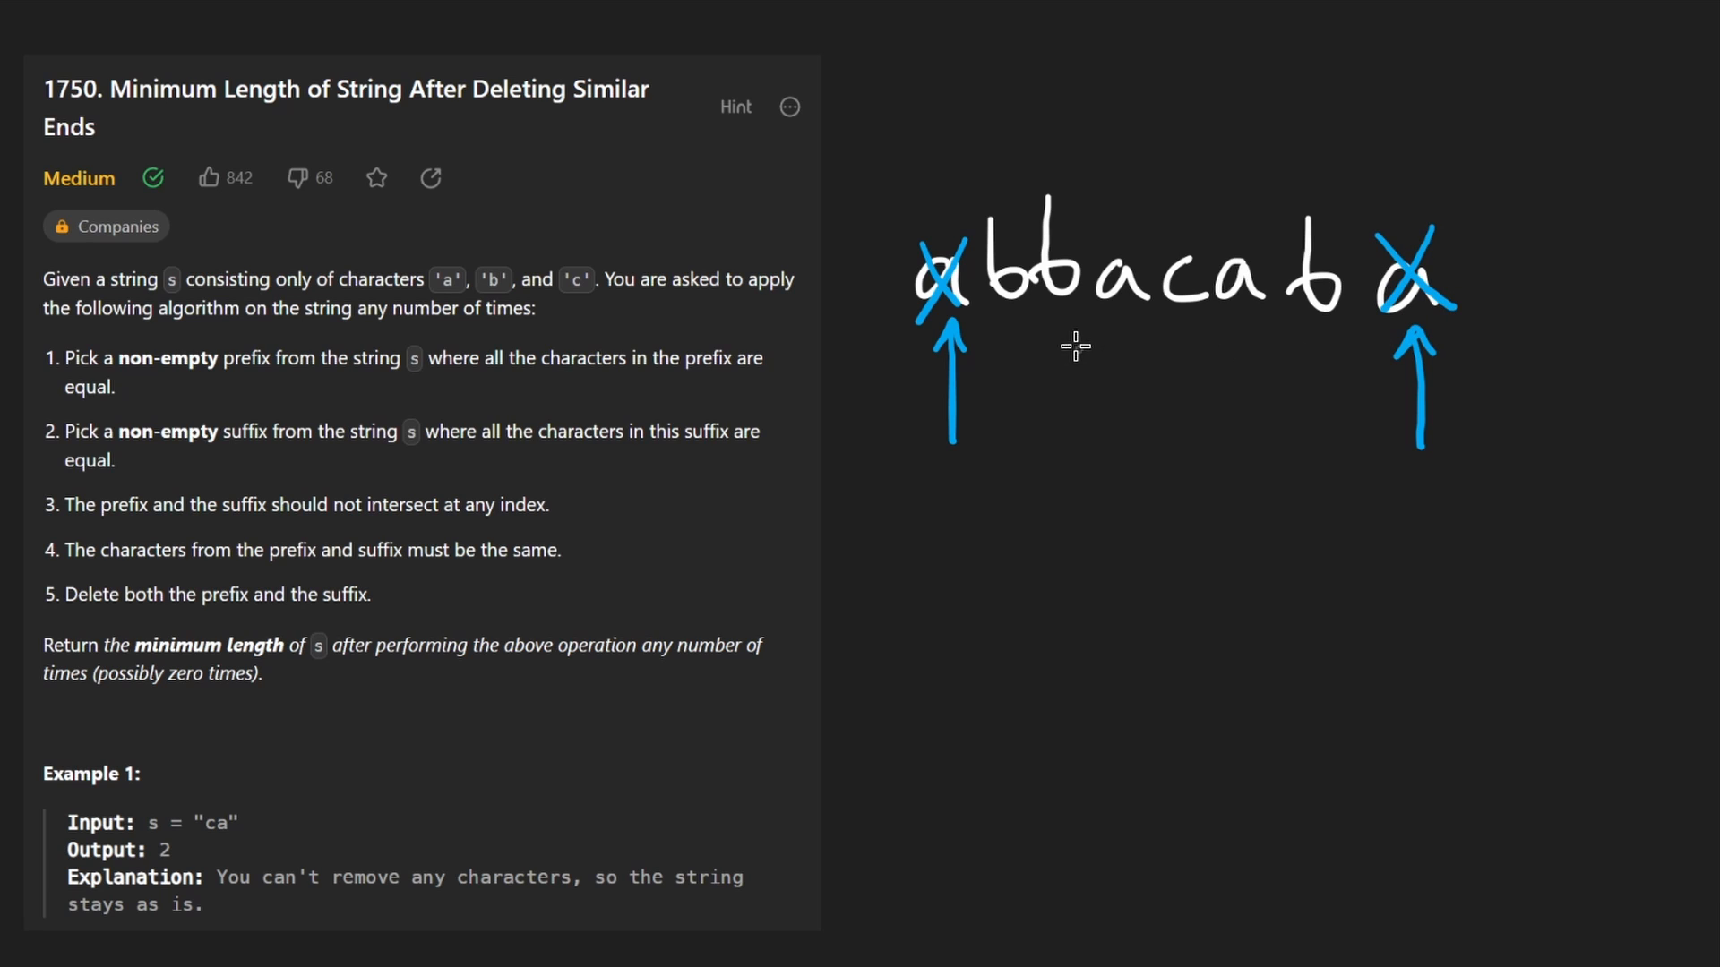
Step: Move the pointers inward to the first and last b and write 'greedy' below the string
drag(1003, 428, 1004, 330)
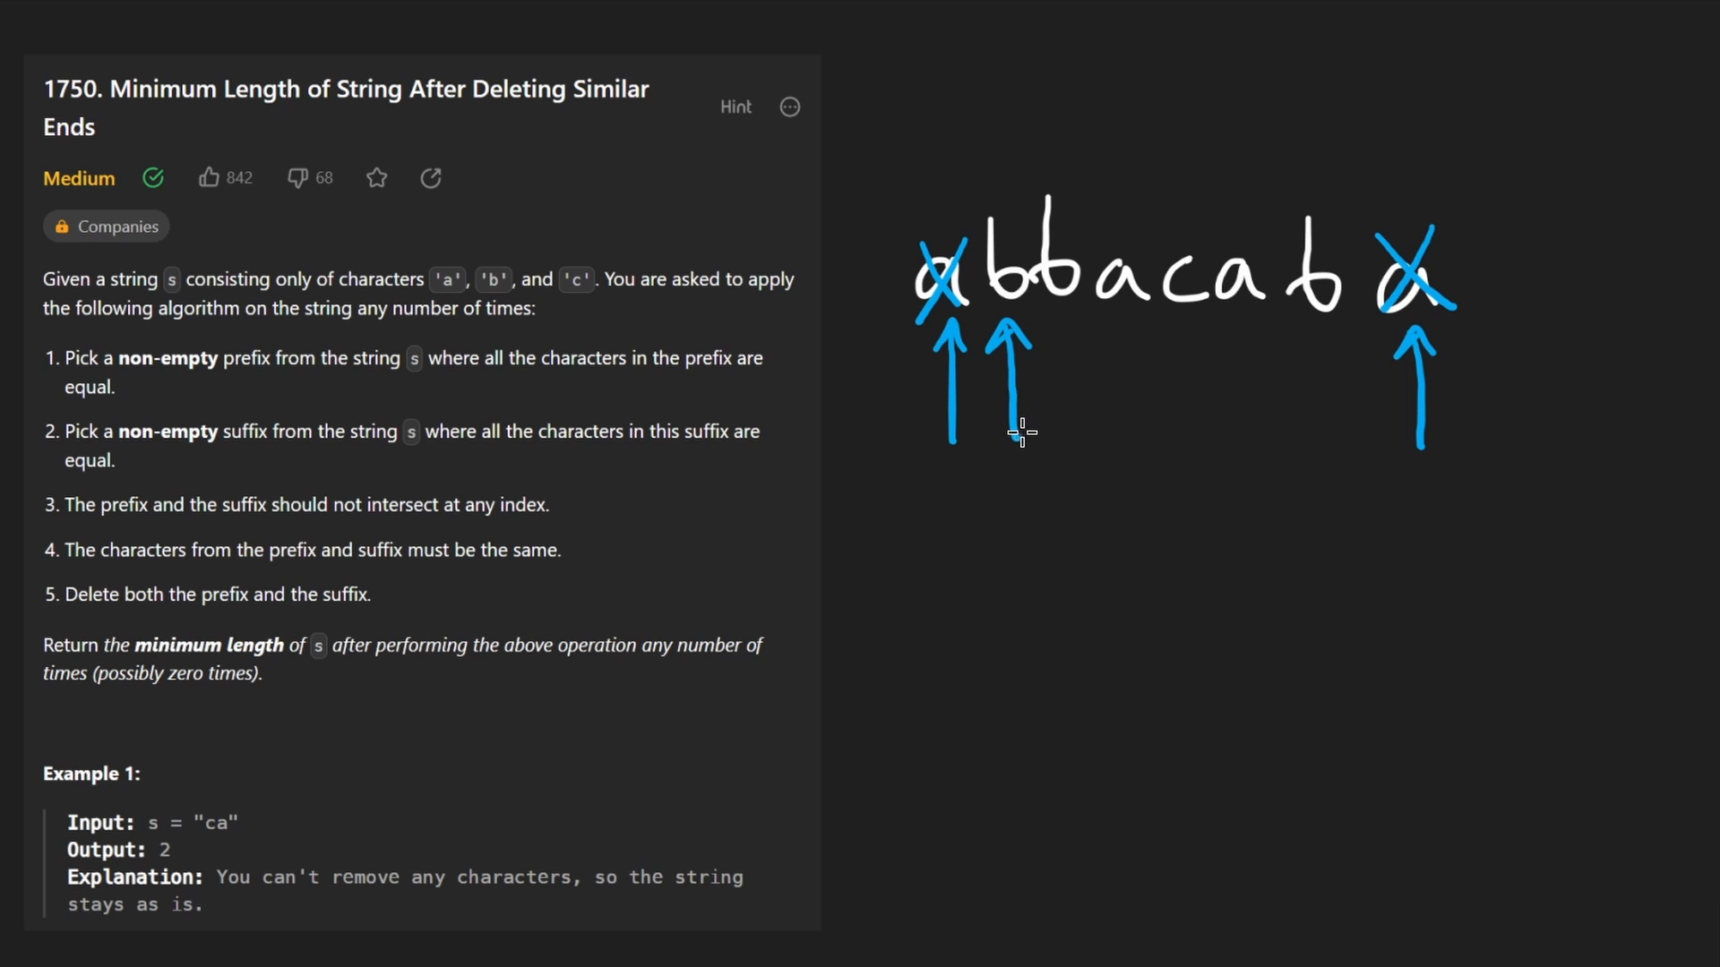
drag(1322, 450, 1322, 330)
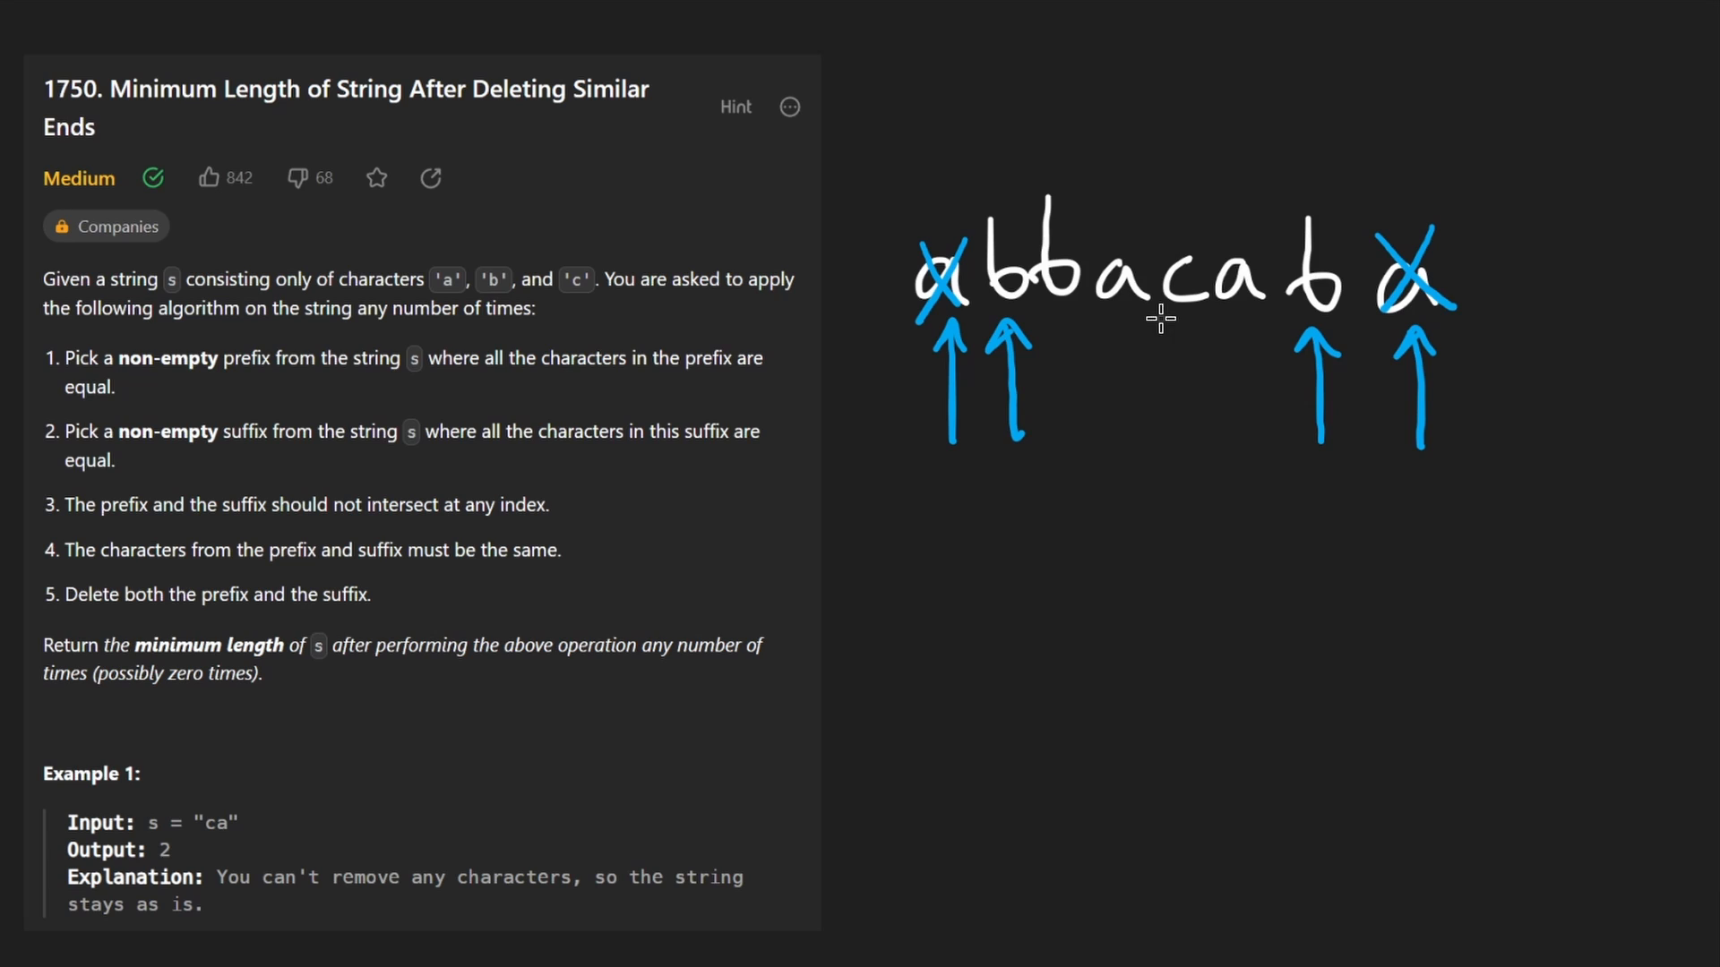
mouse_move(674, 179)
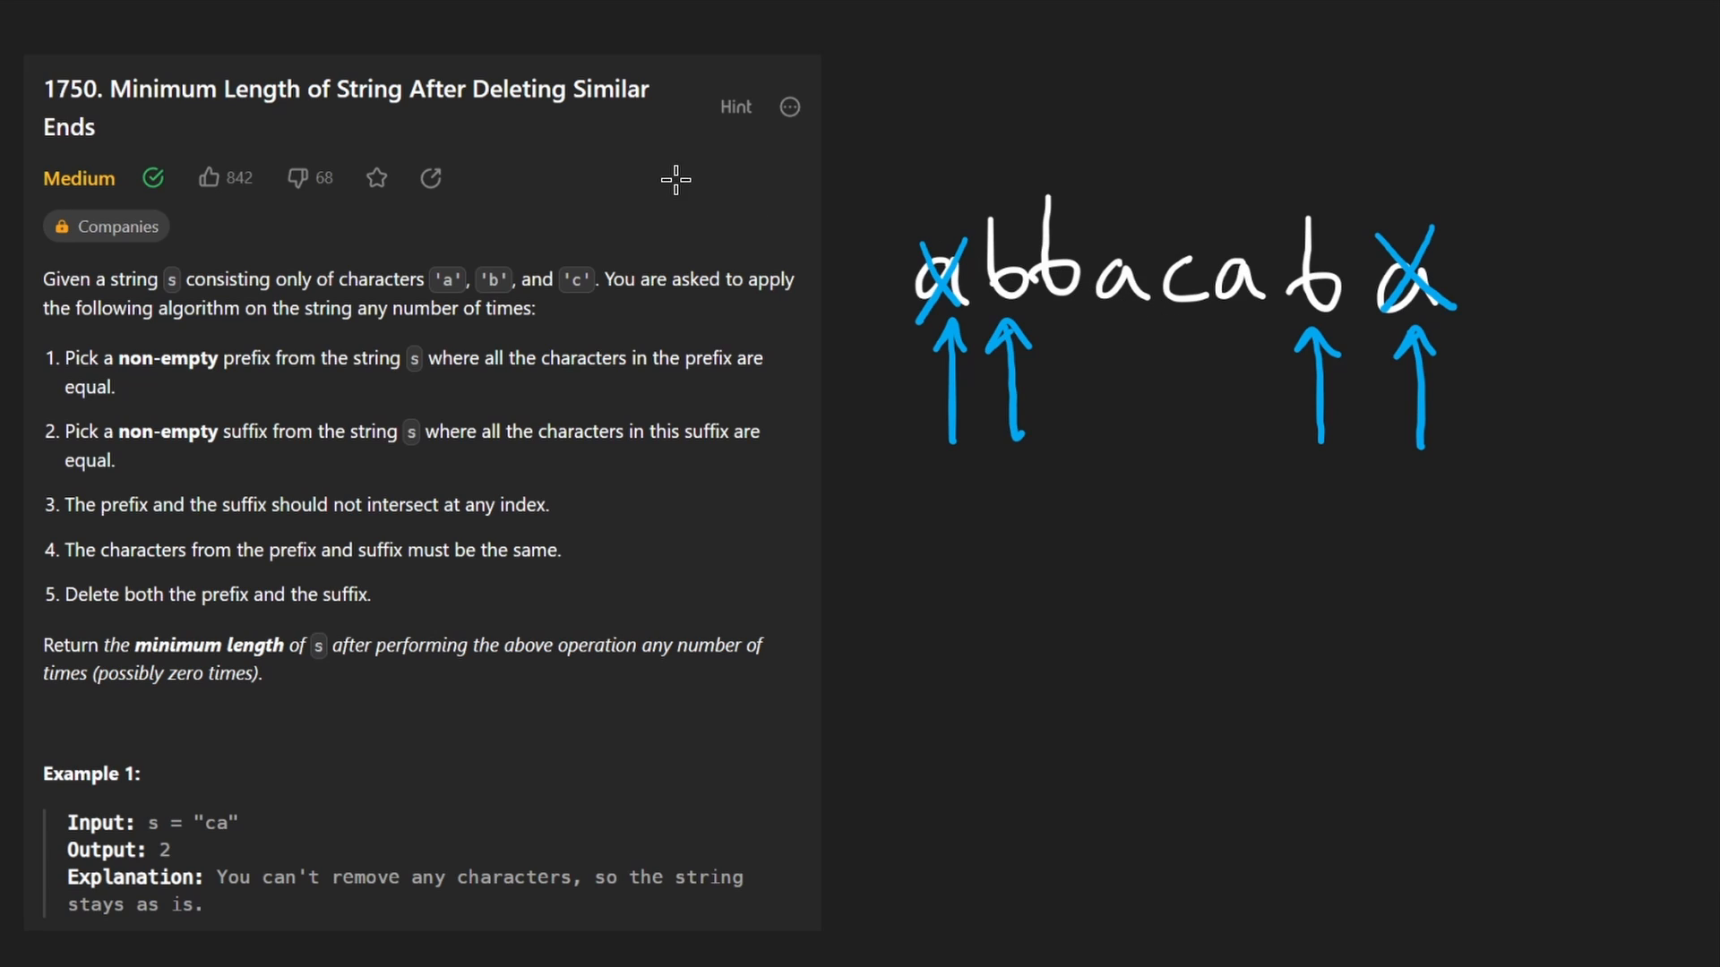
mouse_move(905, 337)
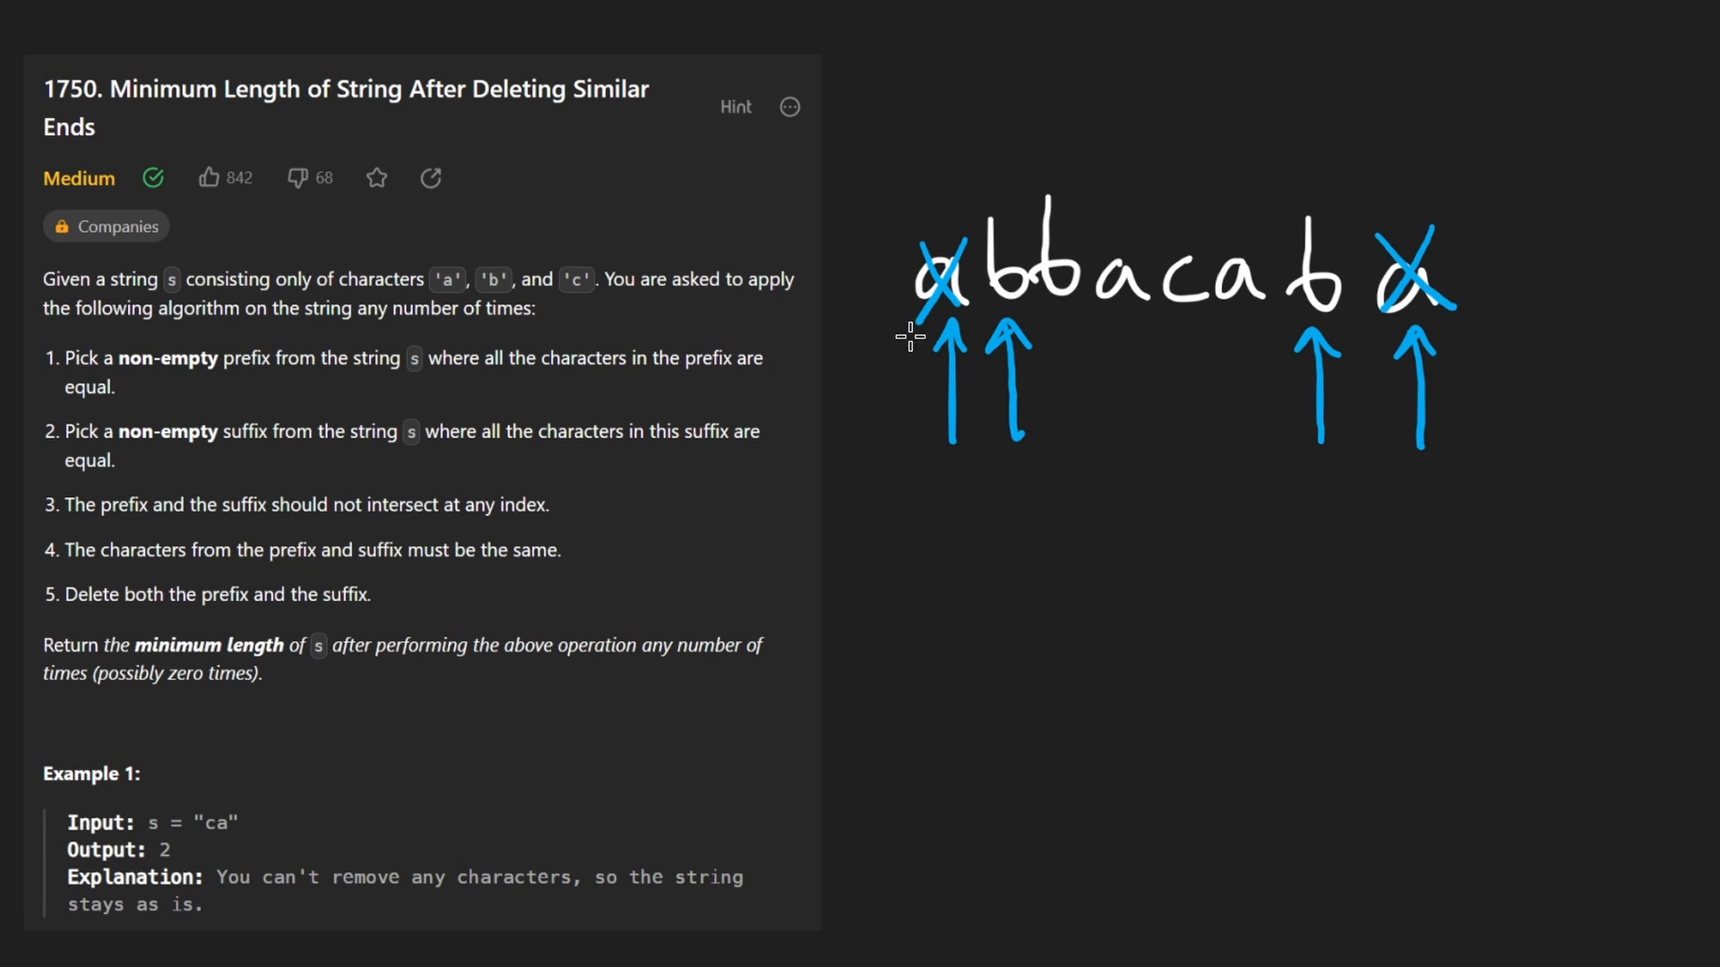
mouse_move(1015, 215)
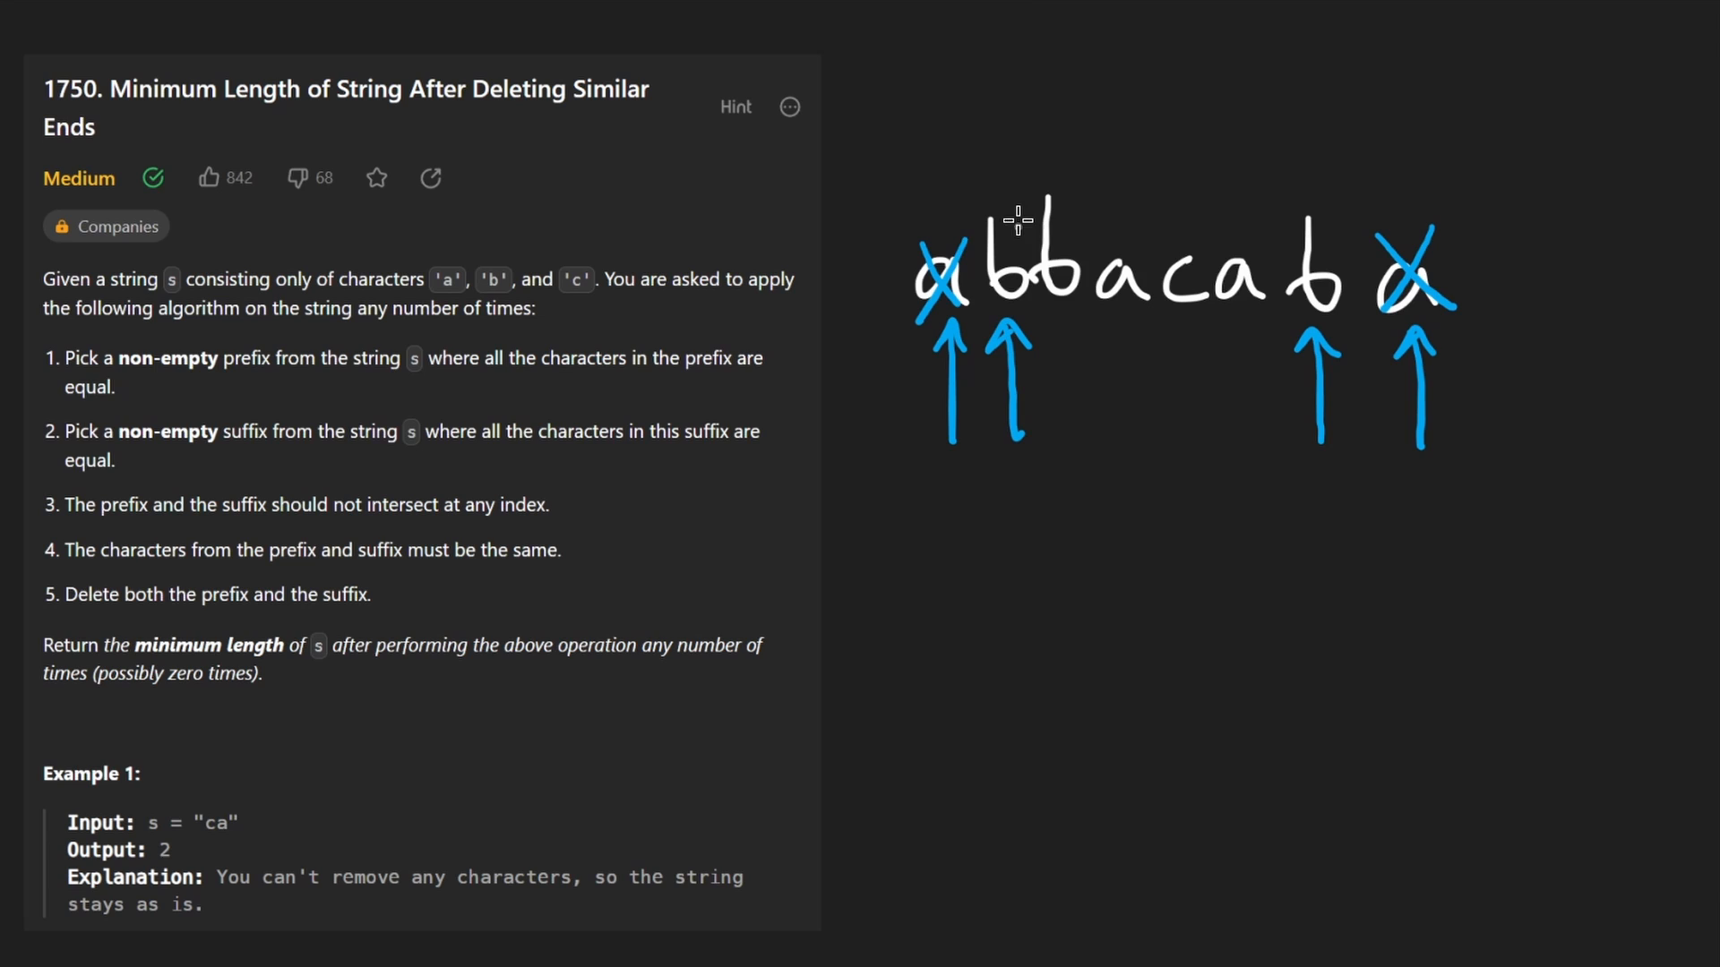
drag(1294, 231, 1333, 351)
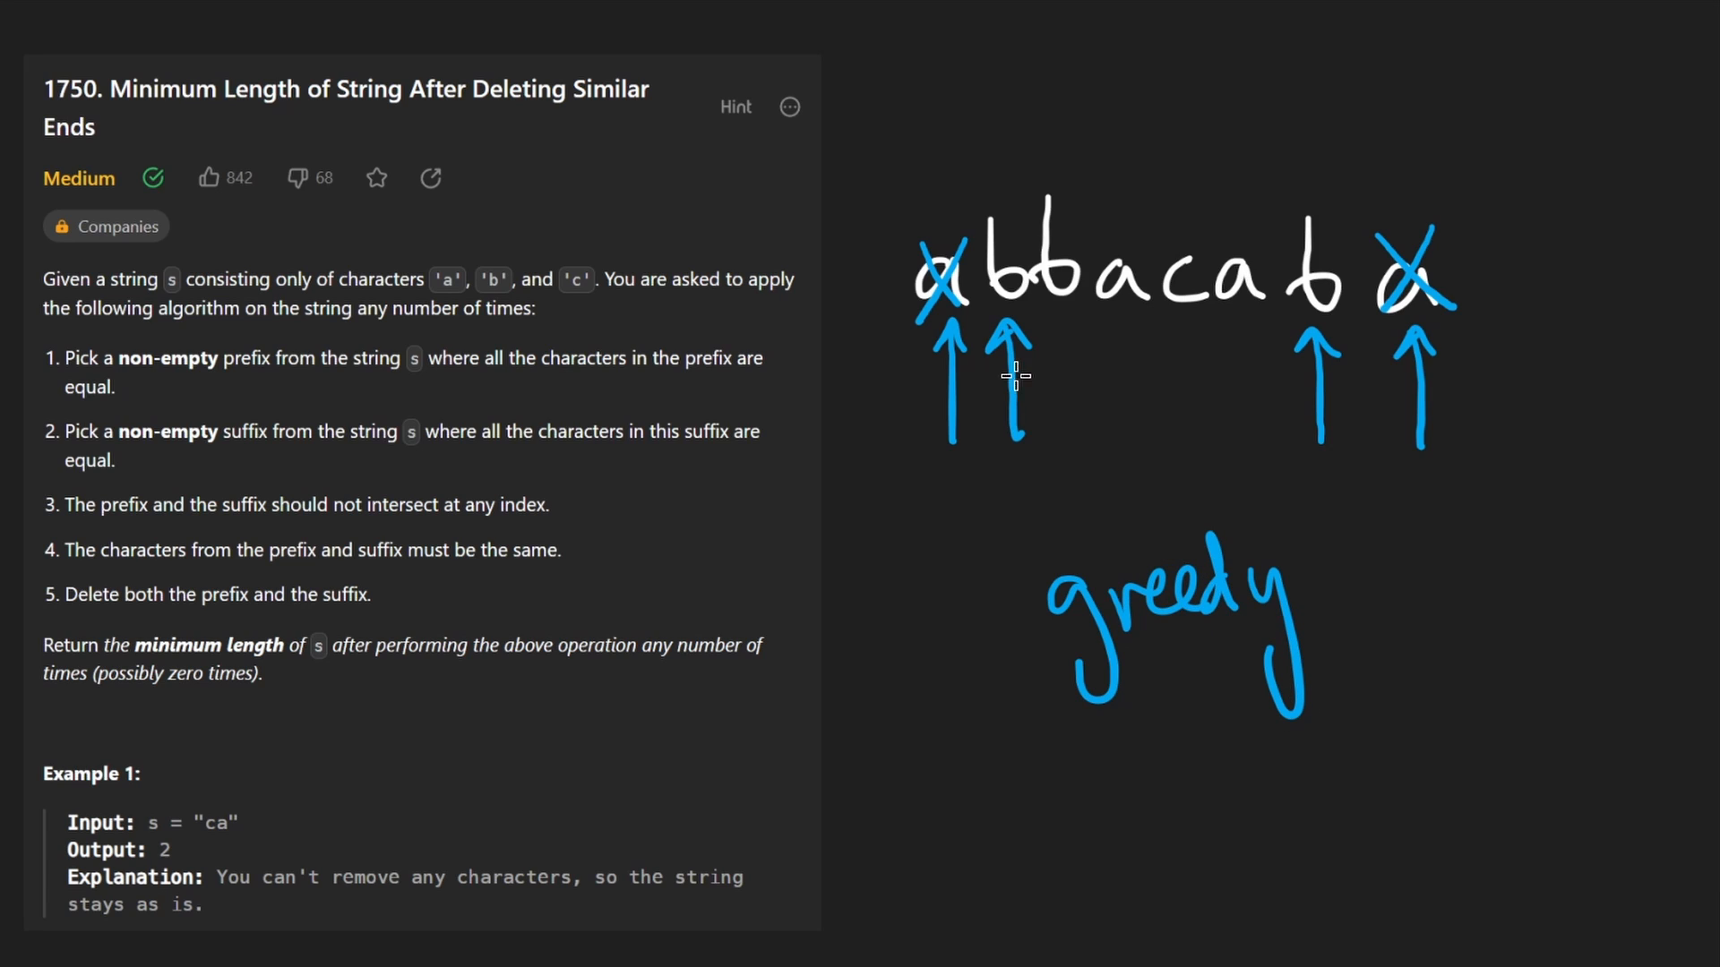
mouse_move(1008, 318)
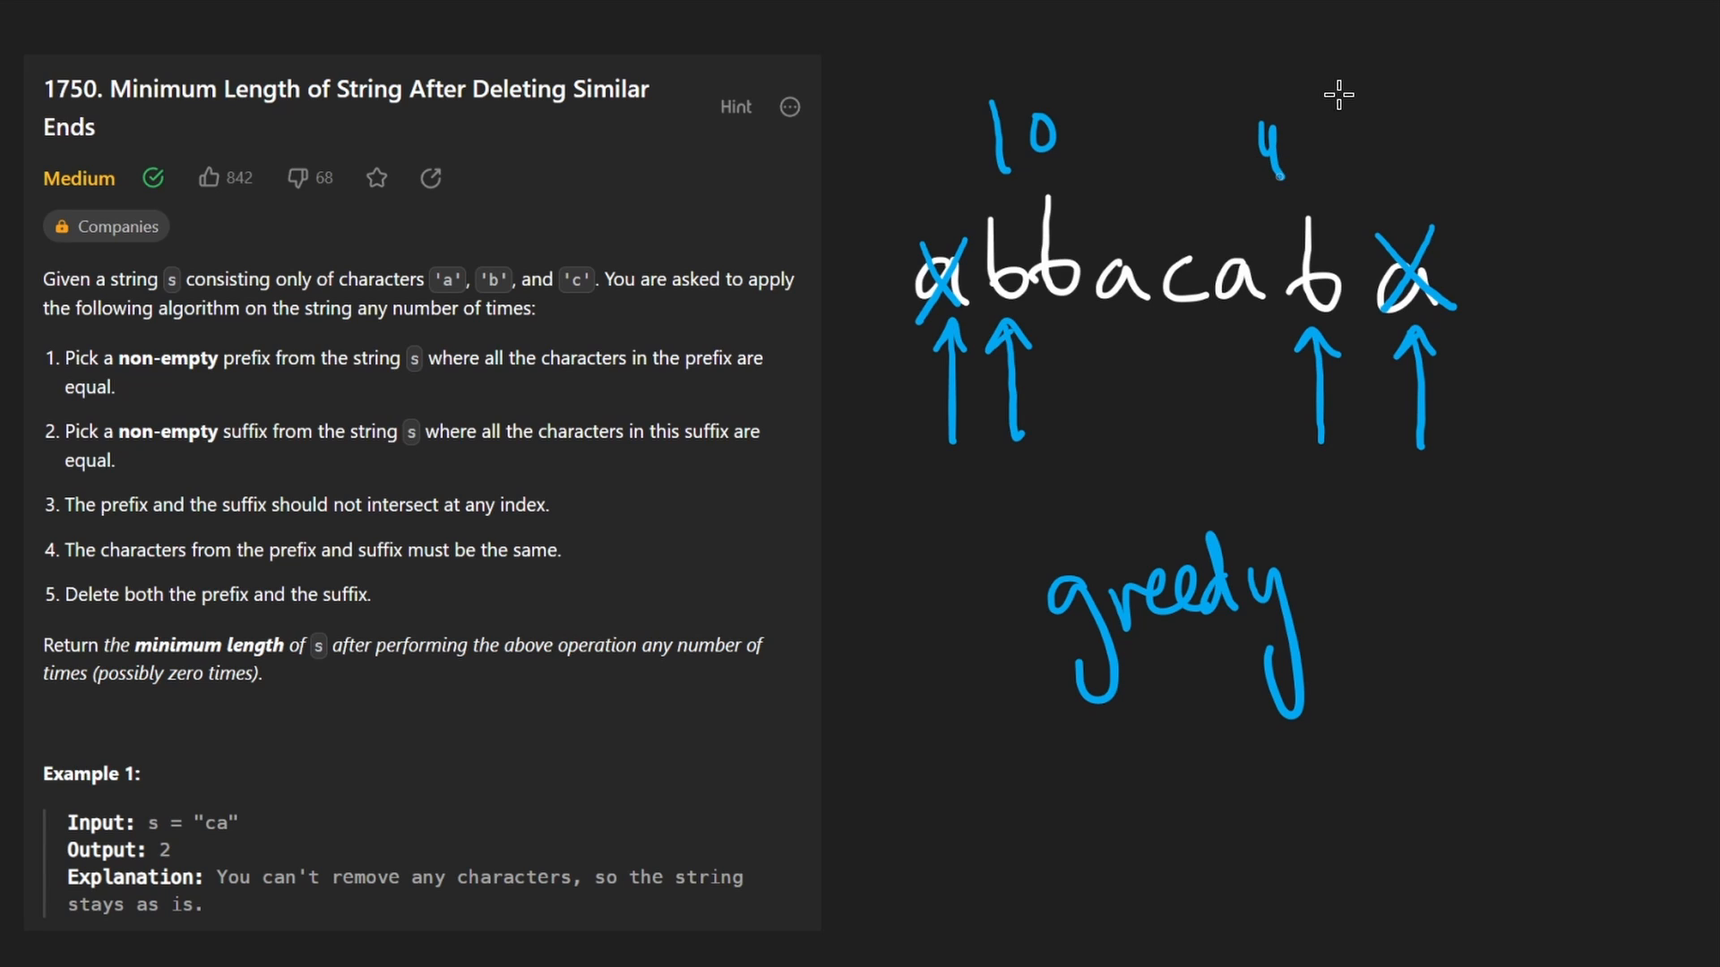
mouse_move(1070, 75)
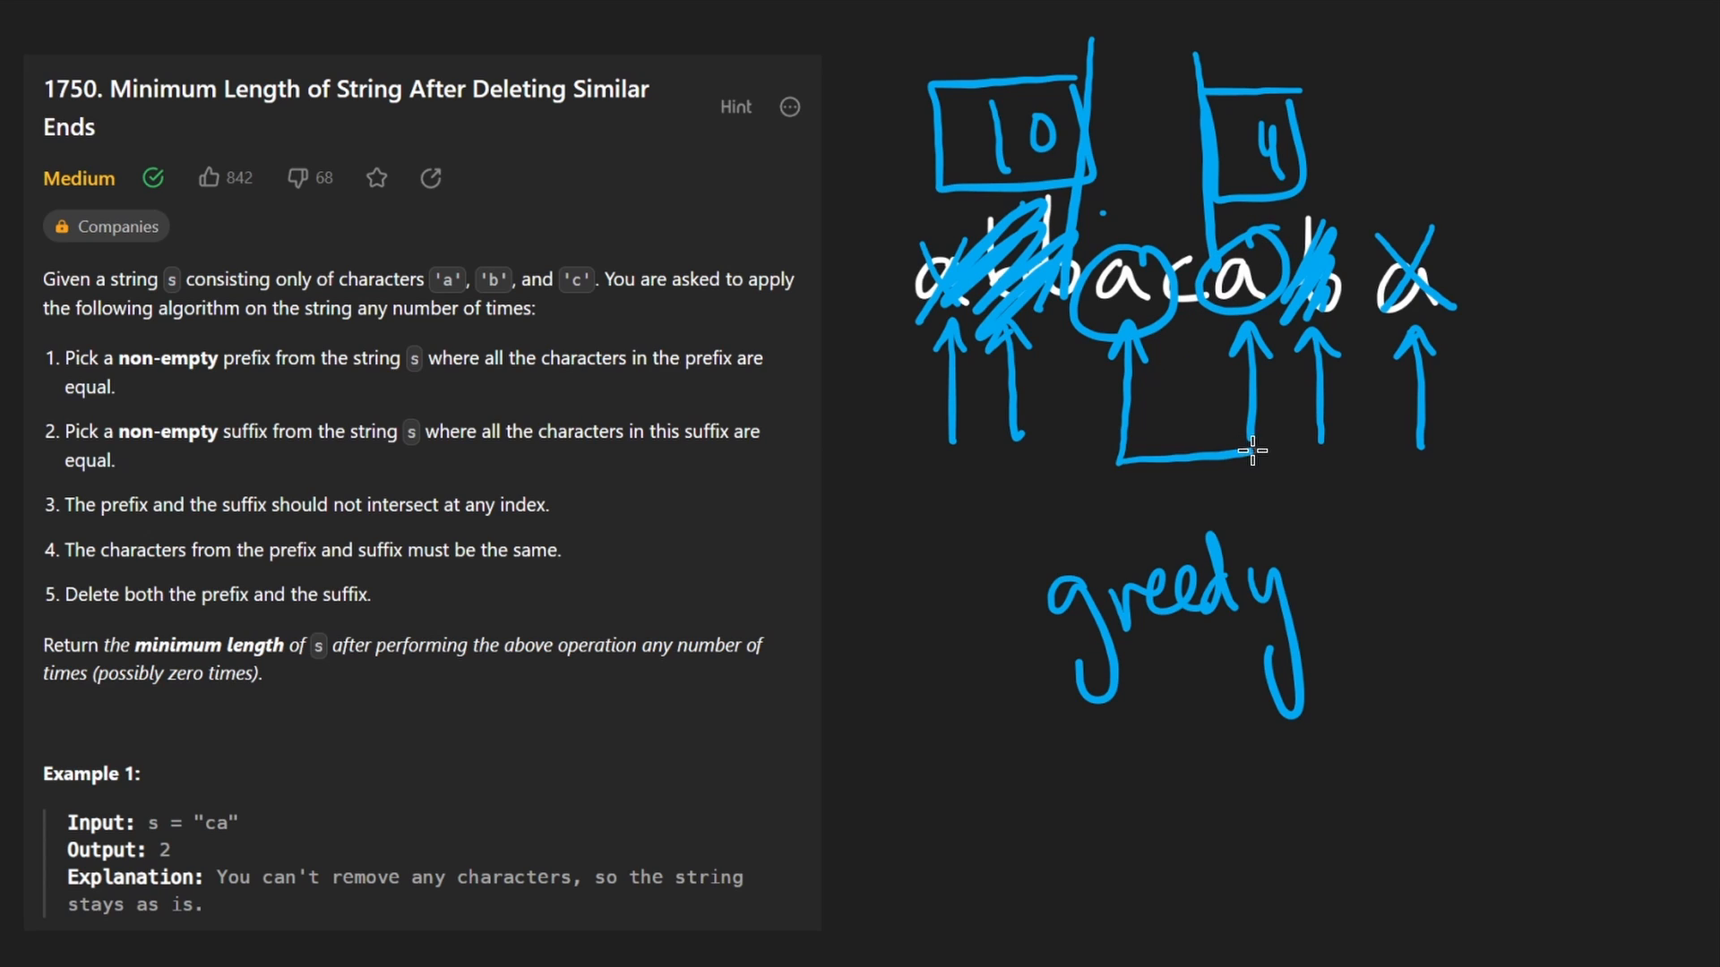
Step: Annotate the matching a characters in the abbacaba string
drag(1112, 455, 1287, 455)
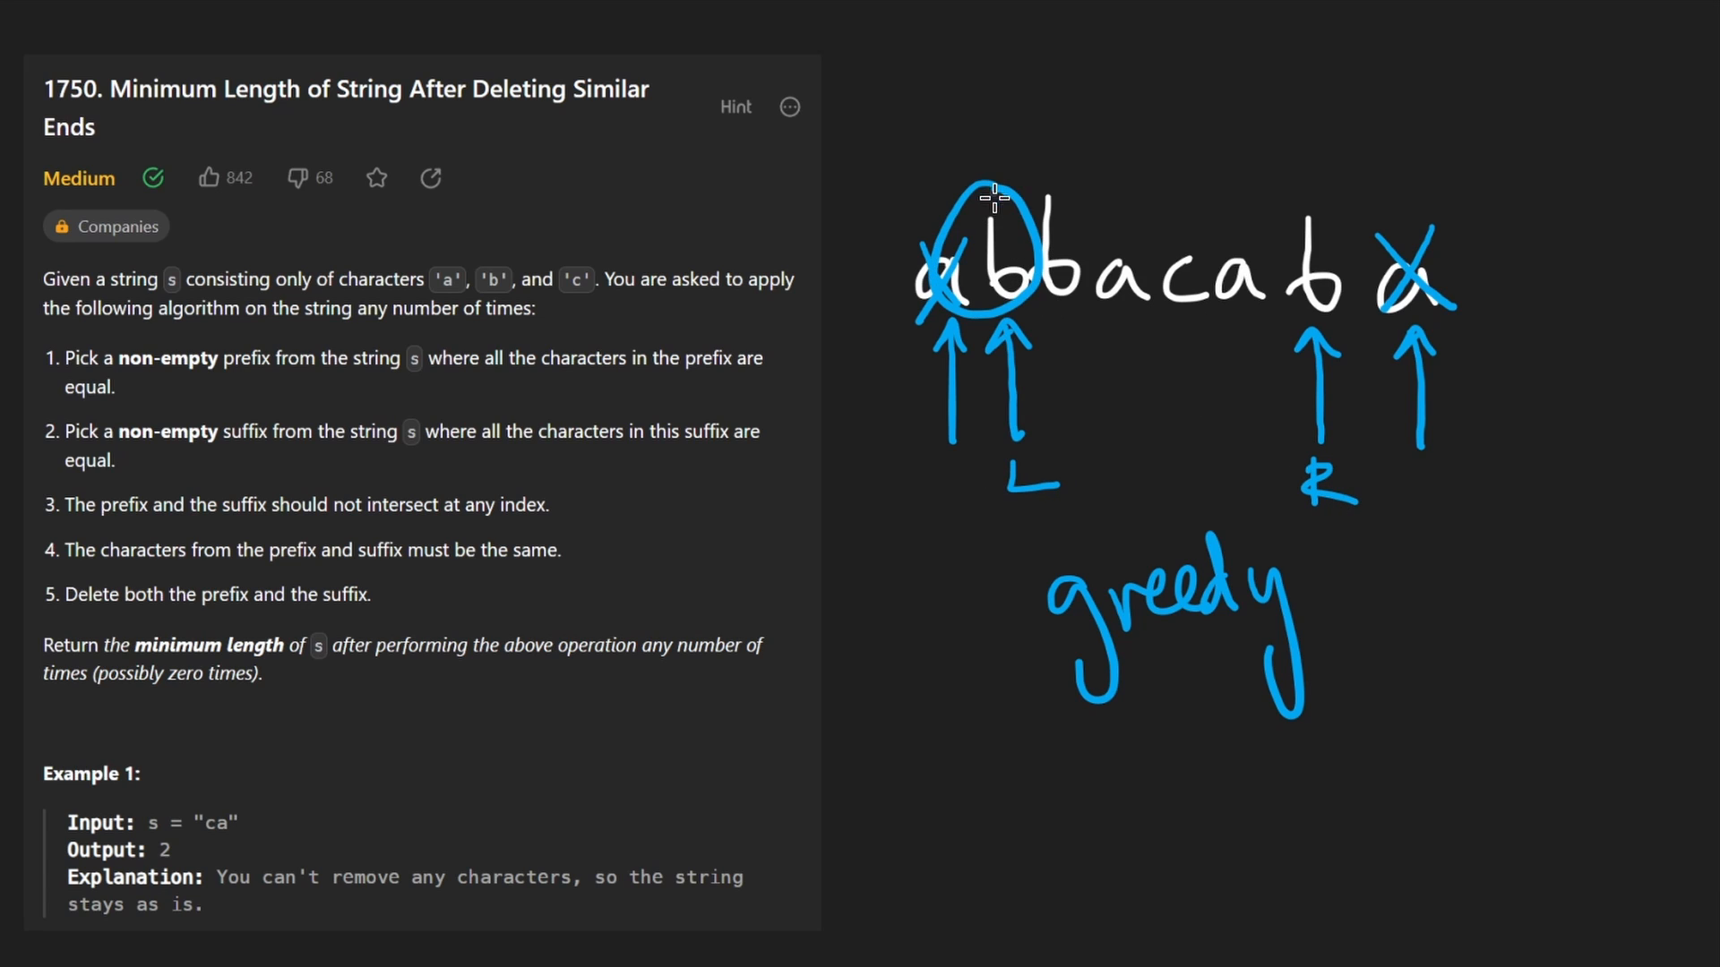
Step: Circle the b at the right pointer and move the pointers past the matching characters
drag(1261, 175, 1370, 330)
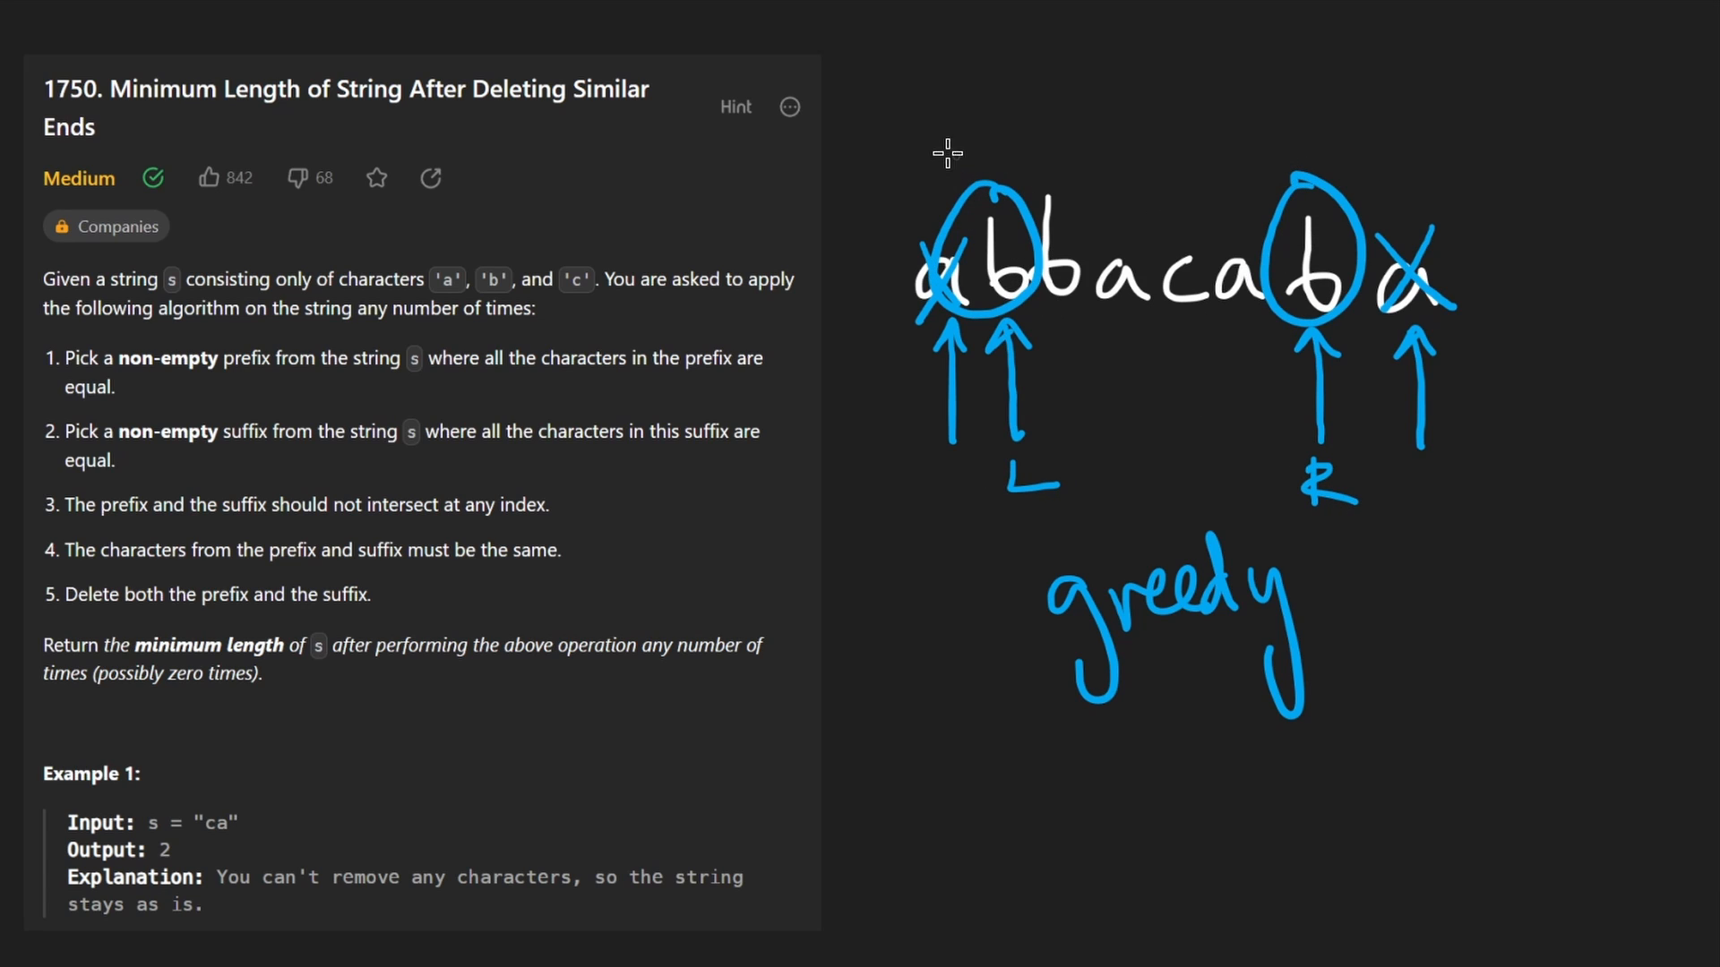
drag(937, 148, 1141, 149)
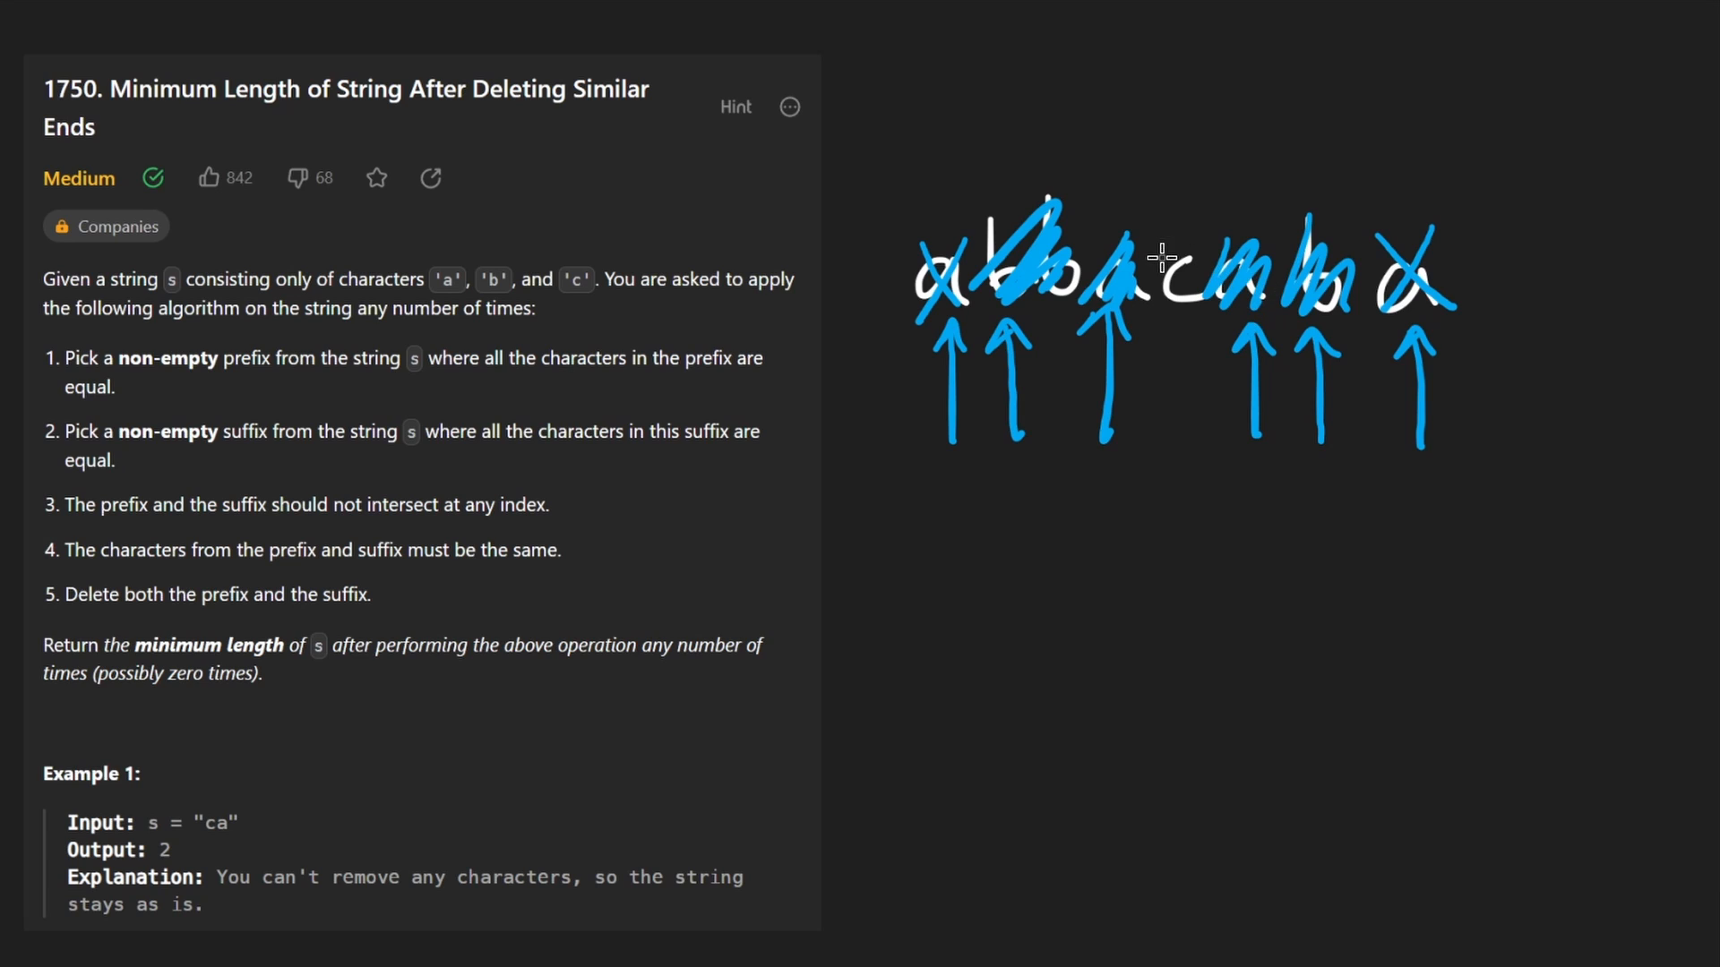
Step: Box the remaining middle characters and write the word 'Palindrome'
drag(1168, 329, 1168, 455)
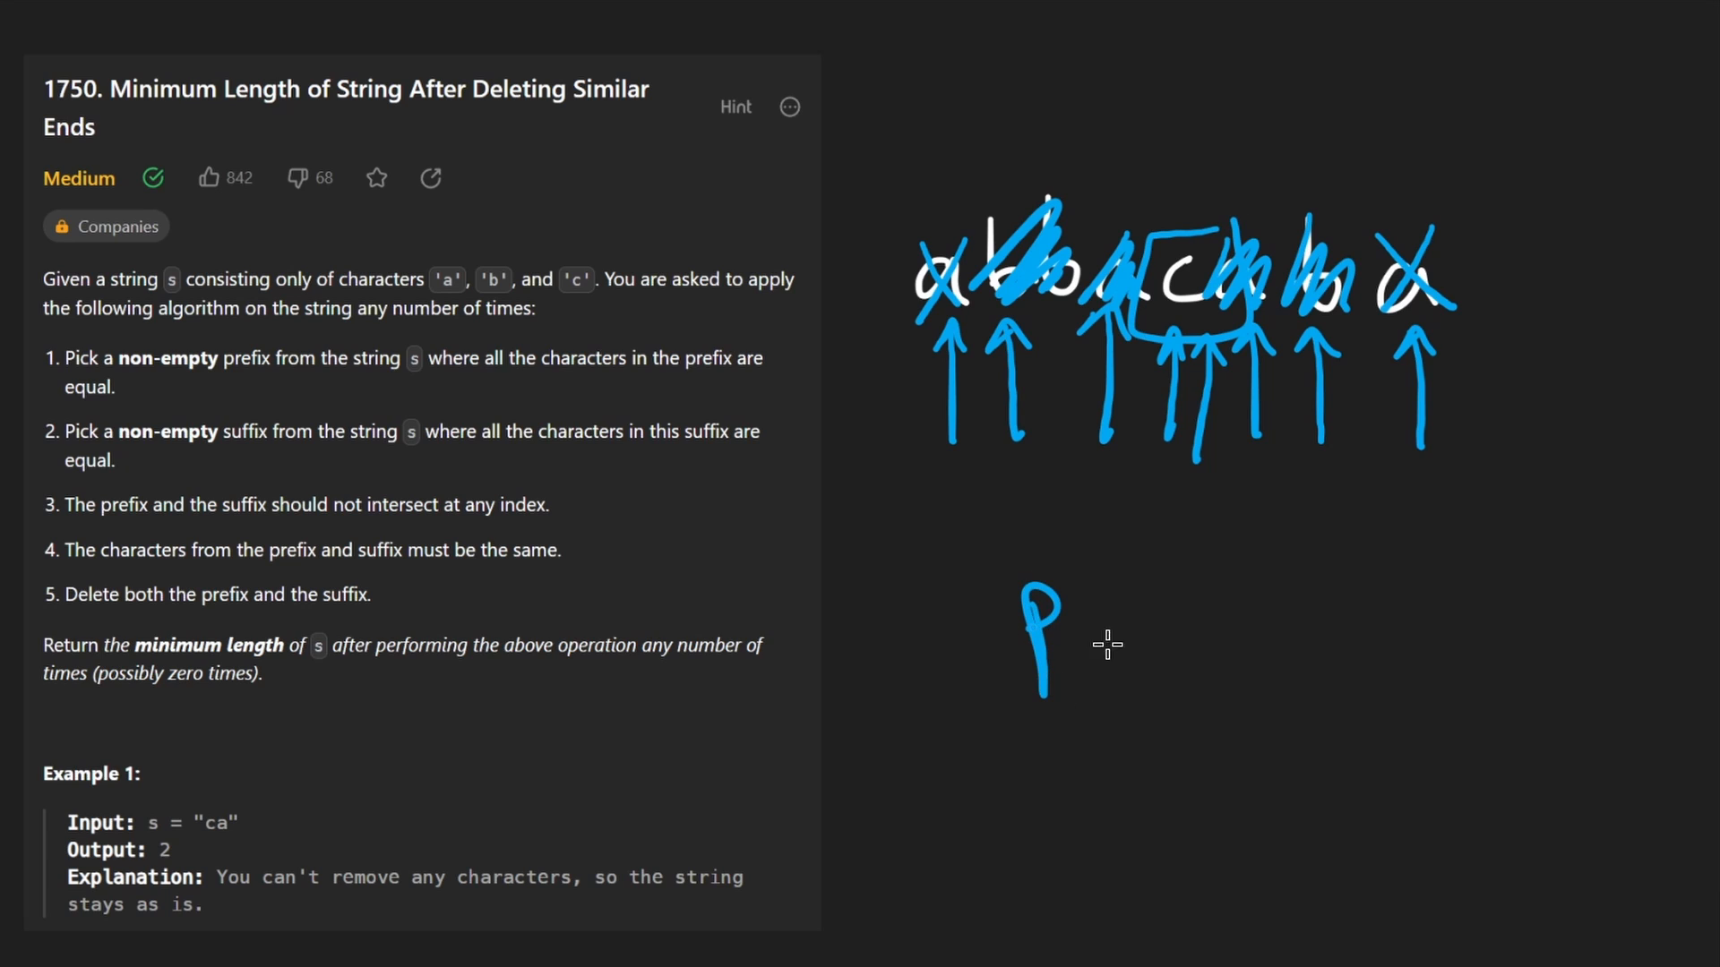
drag(1058, 641, 1213, 641)
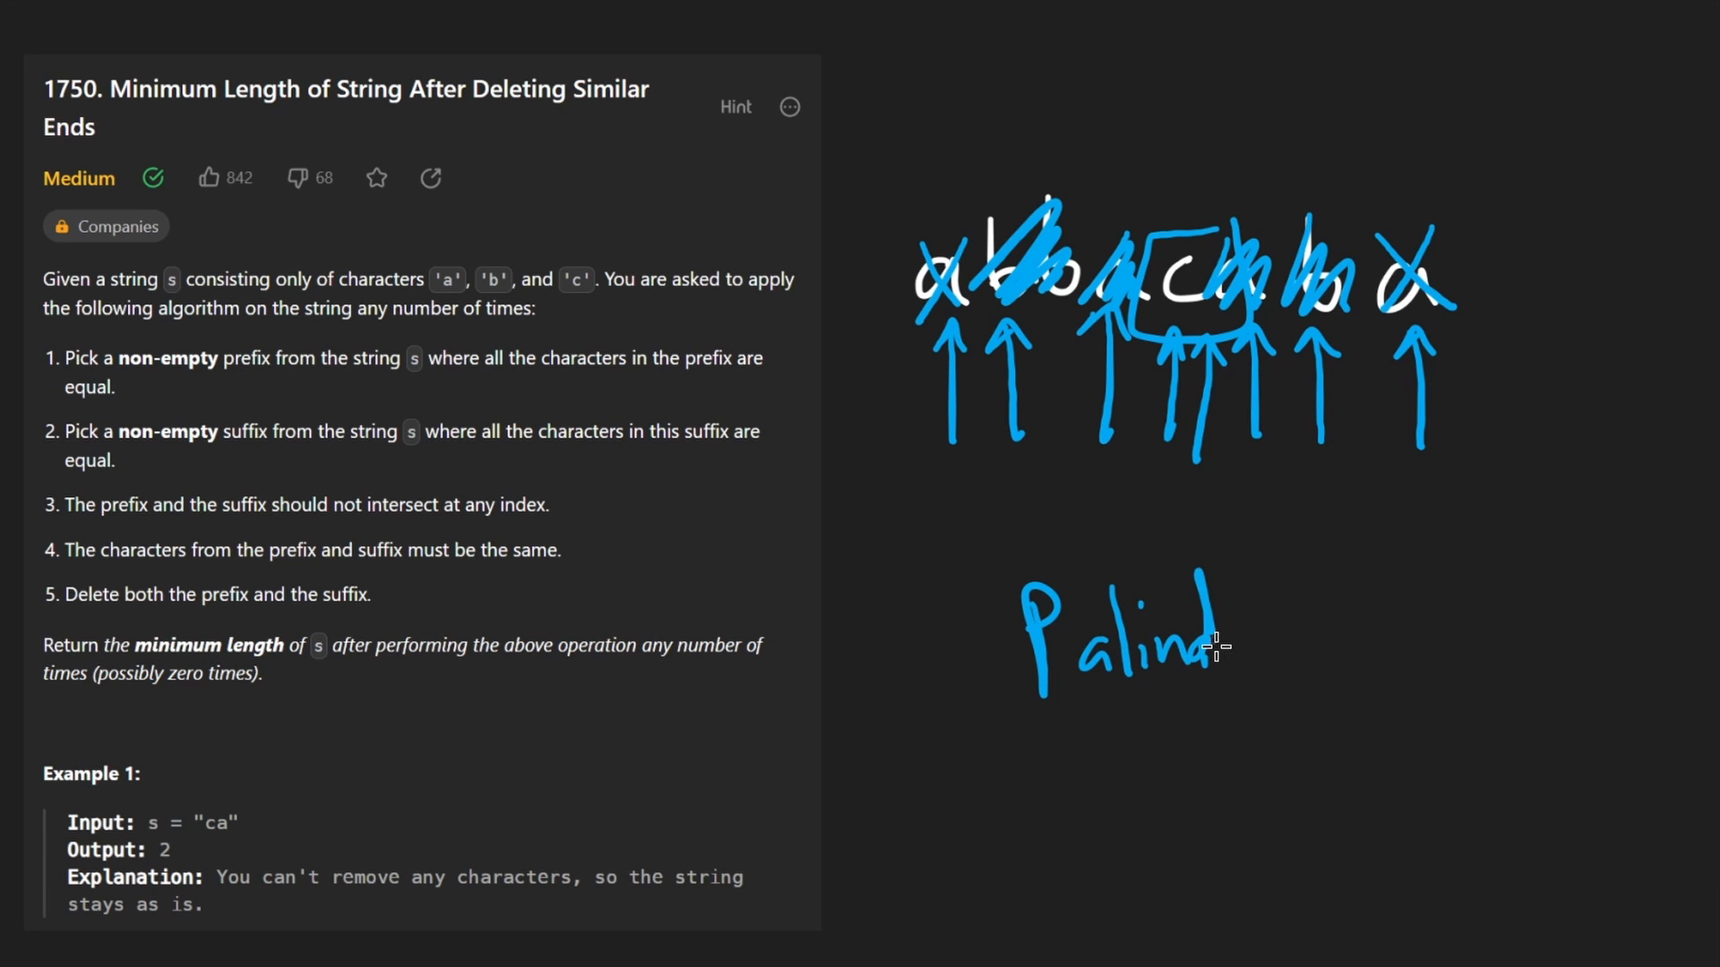
drag(1206, 647, 1370, 647)
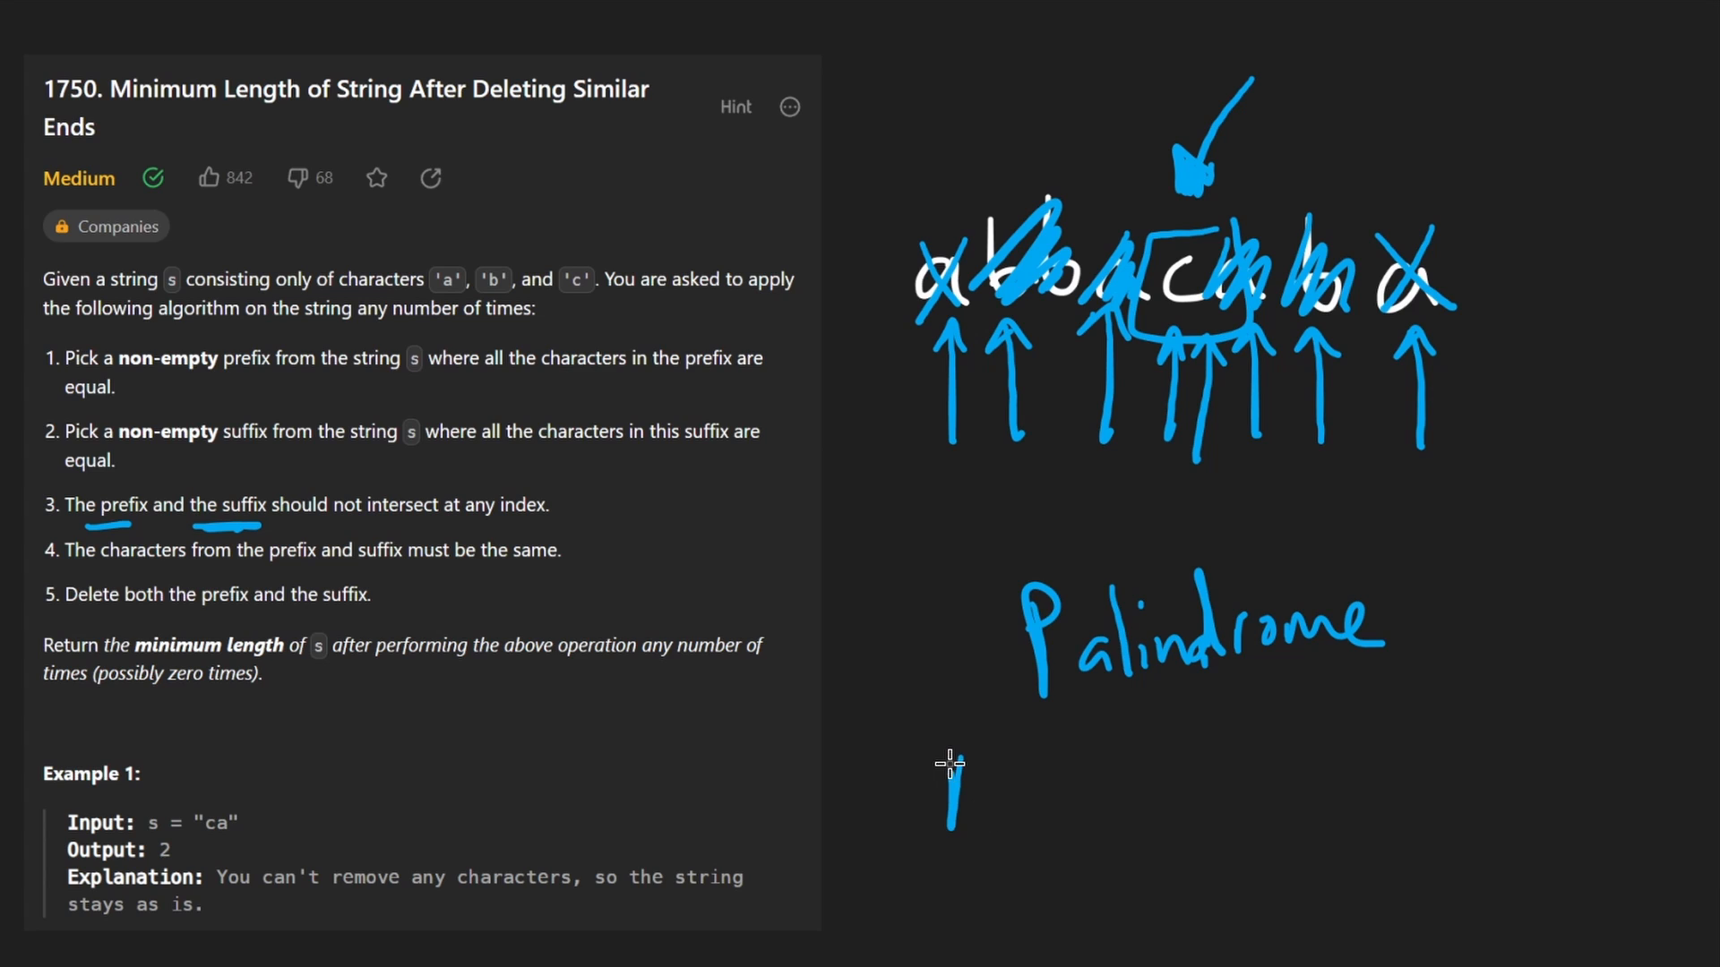
Step: Write and box the 'L < R' condition, then clear the extra notes from the diagram
drag(954, 768, 1118, 806)
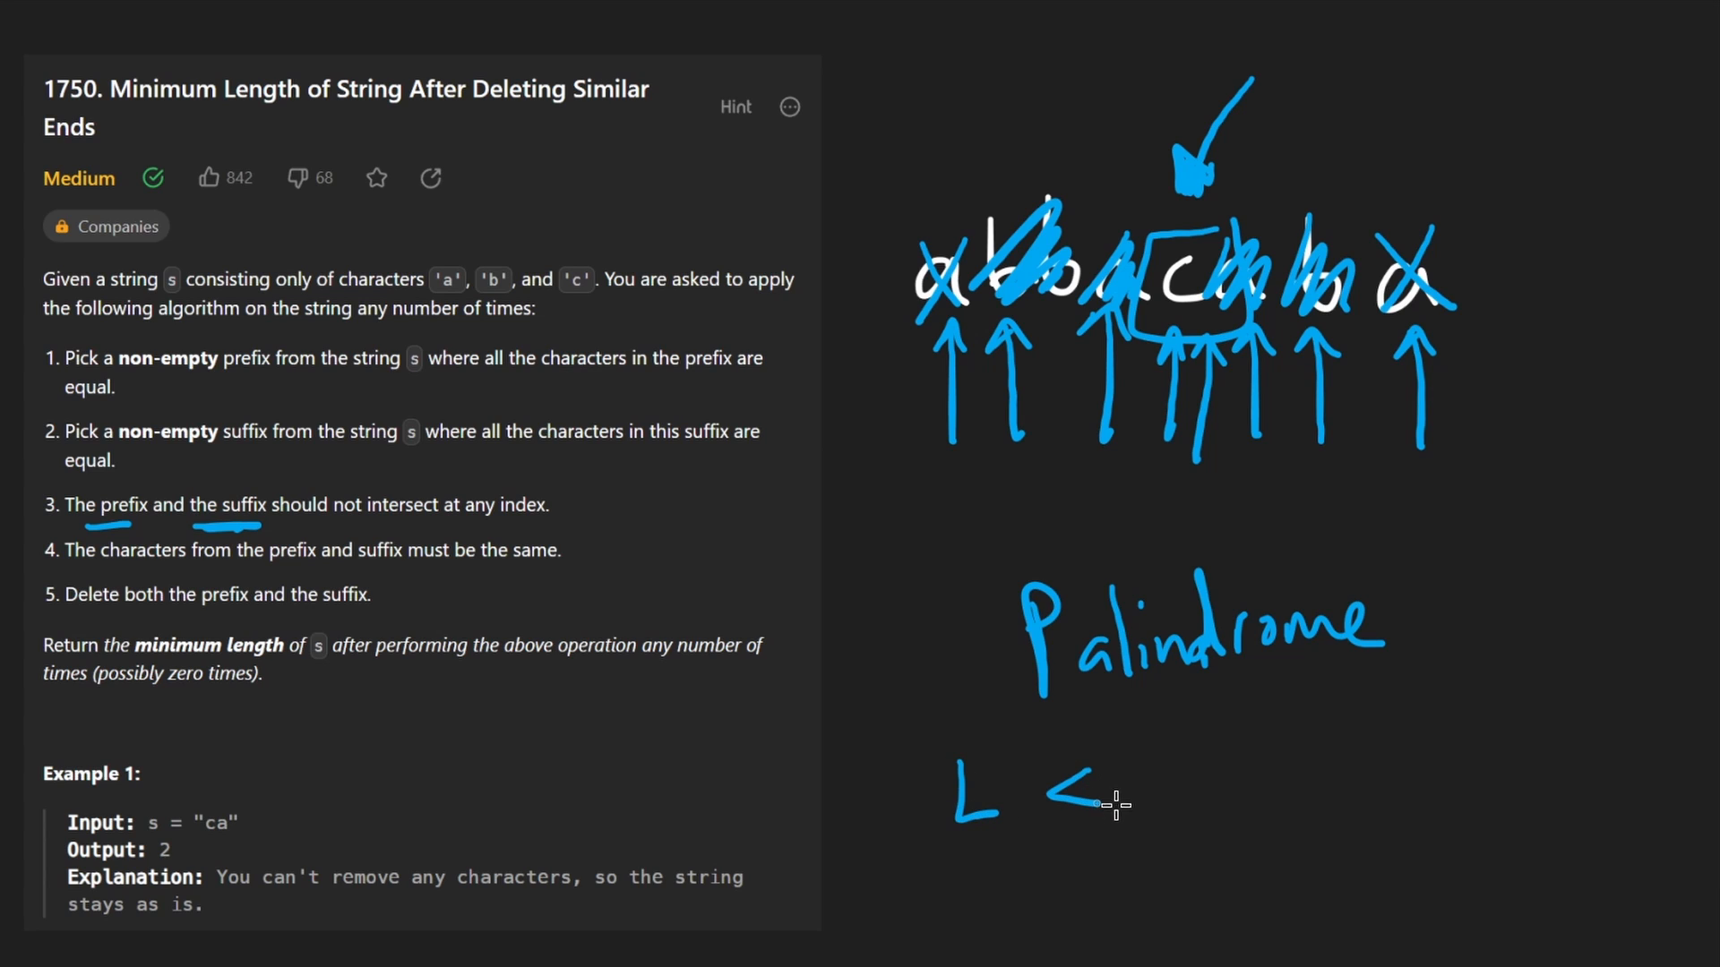
drag(1096, 790, 1272, 790)
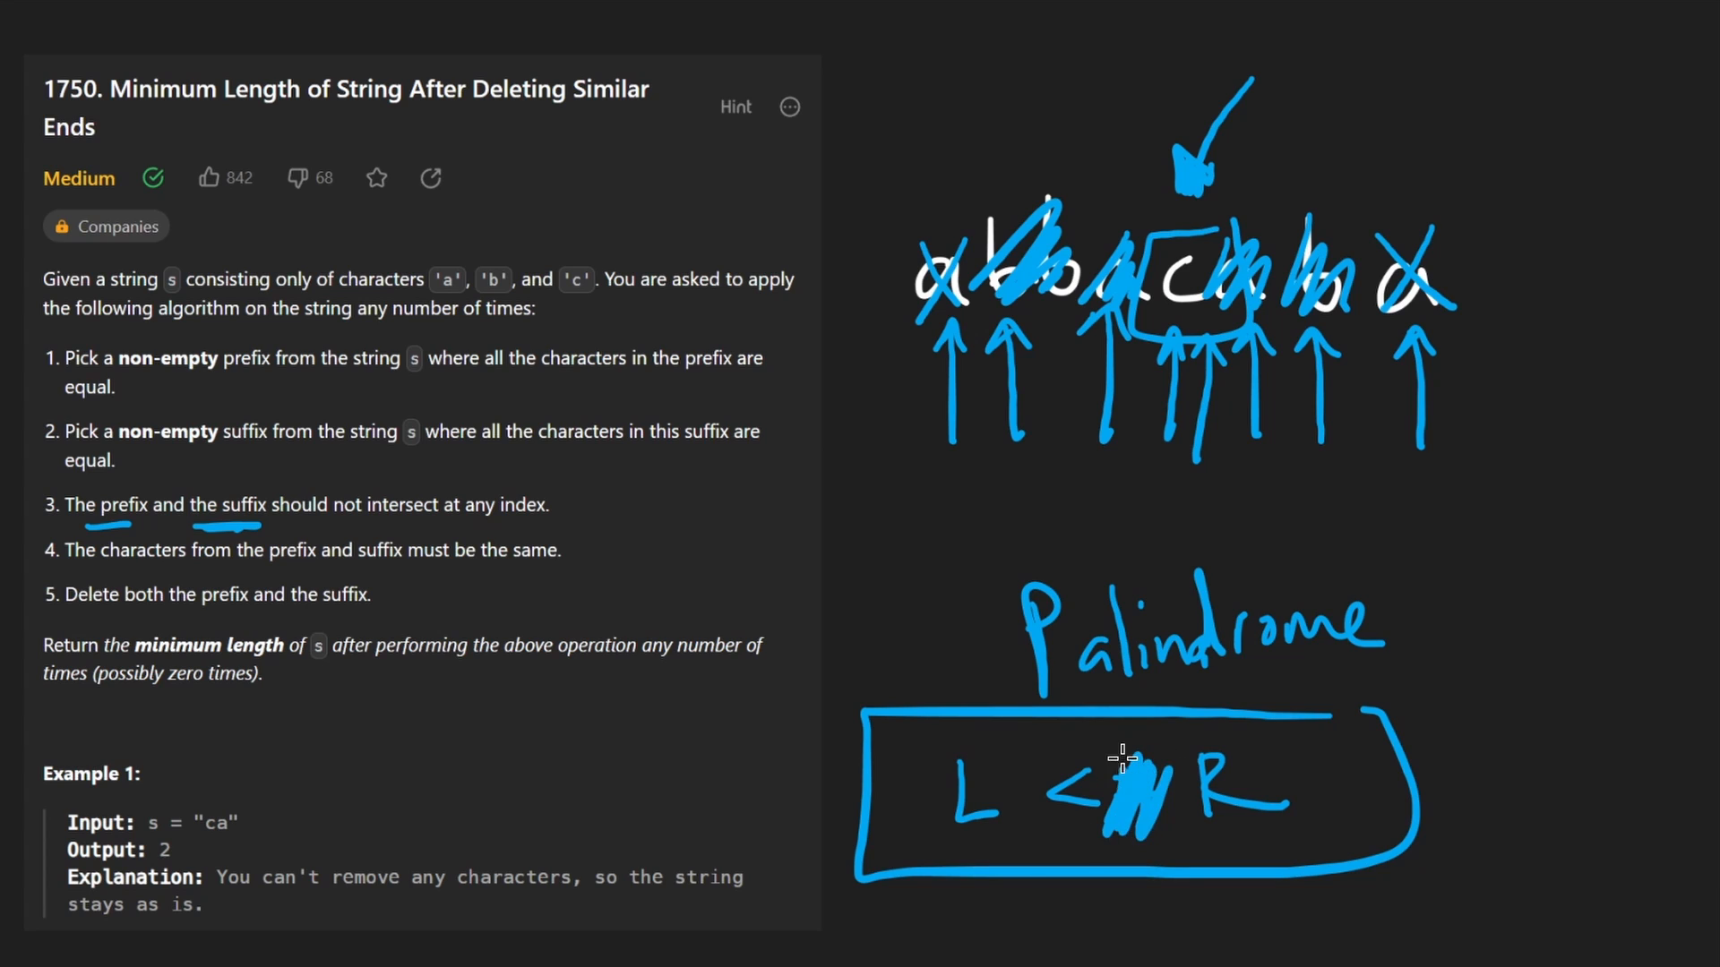
drag(1014, 502, 1327, 500)
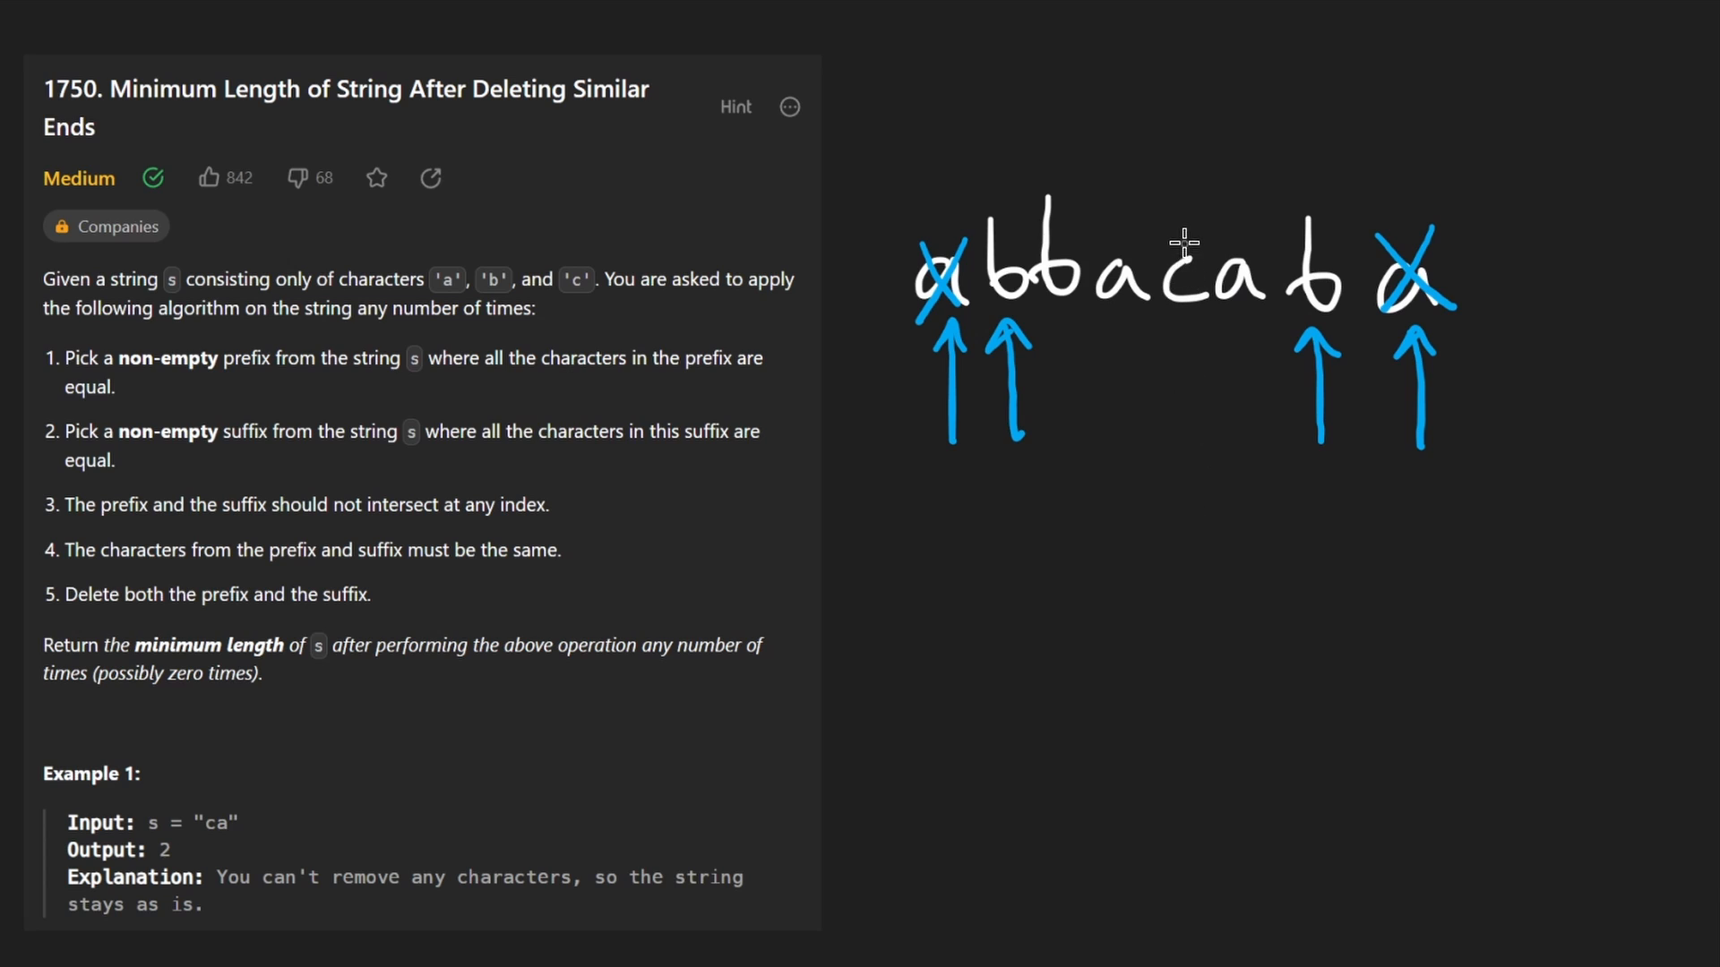
Step: Cross out matching characters from both ends, tracing the pointers toward the middle
drag(1037, 203, 1179, 295)
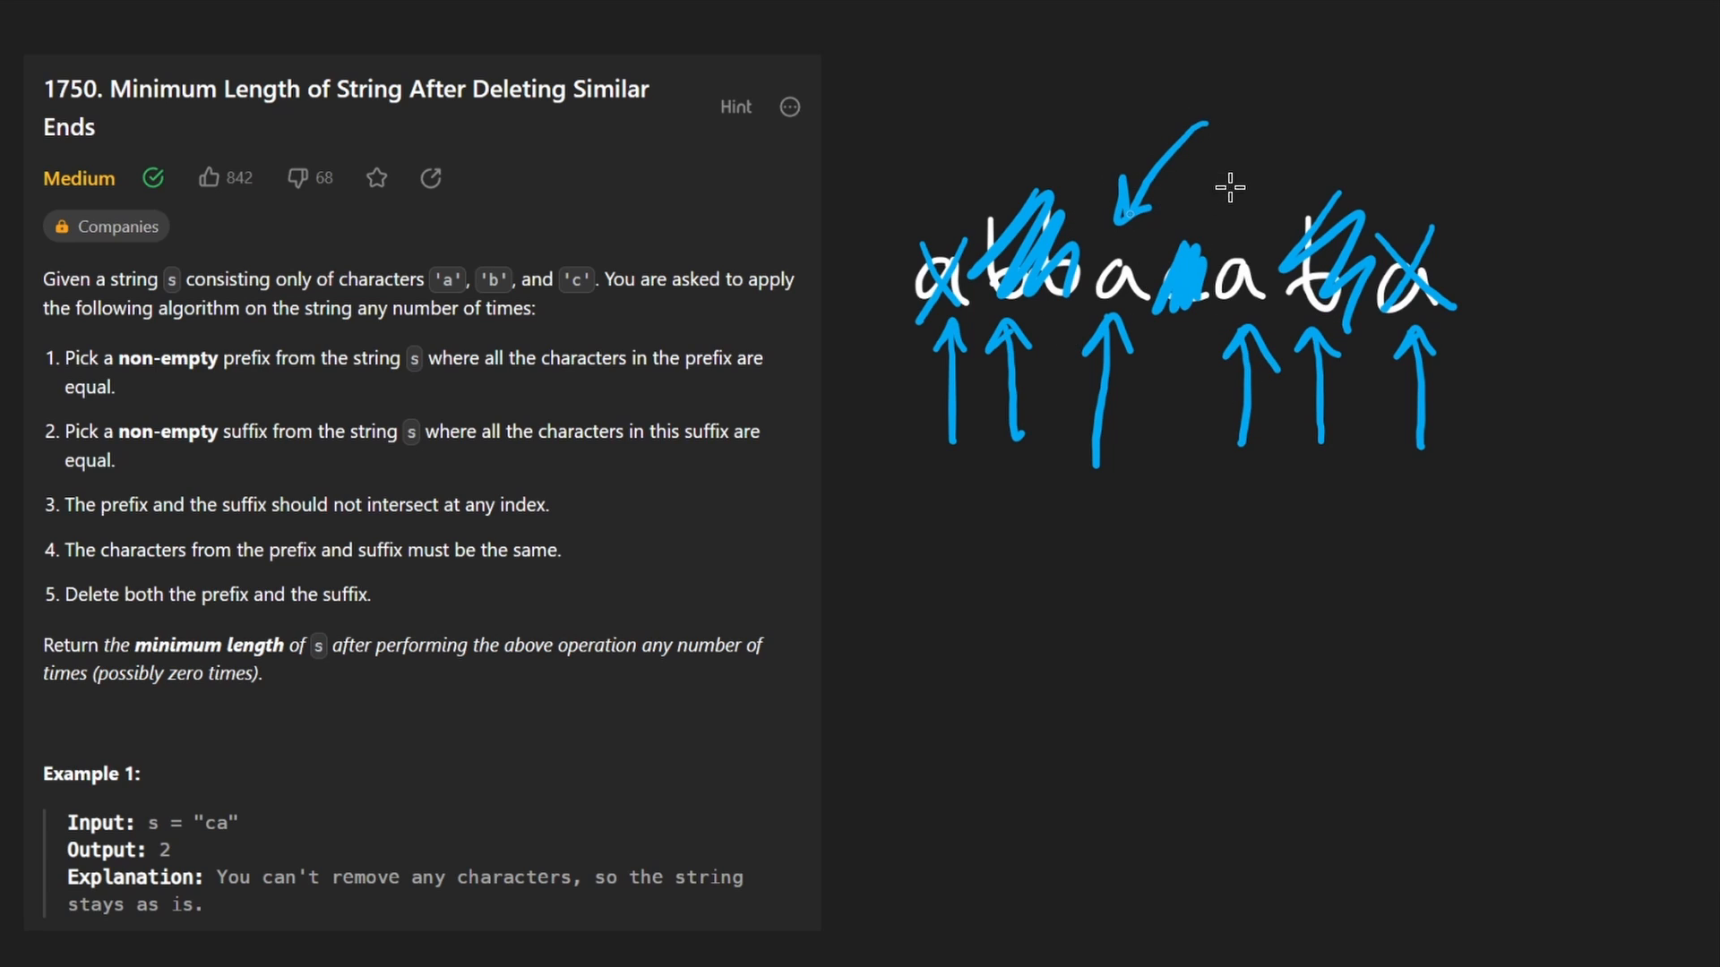
drag(1130, 494, 1125, 548)
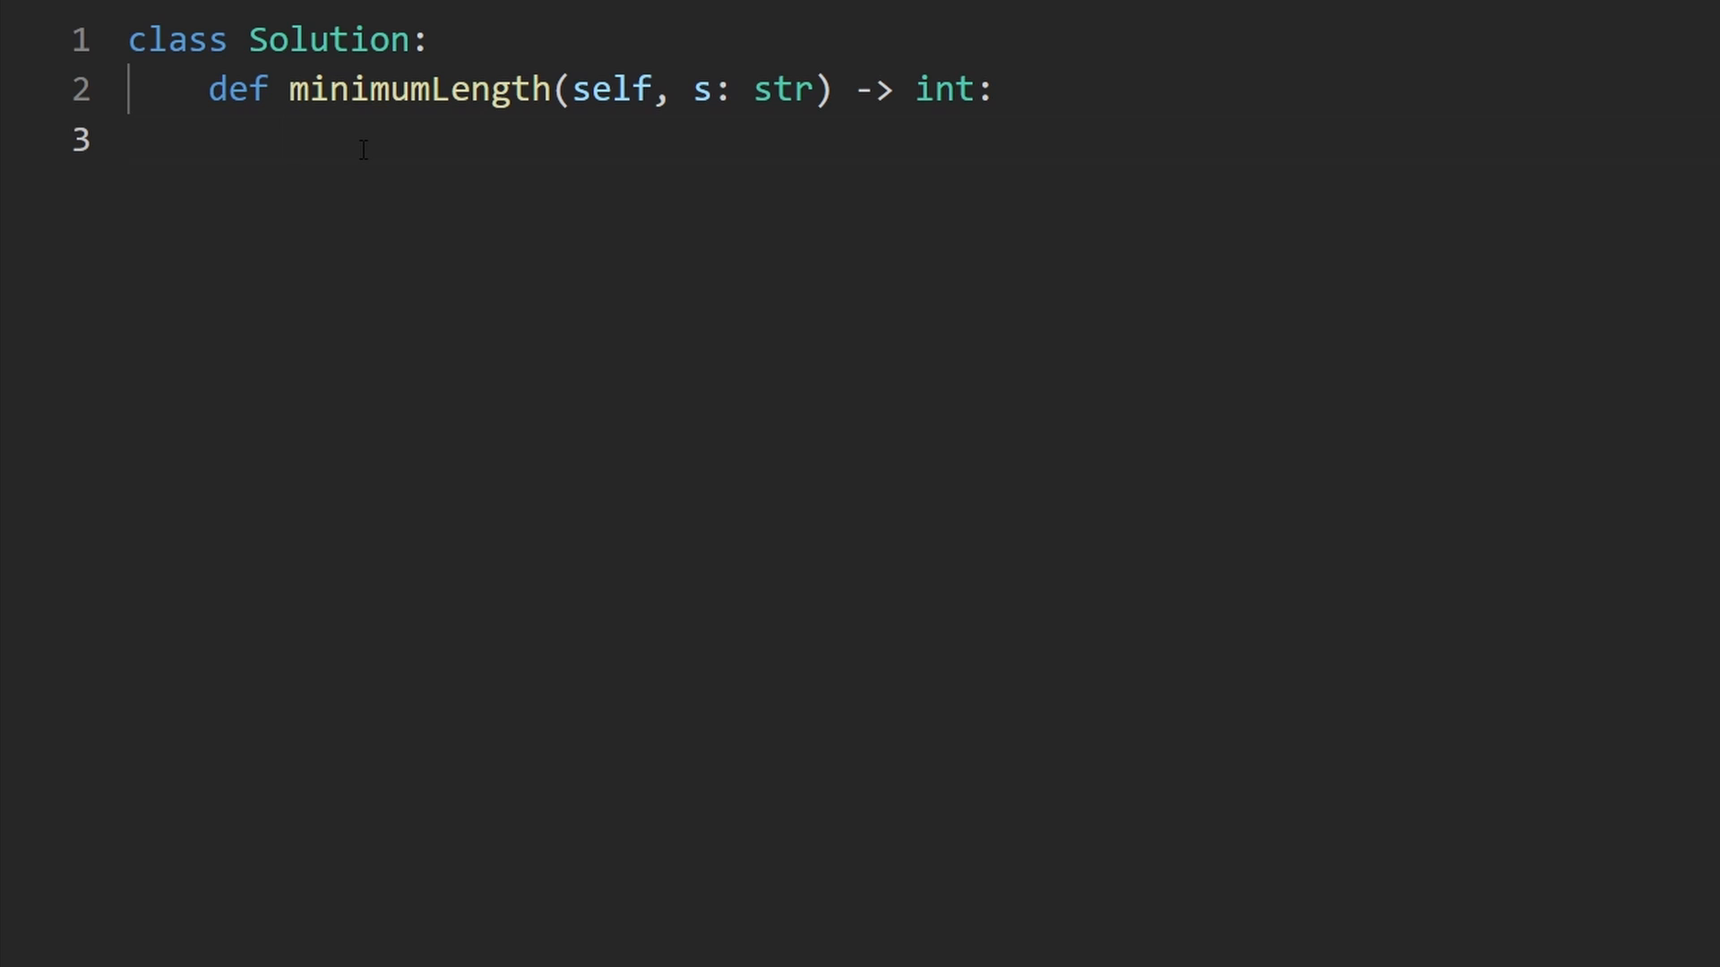
Step: Initialise pointers l, r = 0, len(s) - 1 at the string ends
text(l, r)
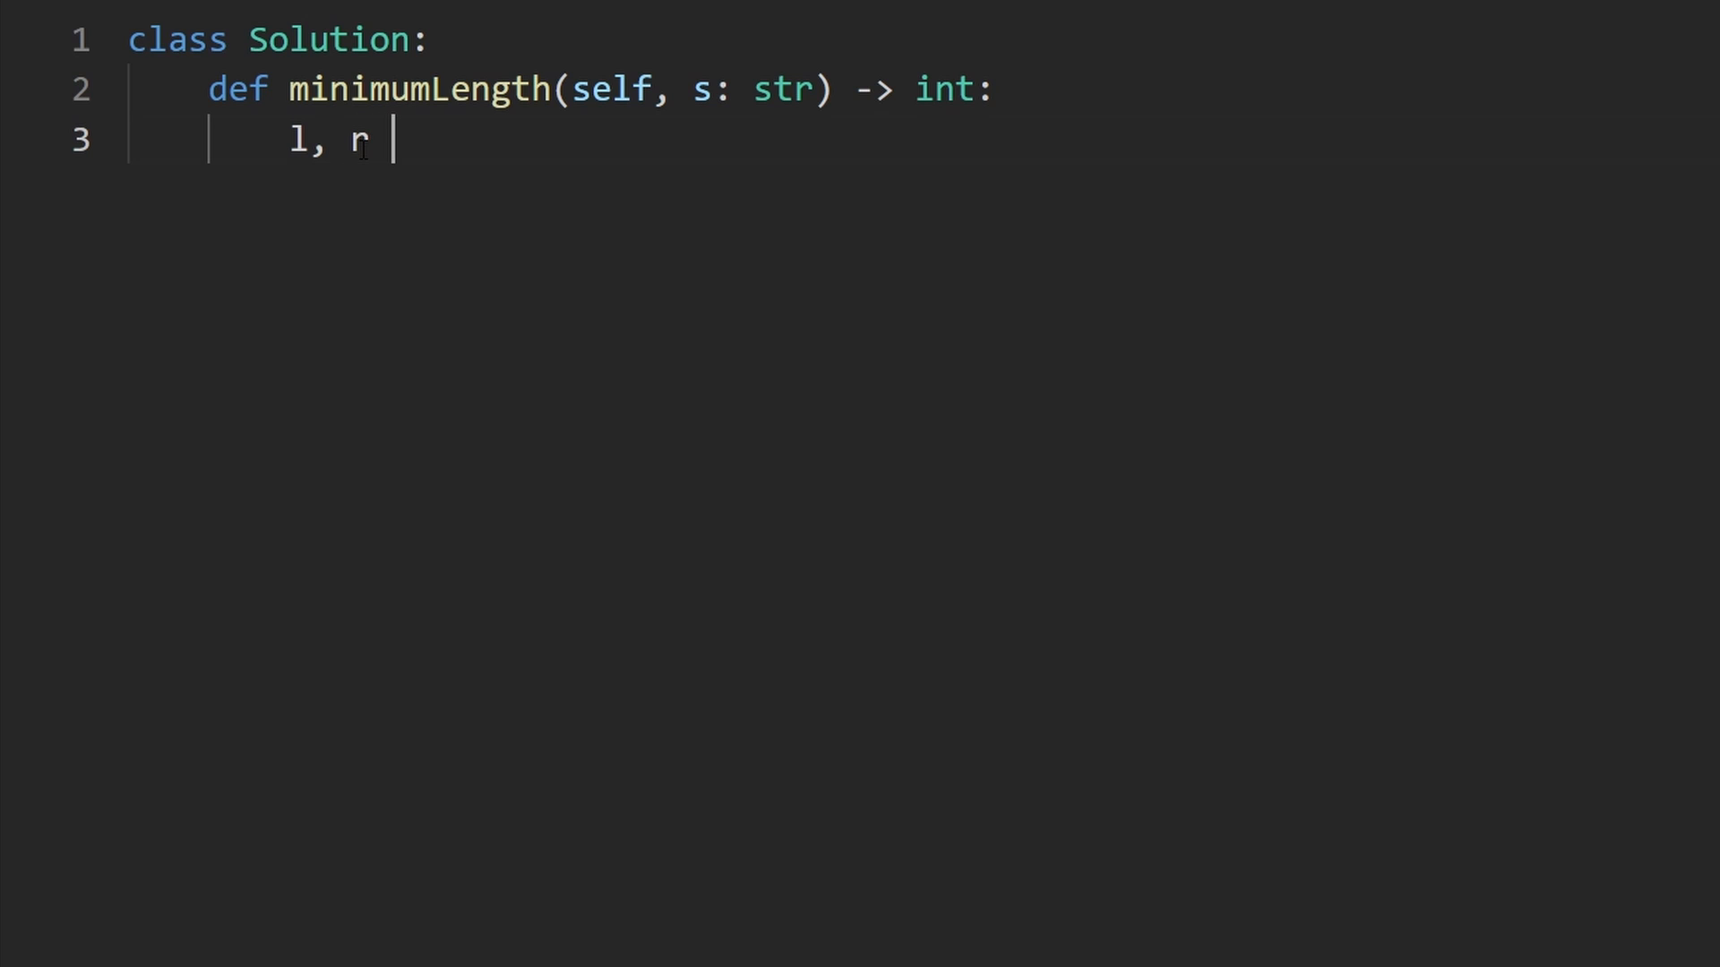
text(=)
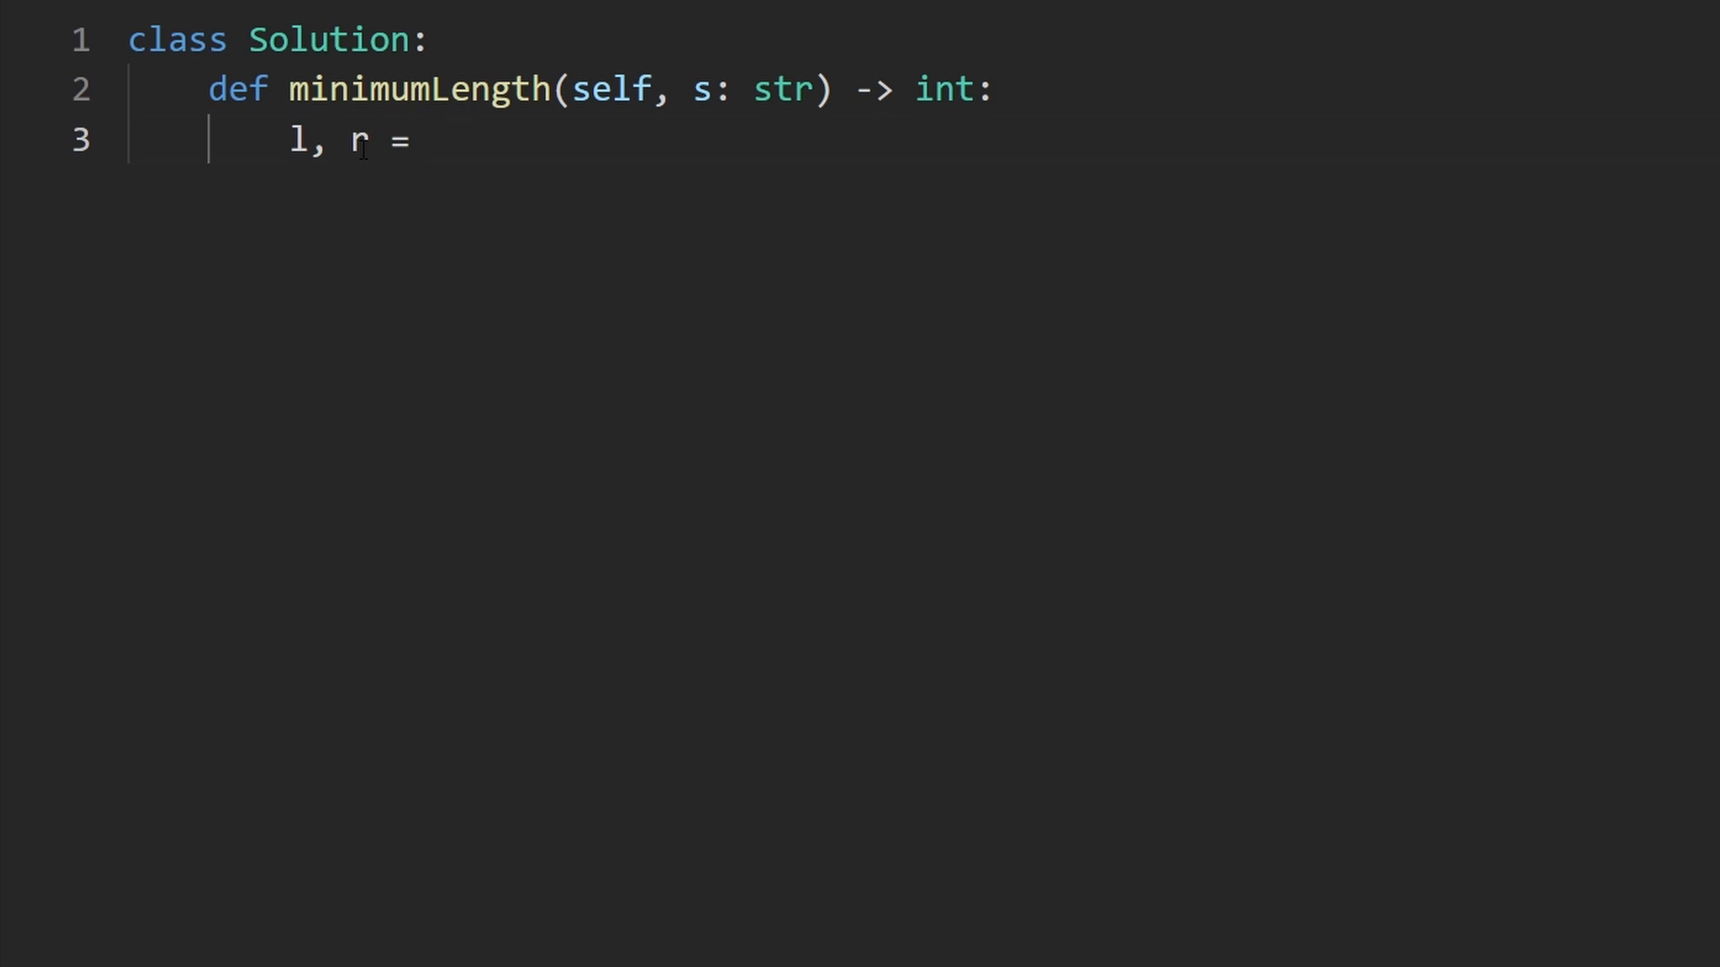
text(0, len(s) - 1)
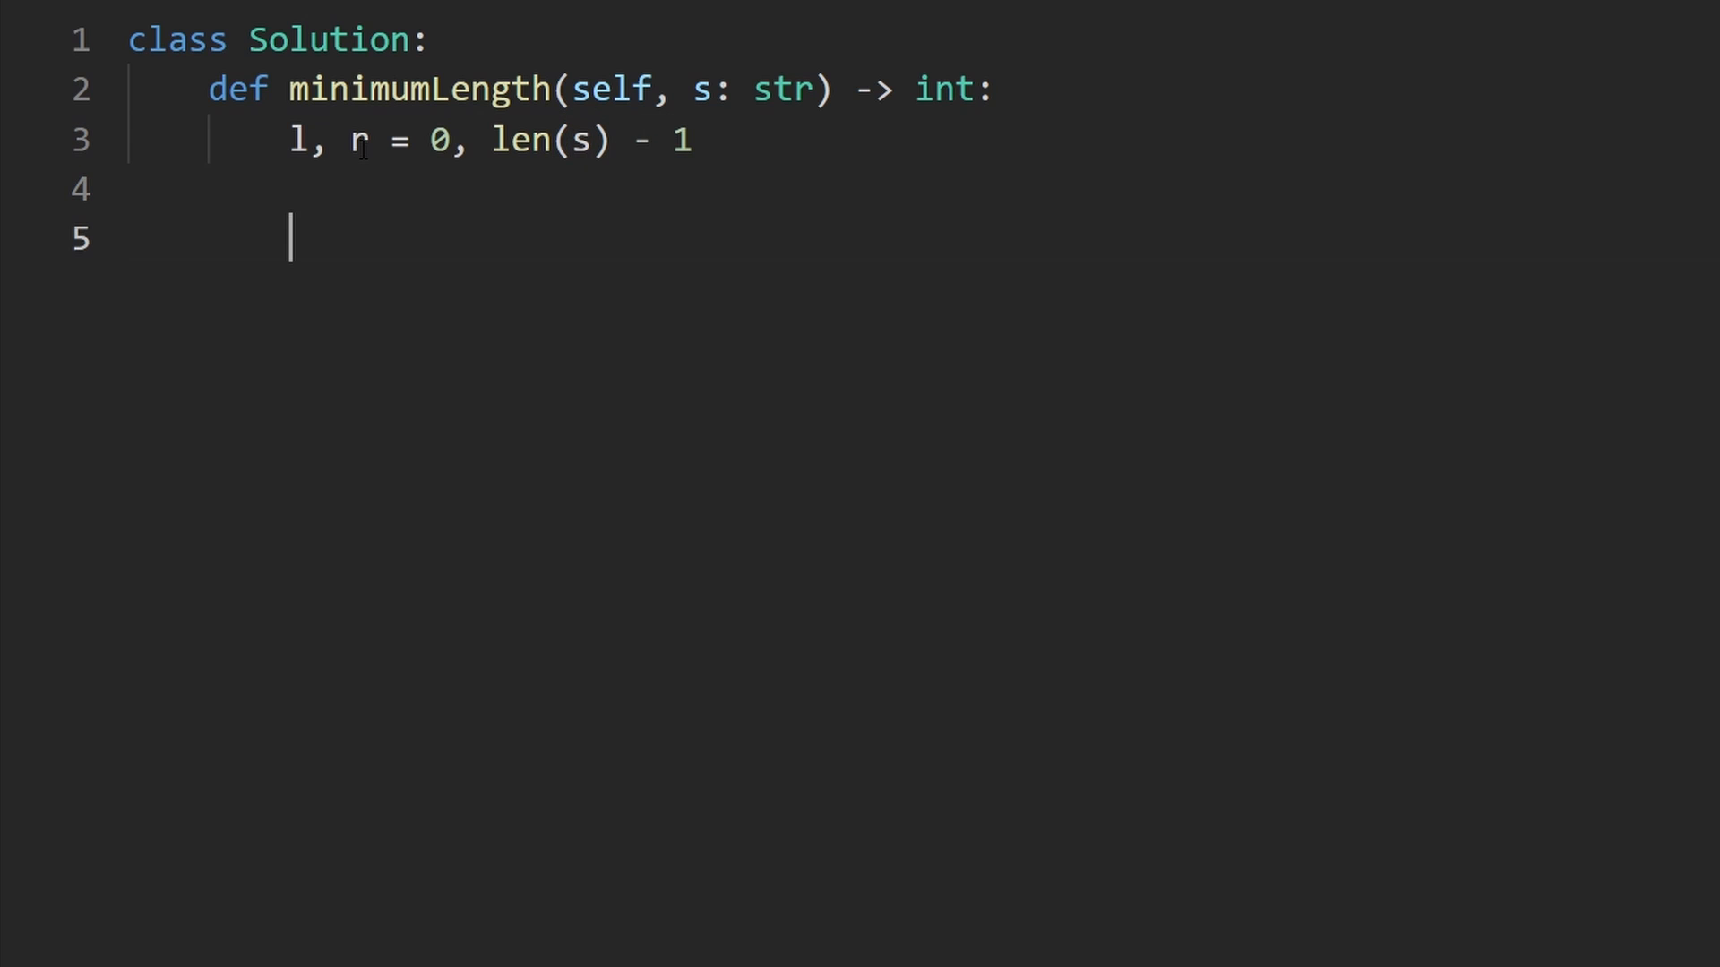
Step: Add the outer loop 'while l < r and s[l] == s[r]:'
text(while)
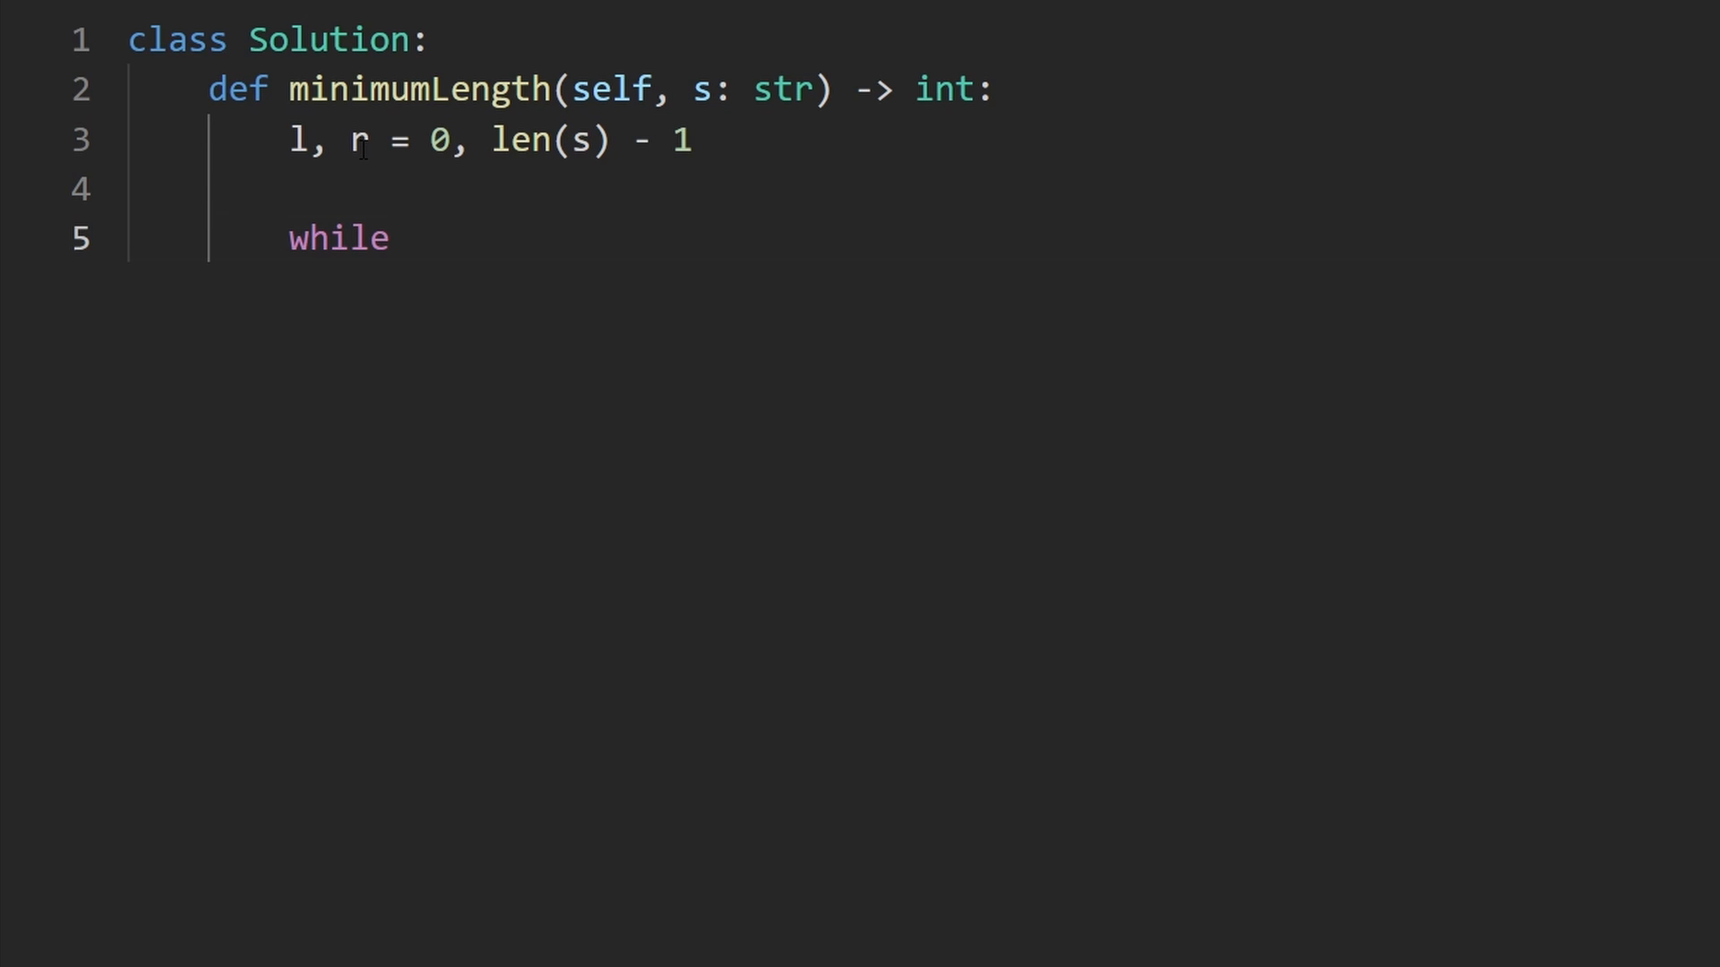
text(l < r)
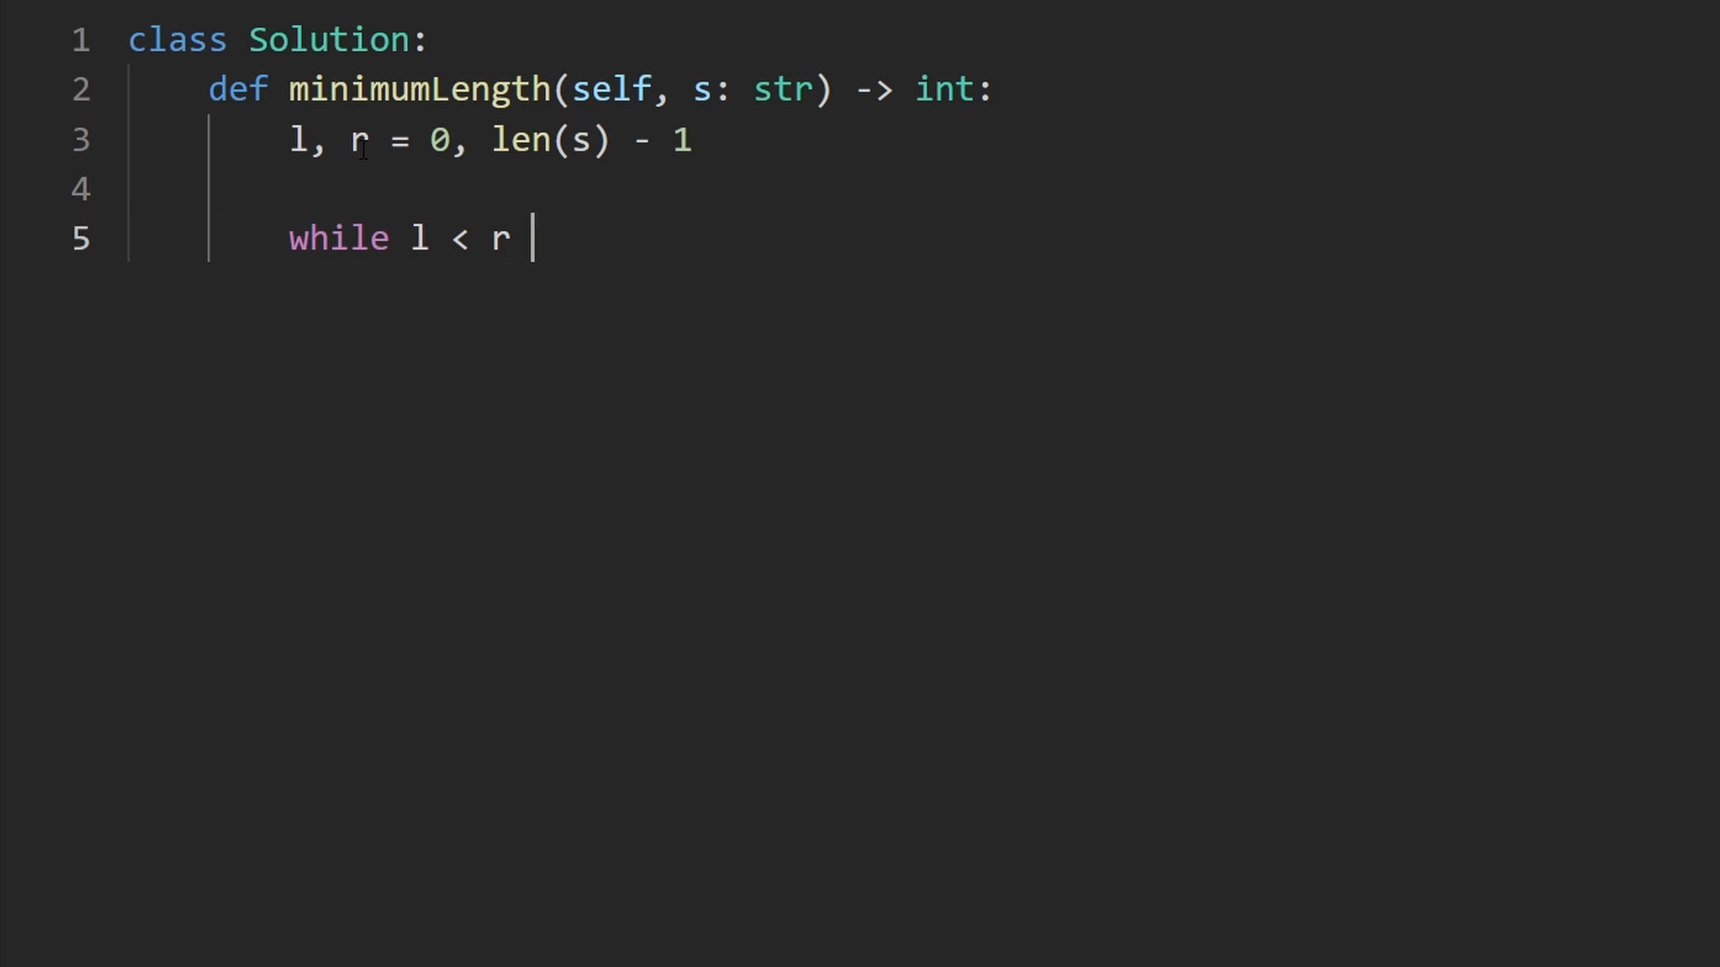
text(and s)
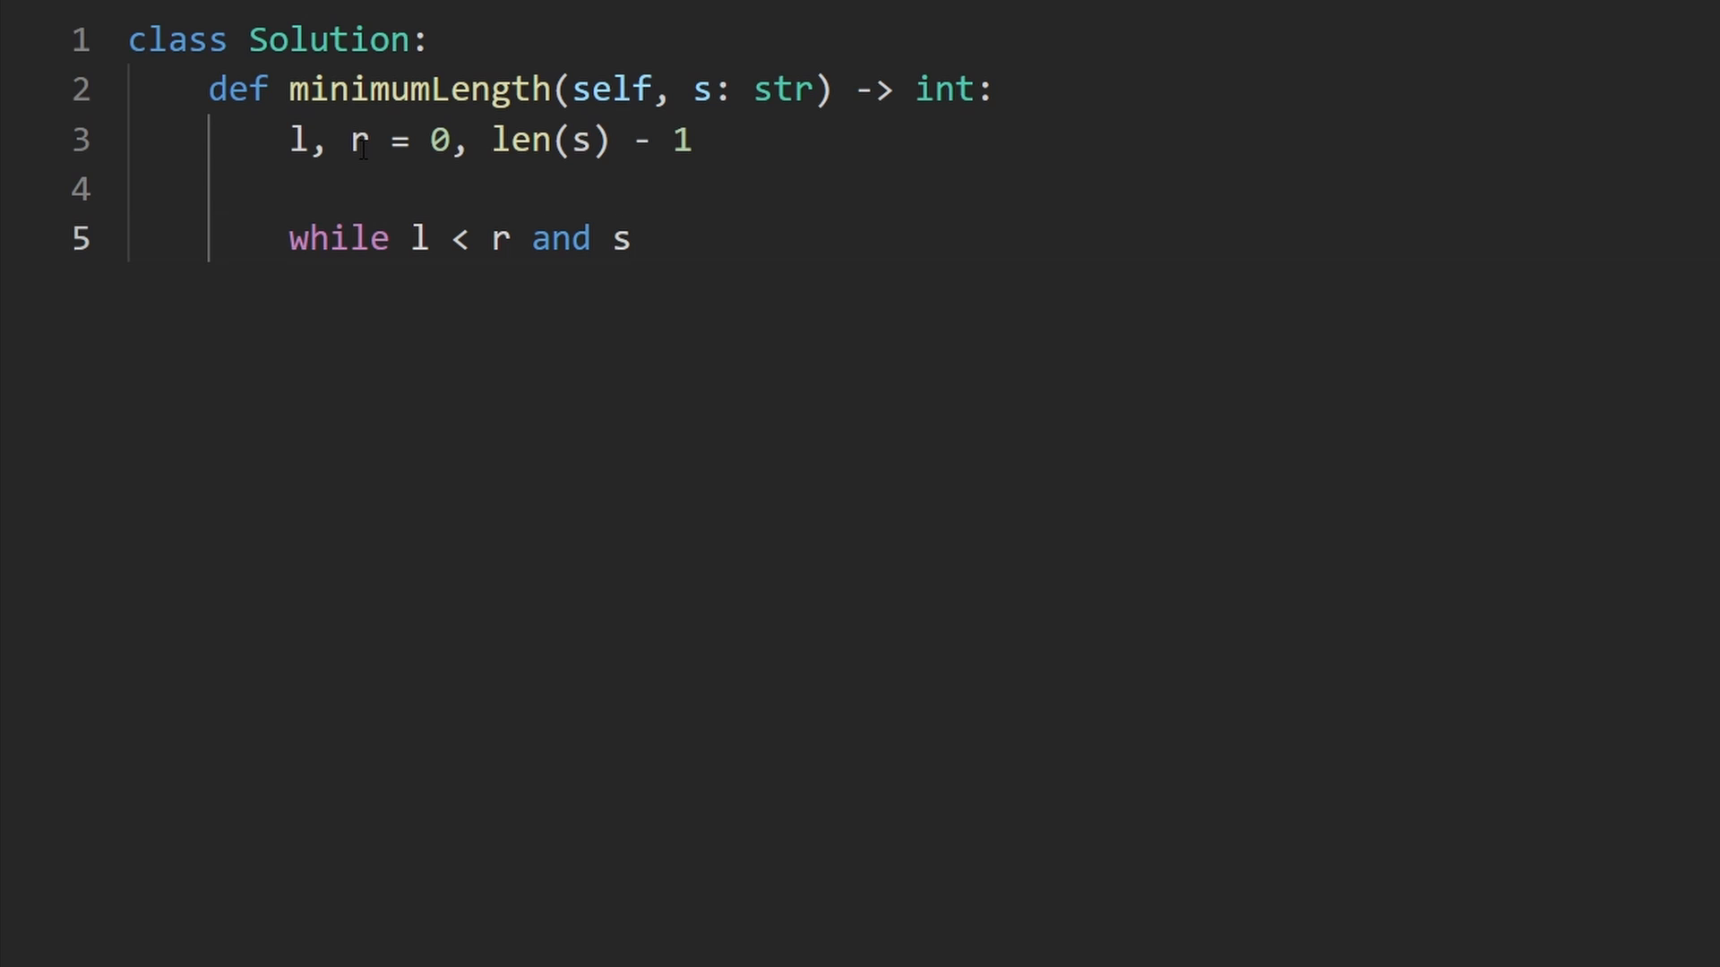
text([l] ==)
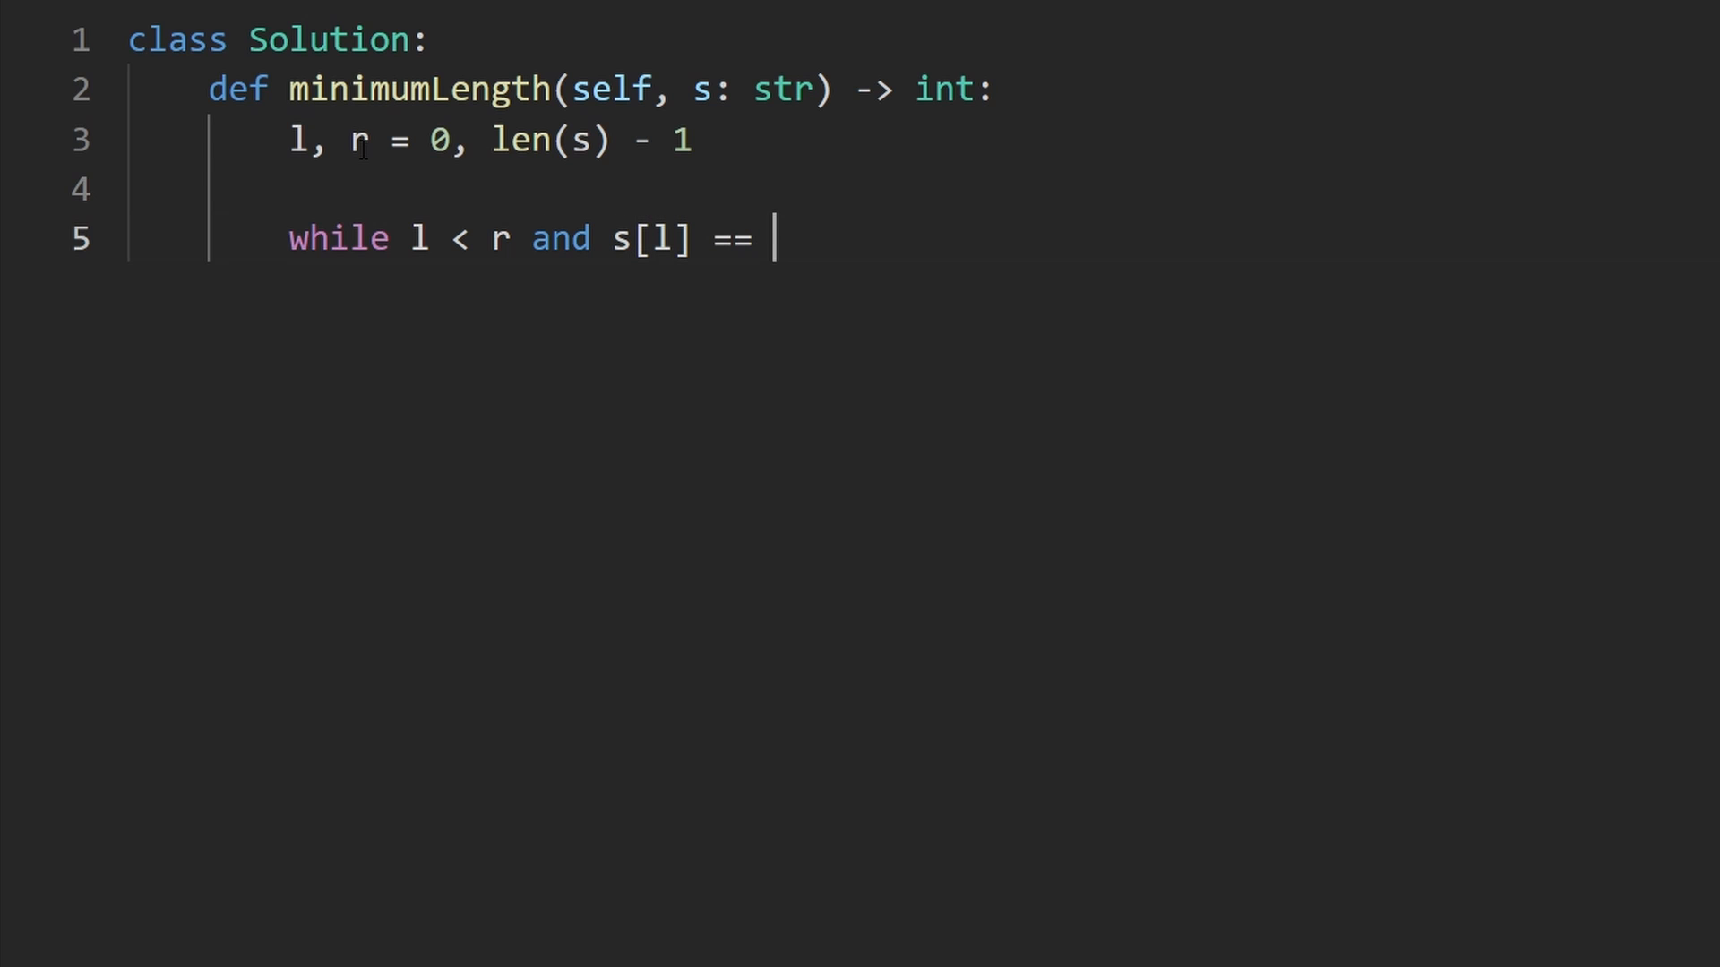
text(s[r]:)
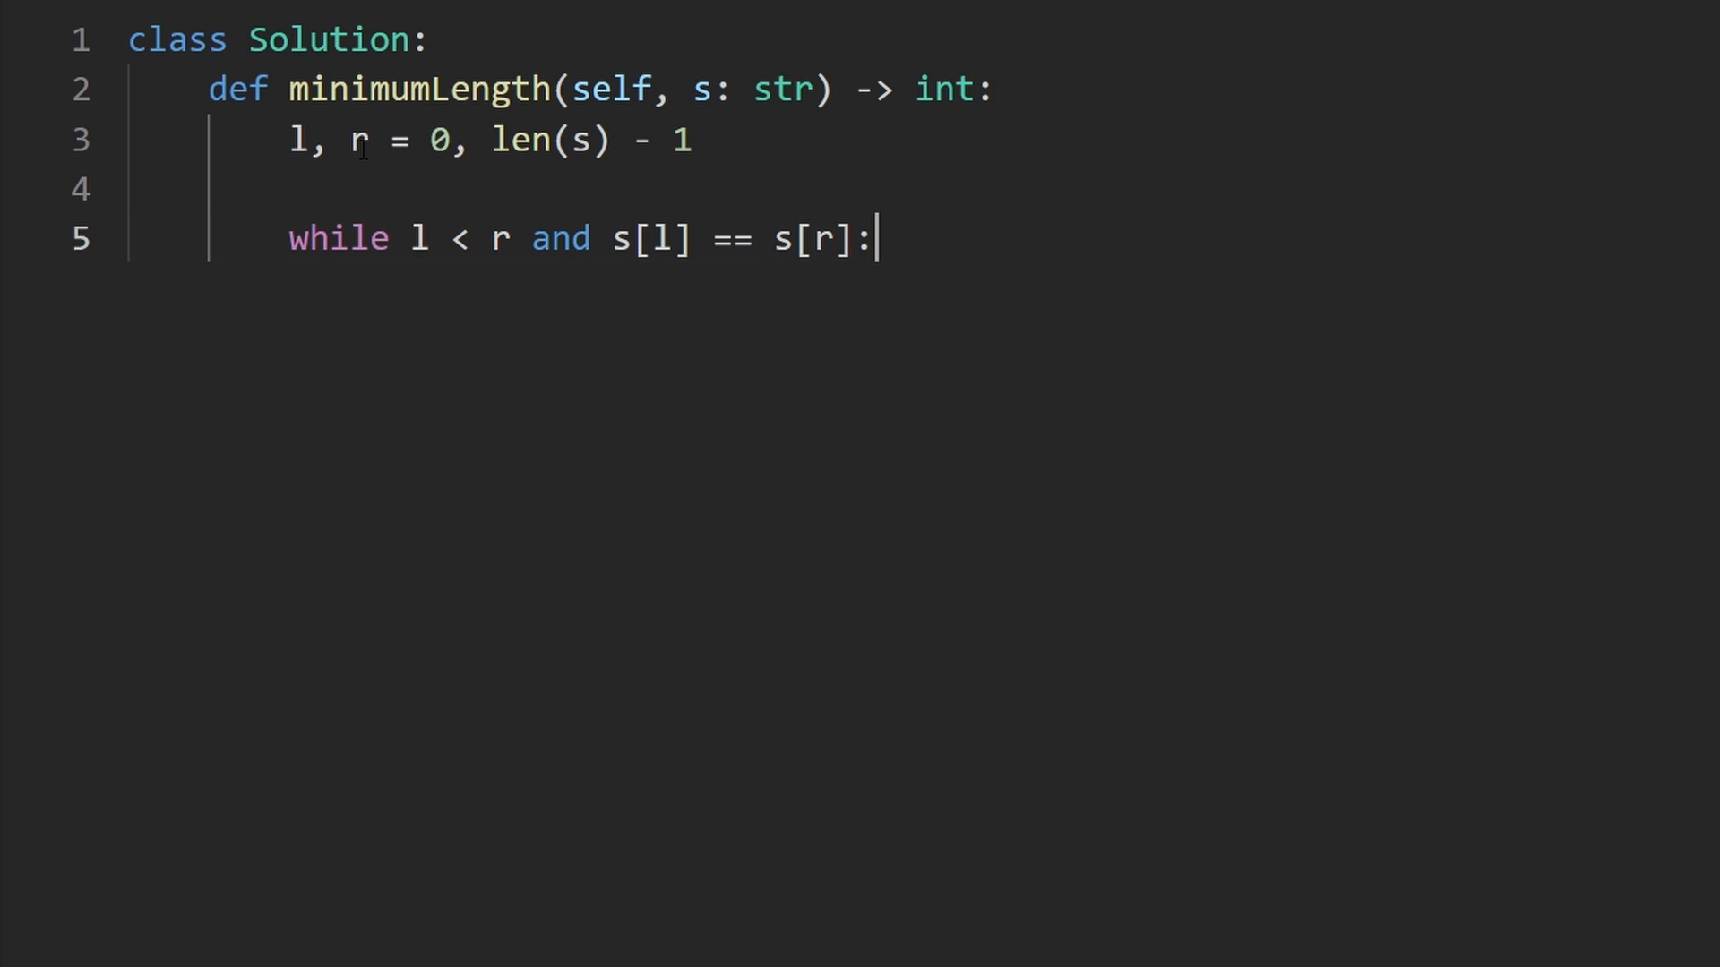
key(Enter)
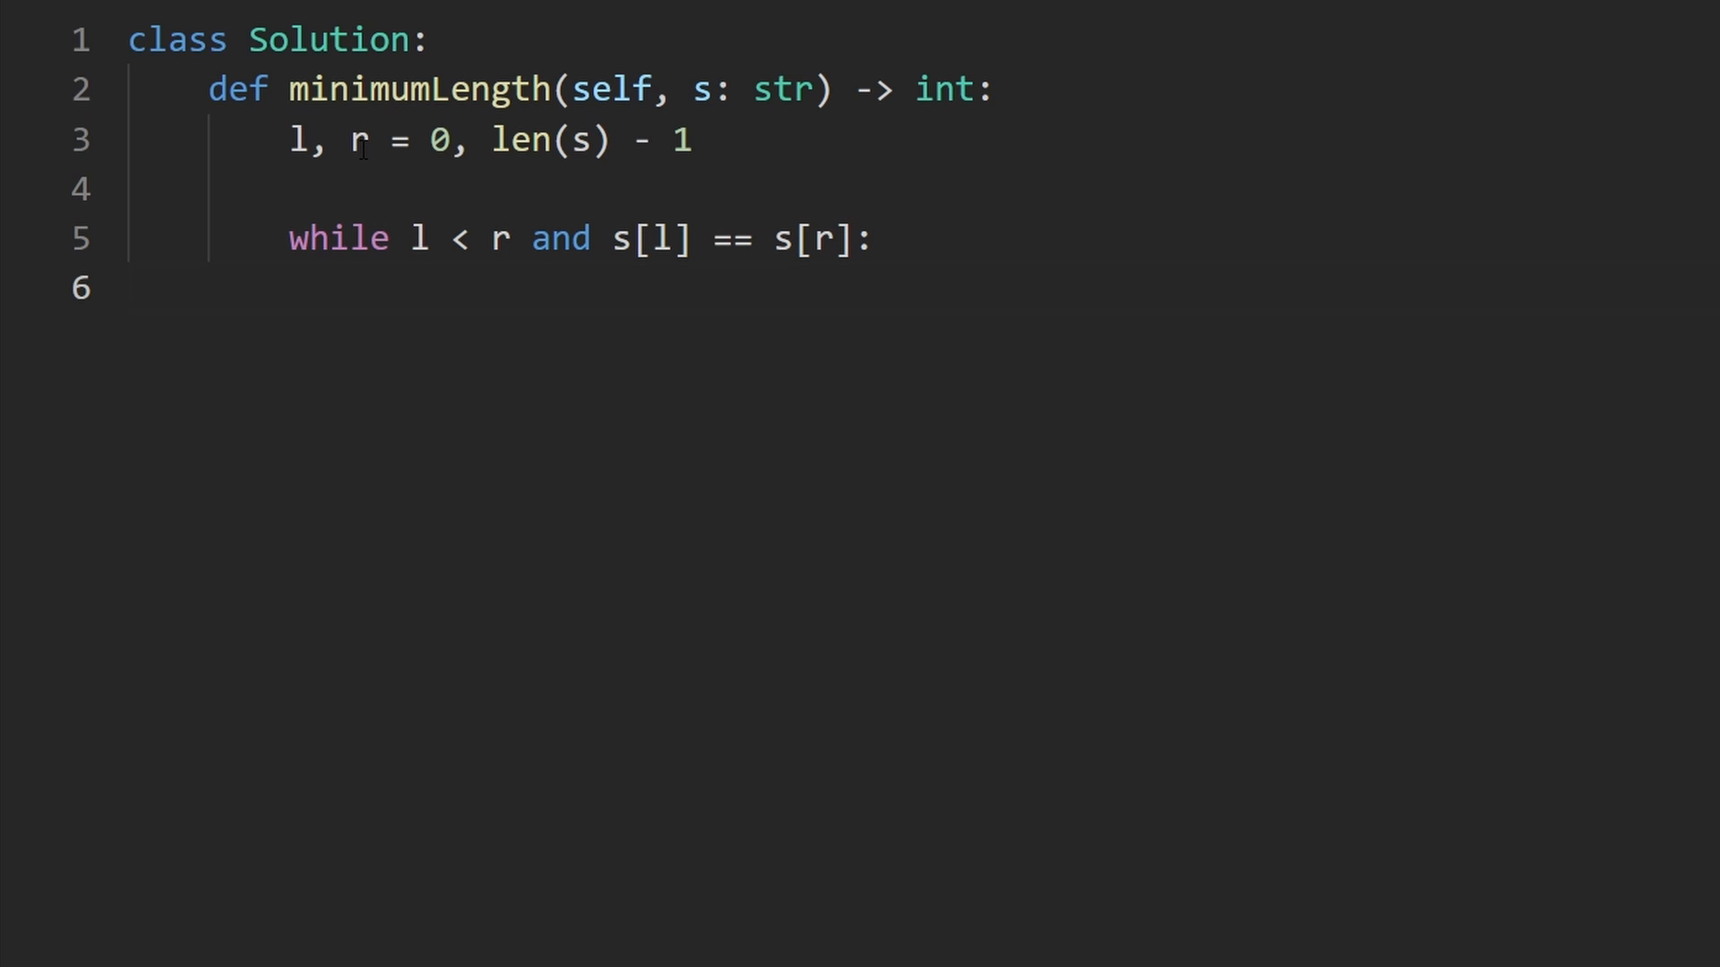
Step: Inside the loop, store the end character as tmp = s[l]
key(Enter)
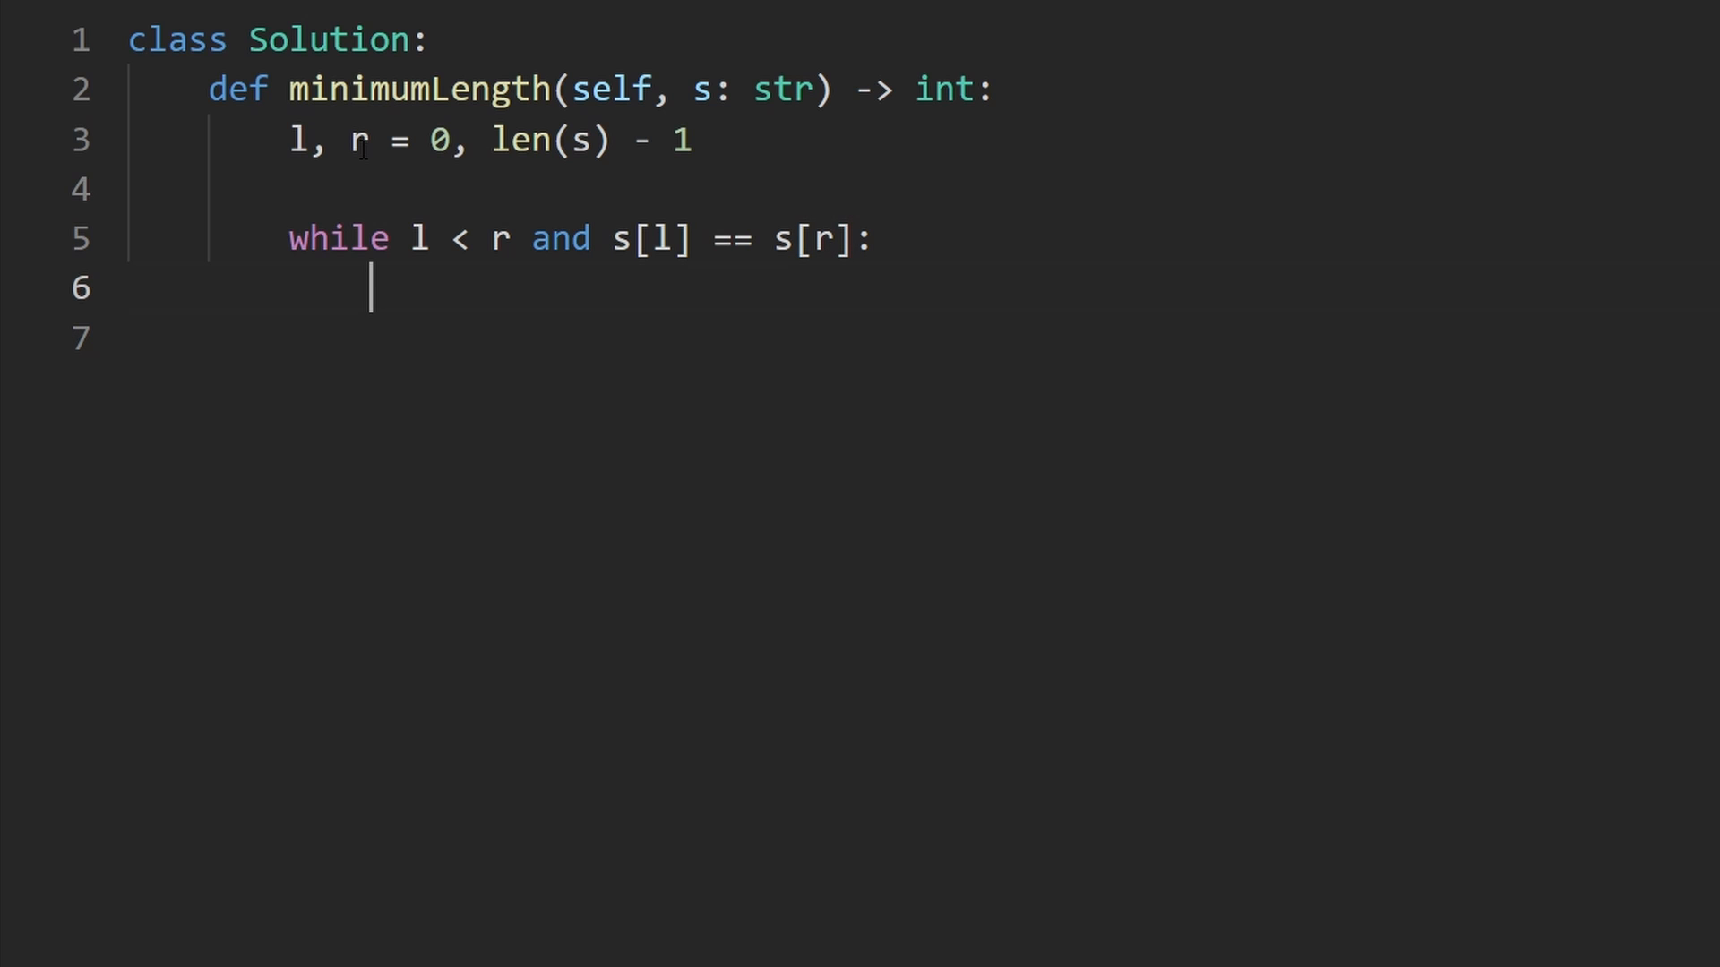
key(Enter)
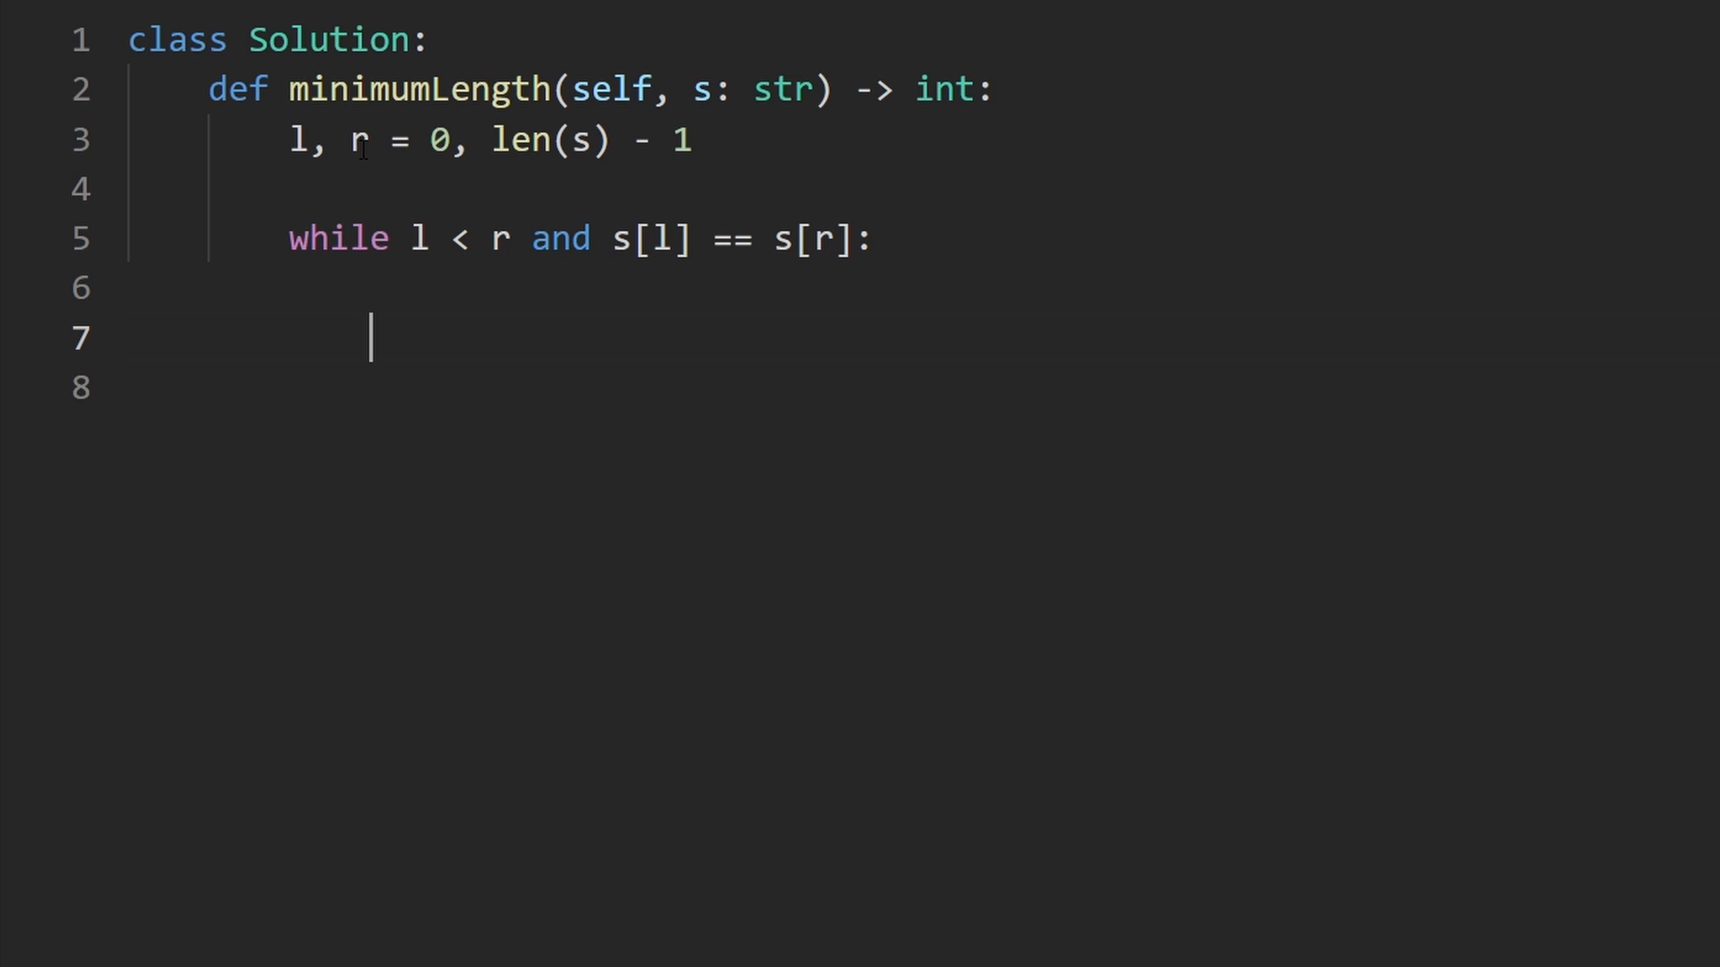
text(while)
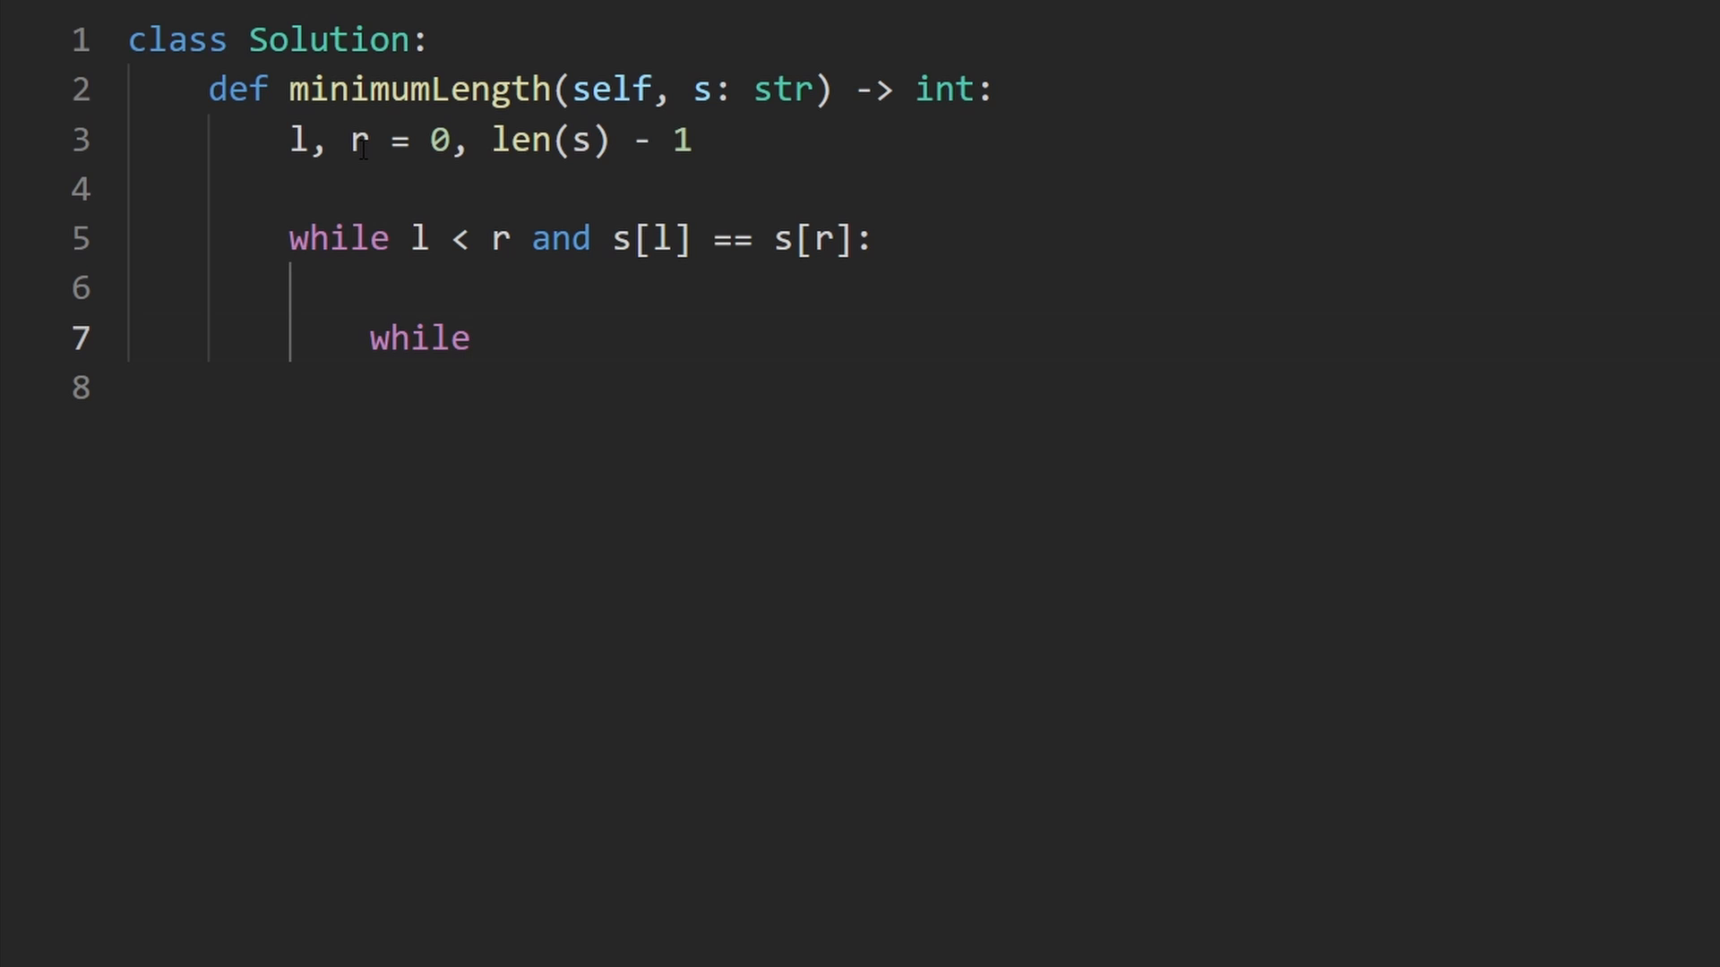
text(tmp)
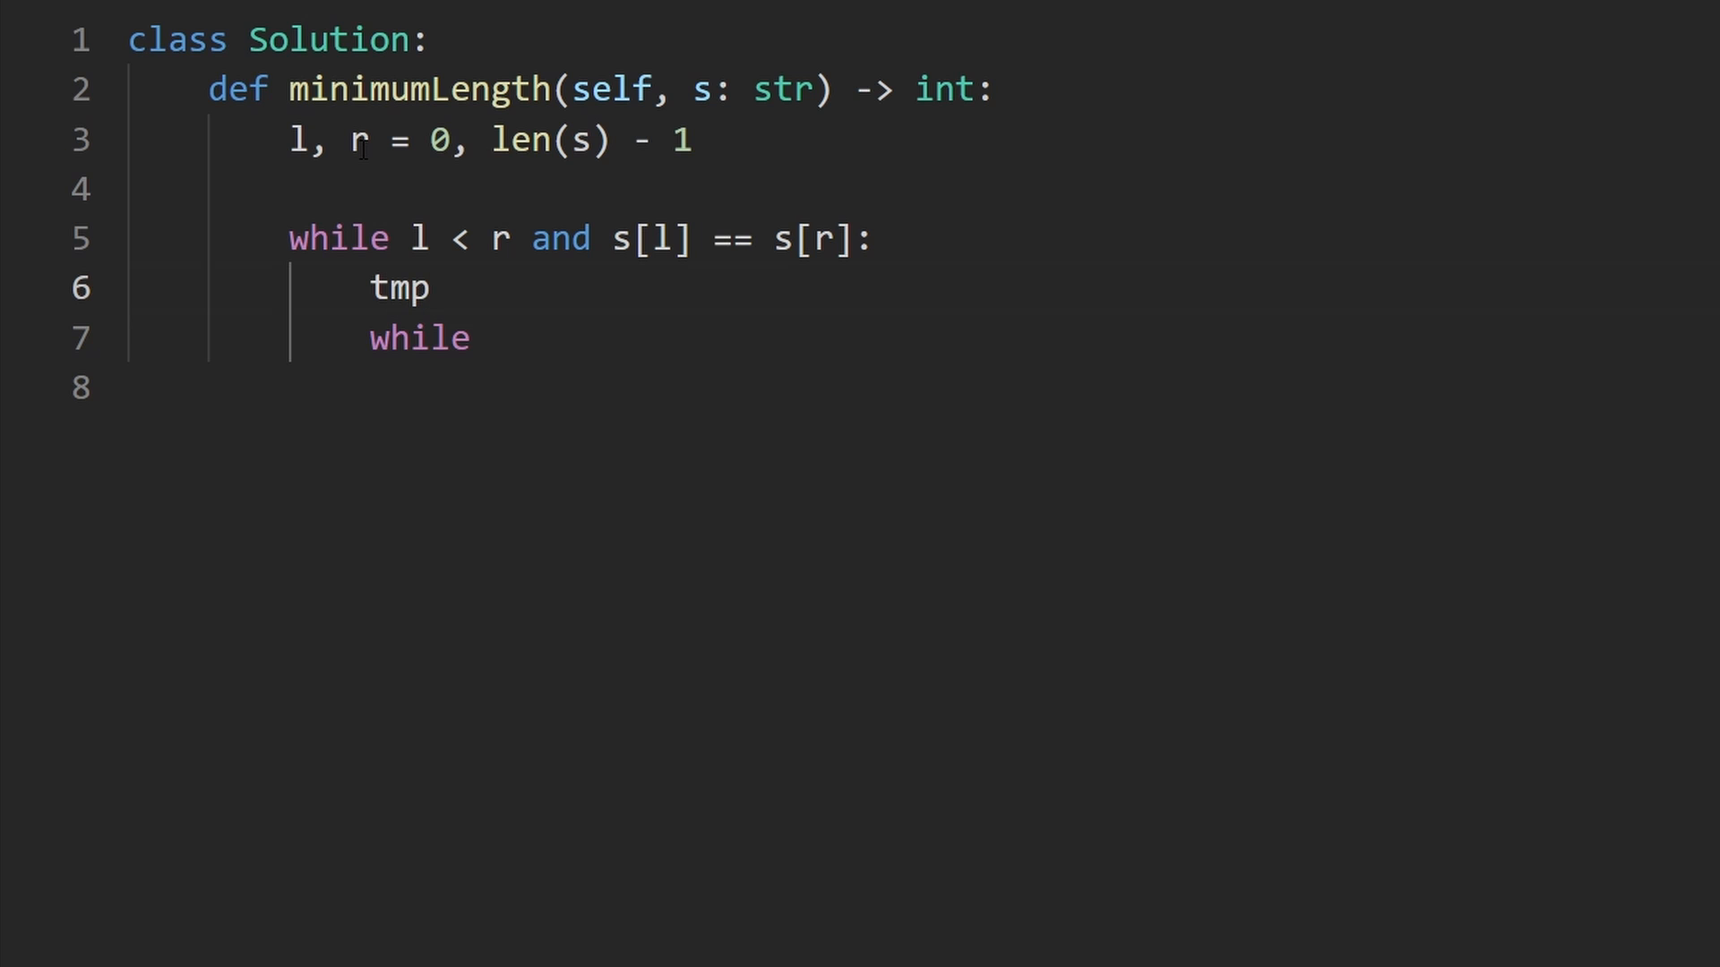
text(= s[l])
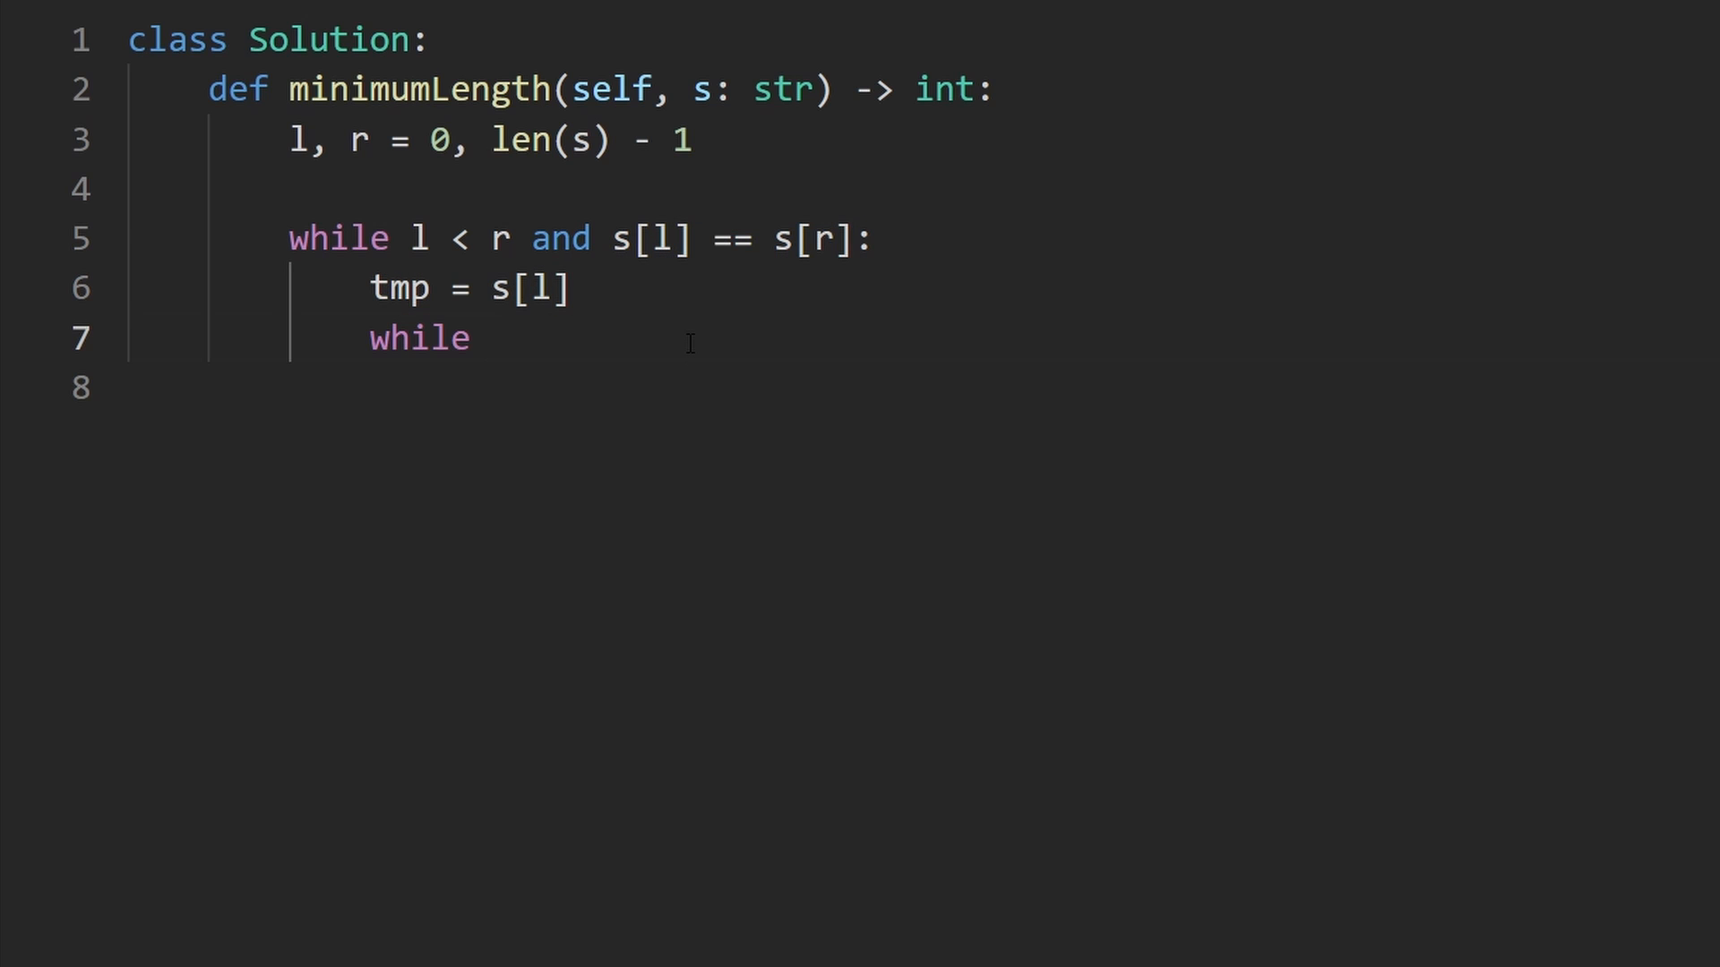
Step: Add the inner loop 'while l <= r and s[l] == tmp:' with body l += 1
text(s[)
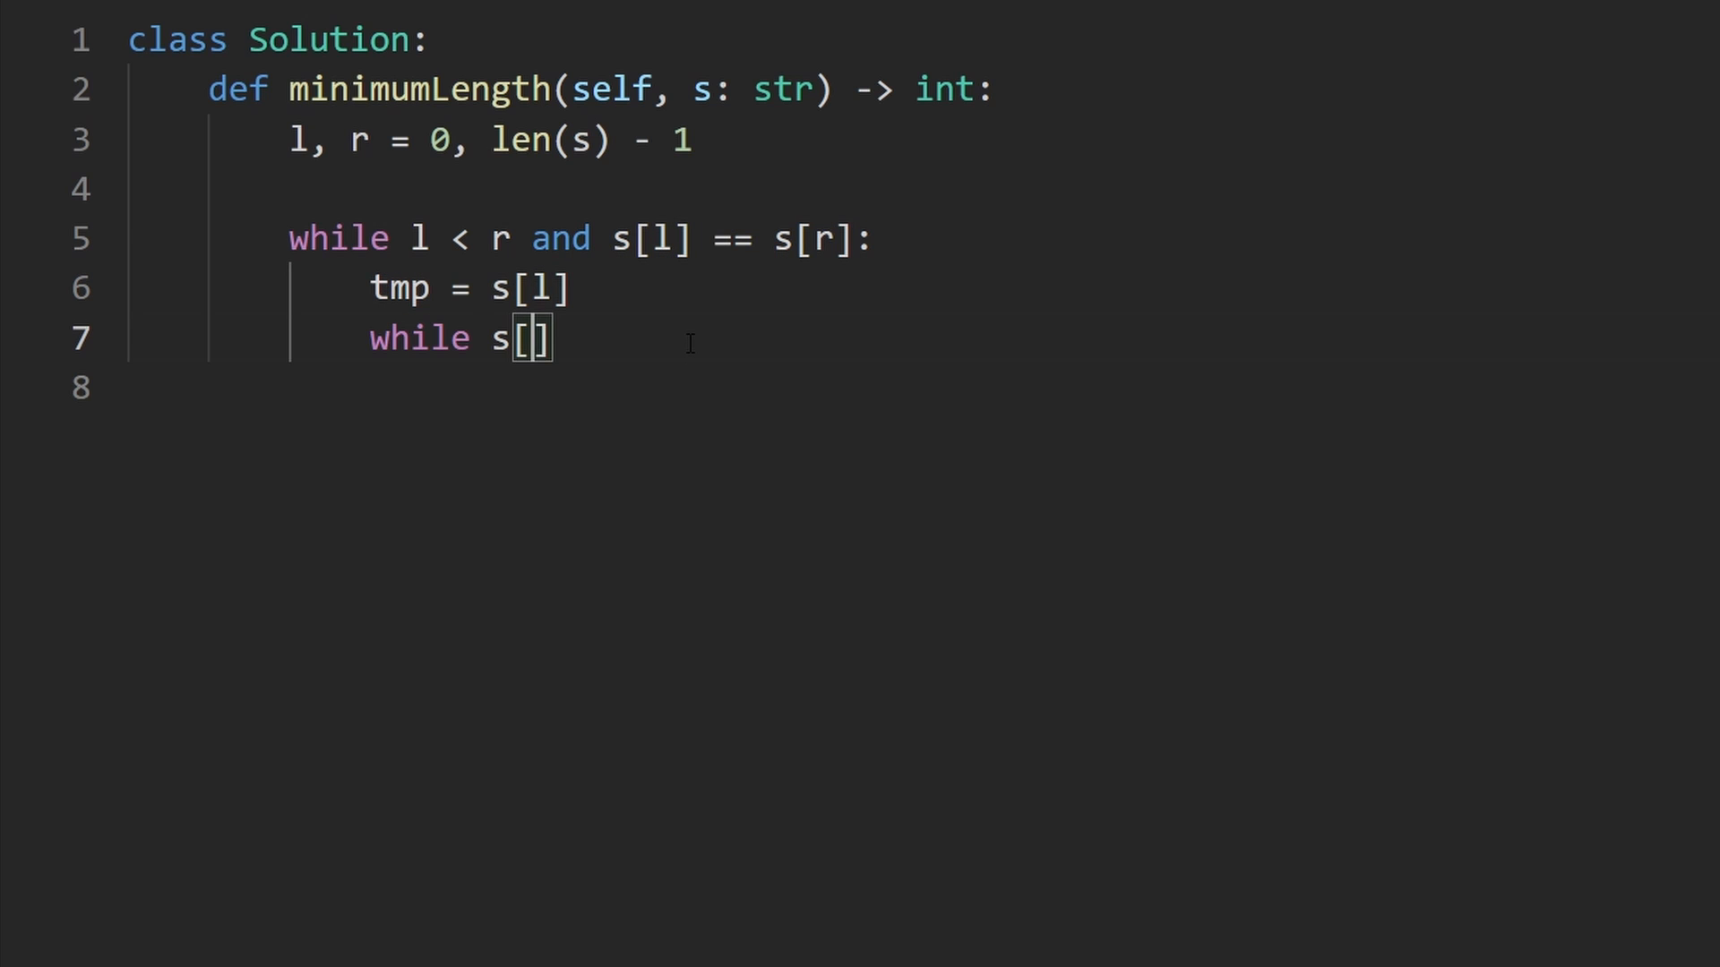
text(l)
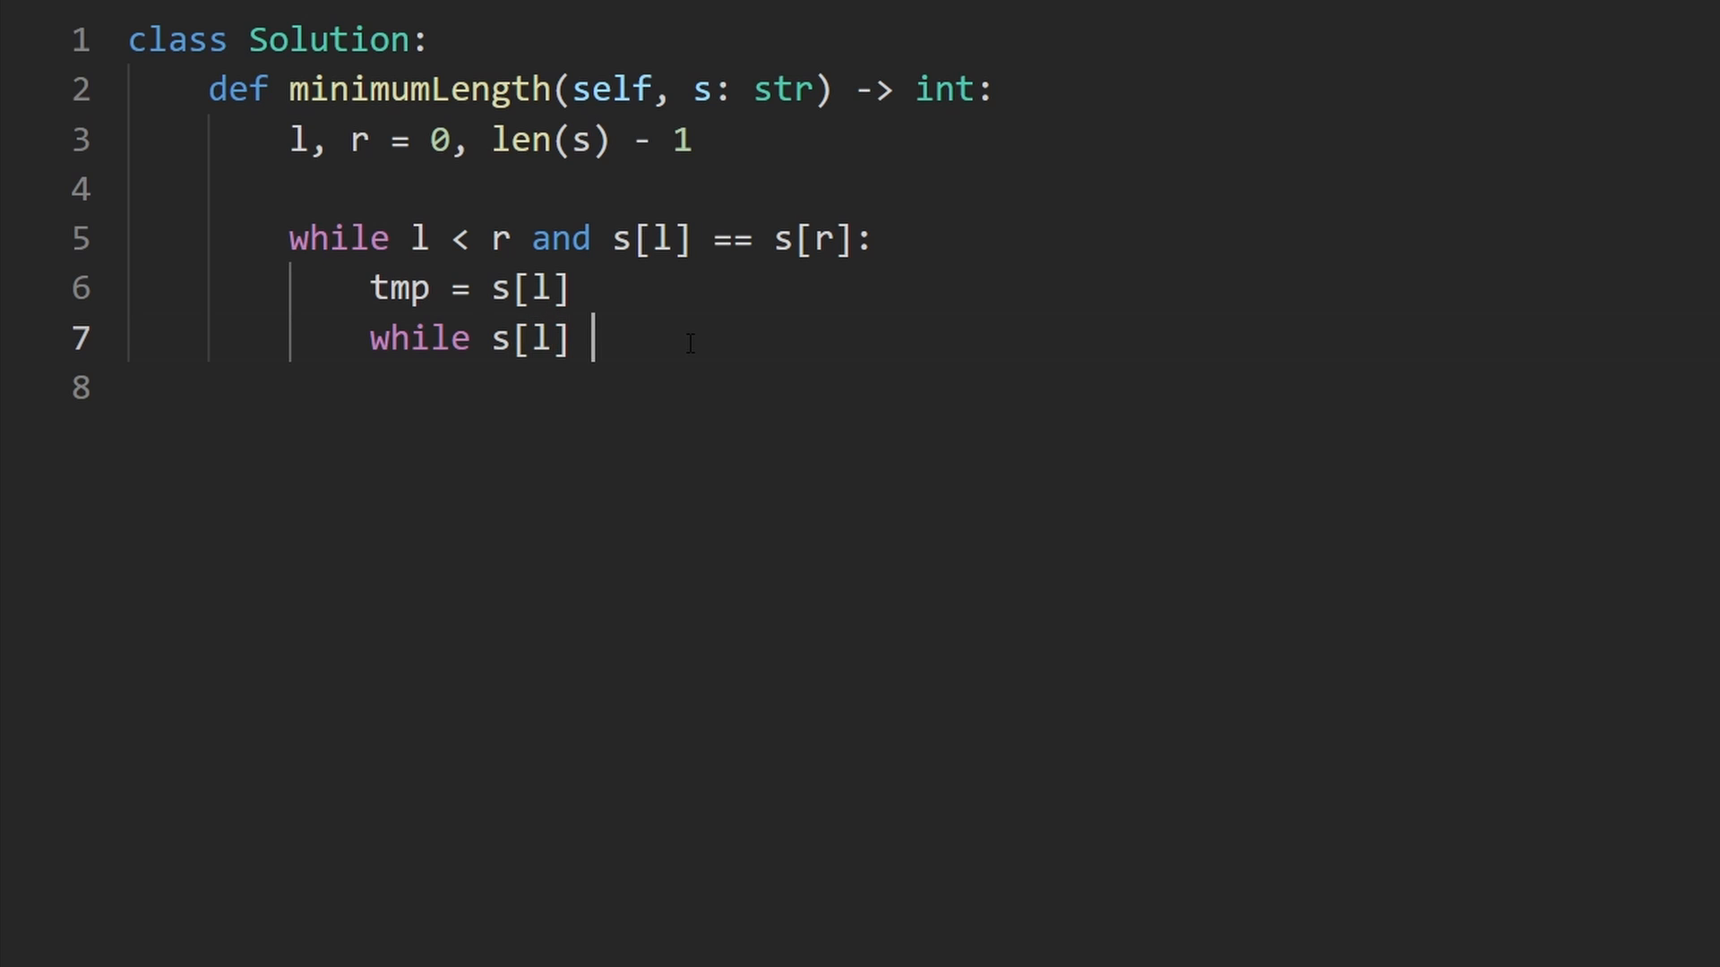
text(== tmp:)
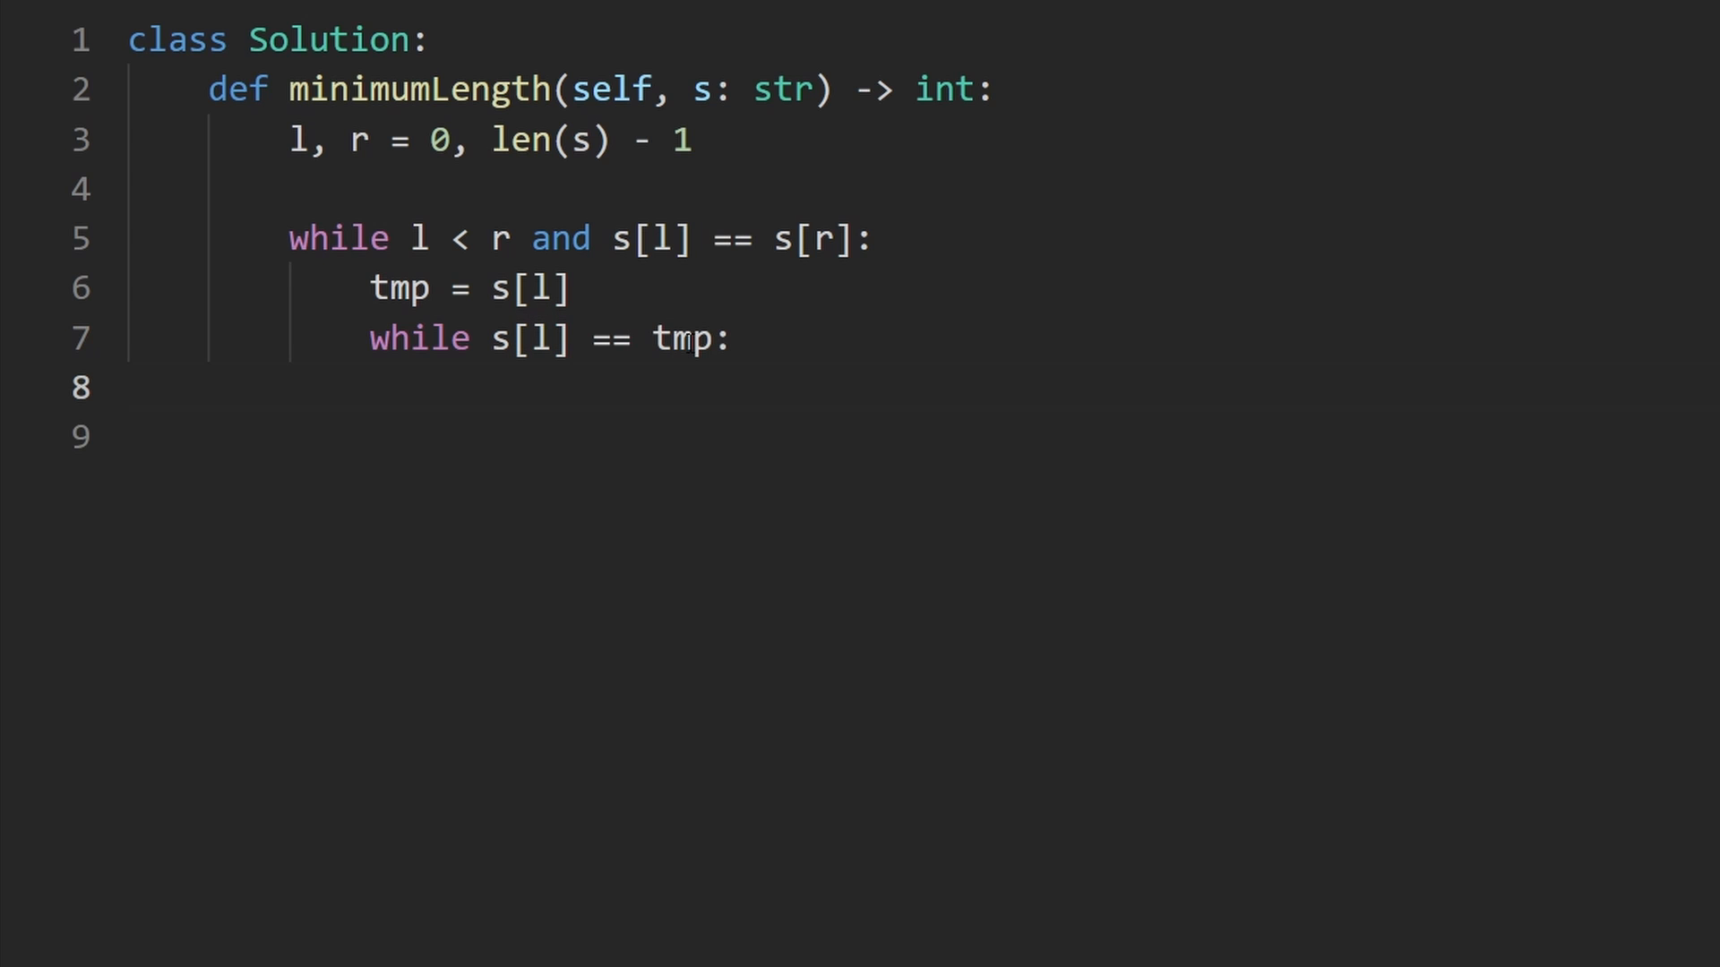
text(l += 1)
click(550, 338)
text( l <)
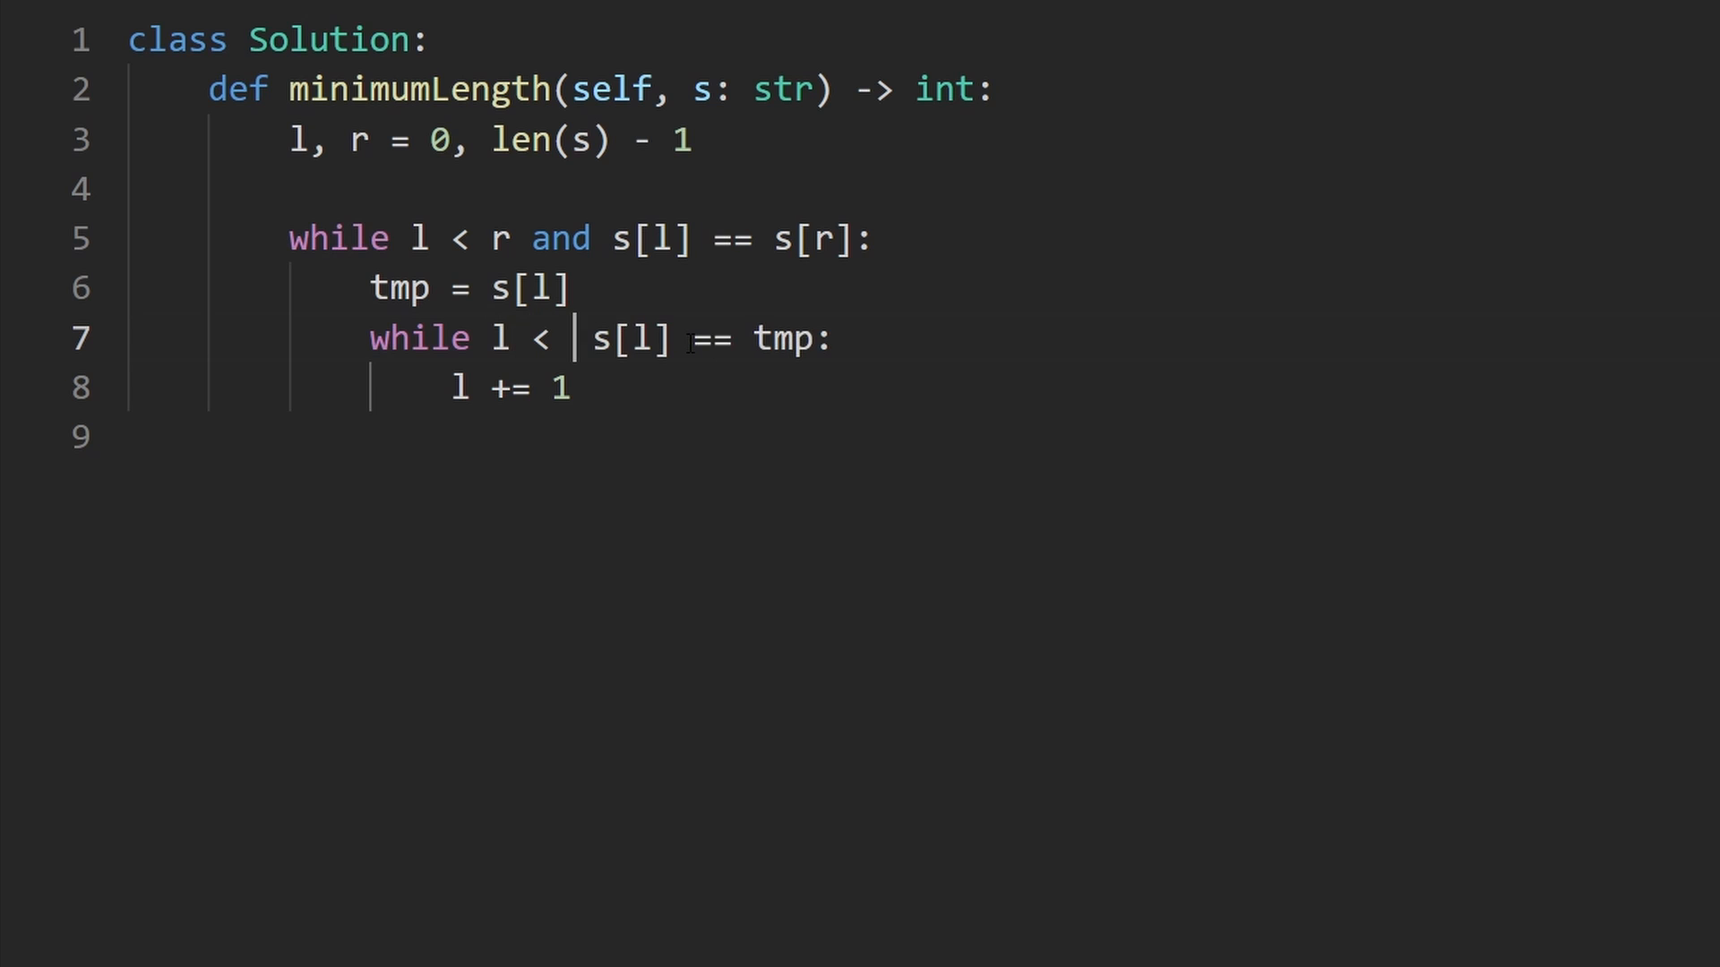
key(Backspace)
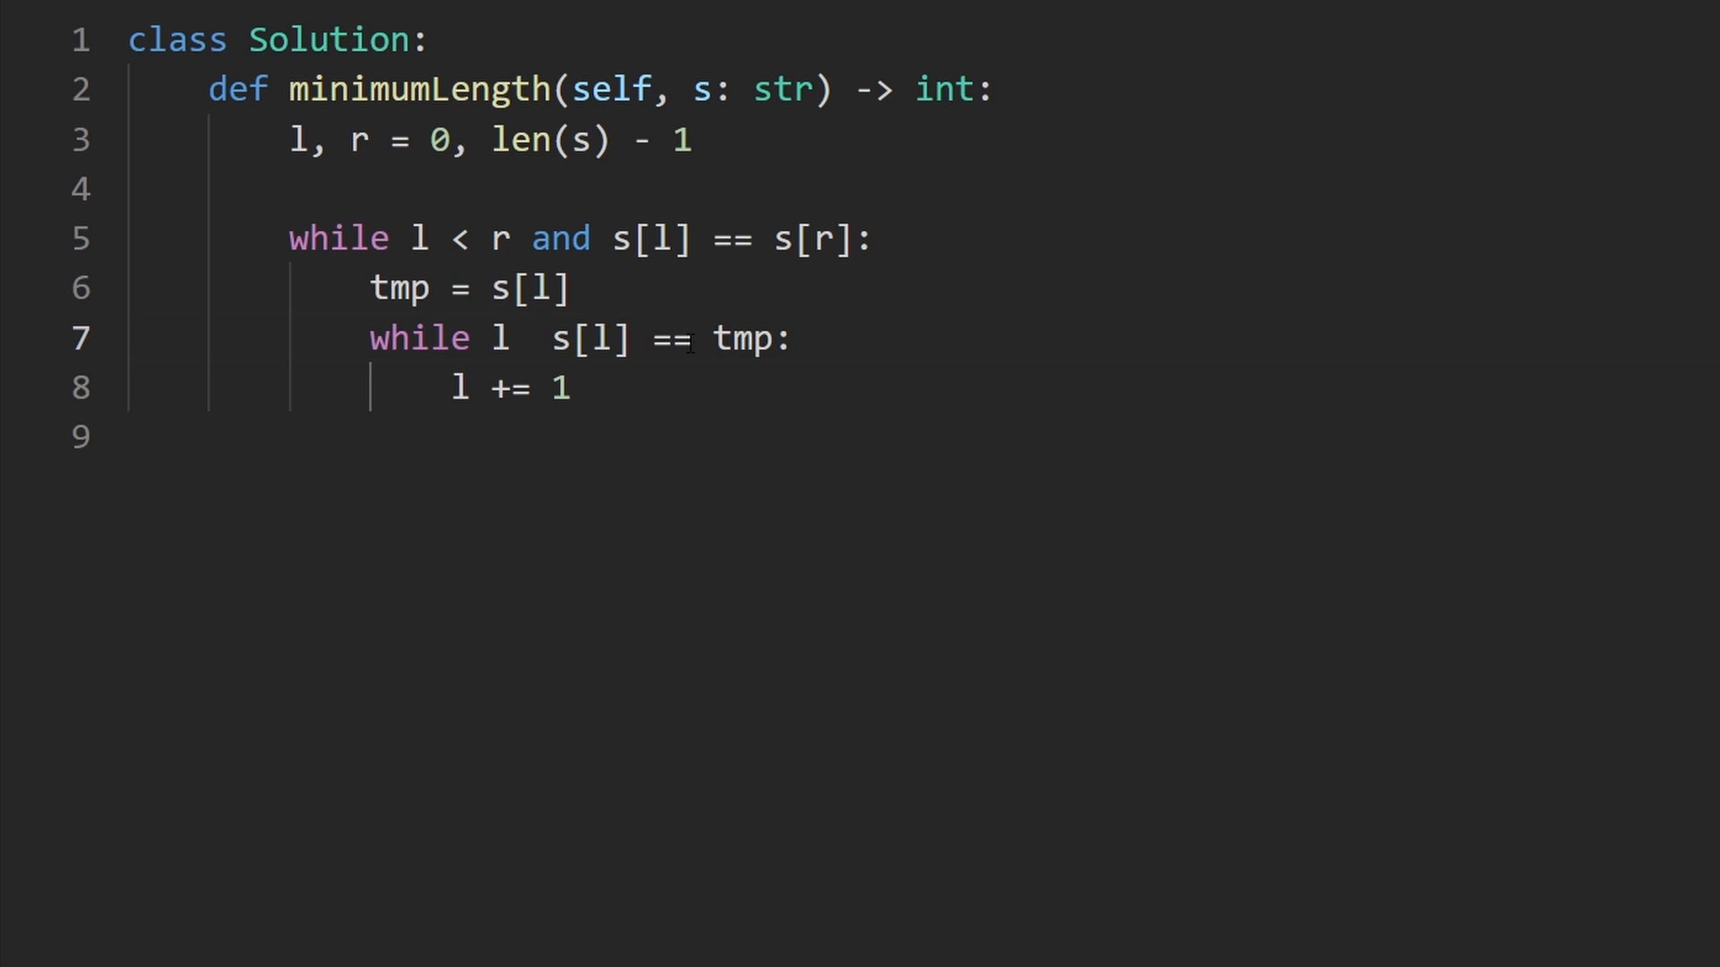
text(<= r and)
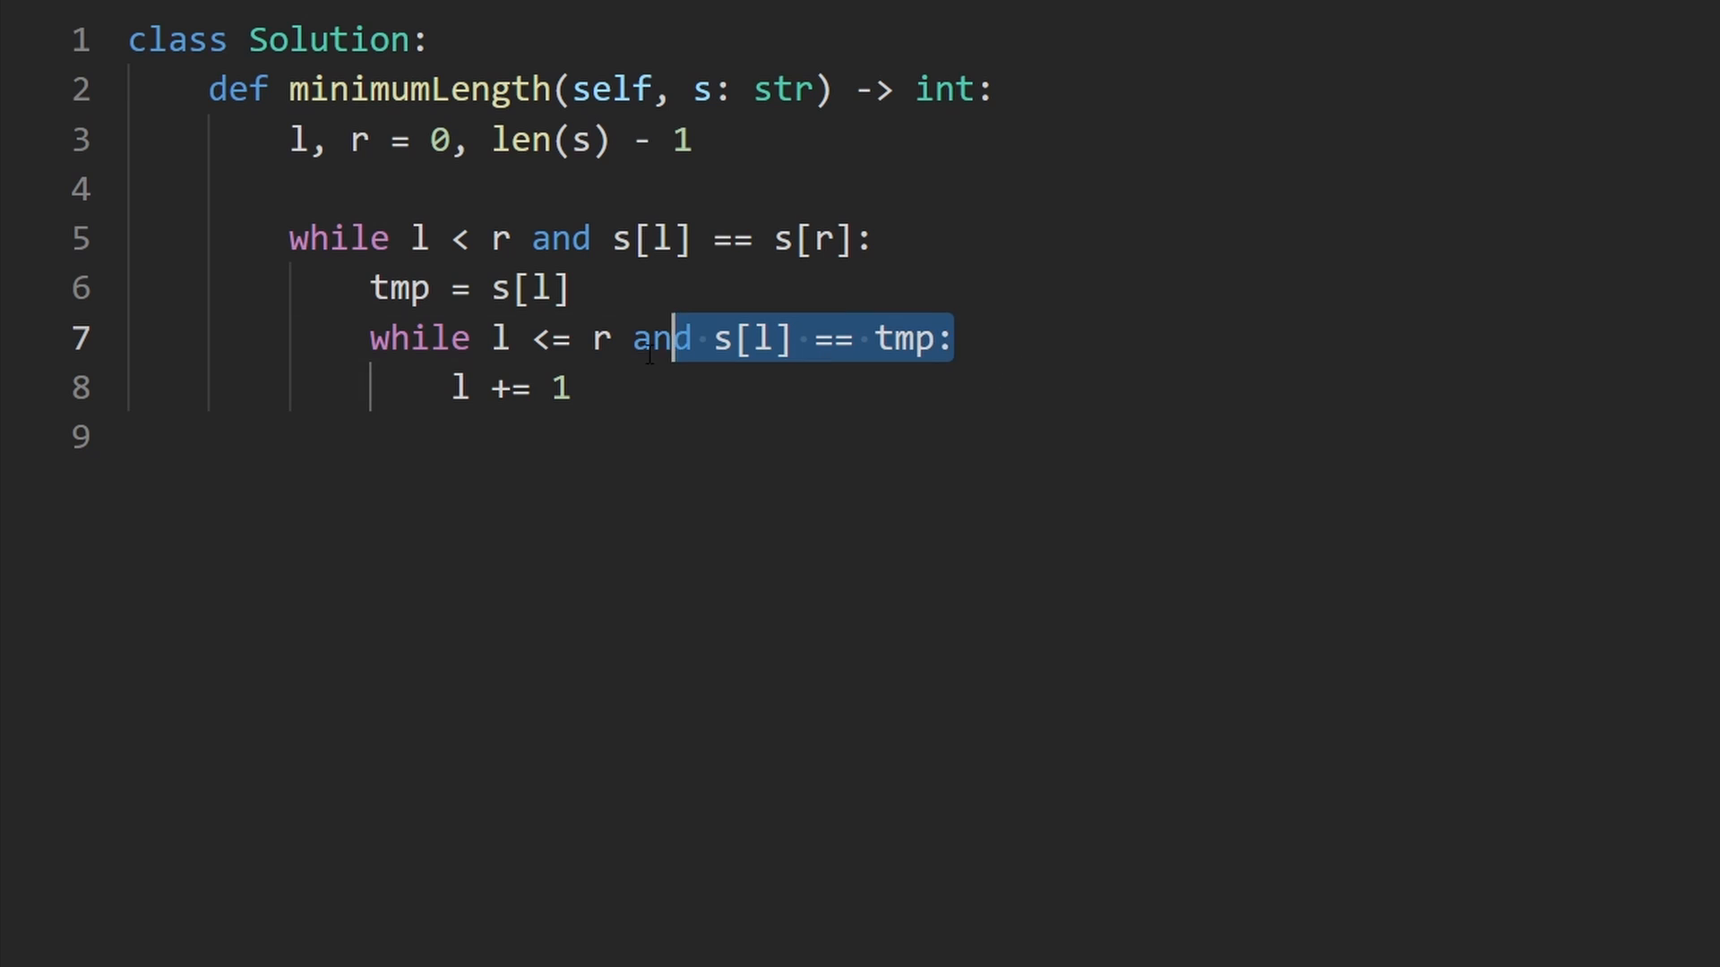
Step: Add a second inner while that decrements r with 'r -= 1' while l <= r and s[r] == tmp
click(573, 386)
text(r)
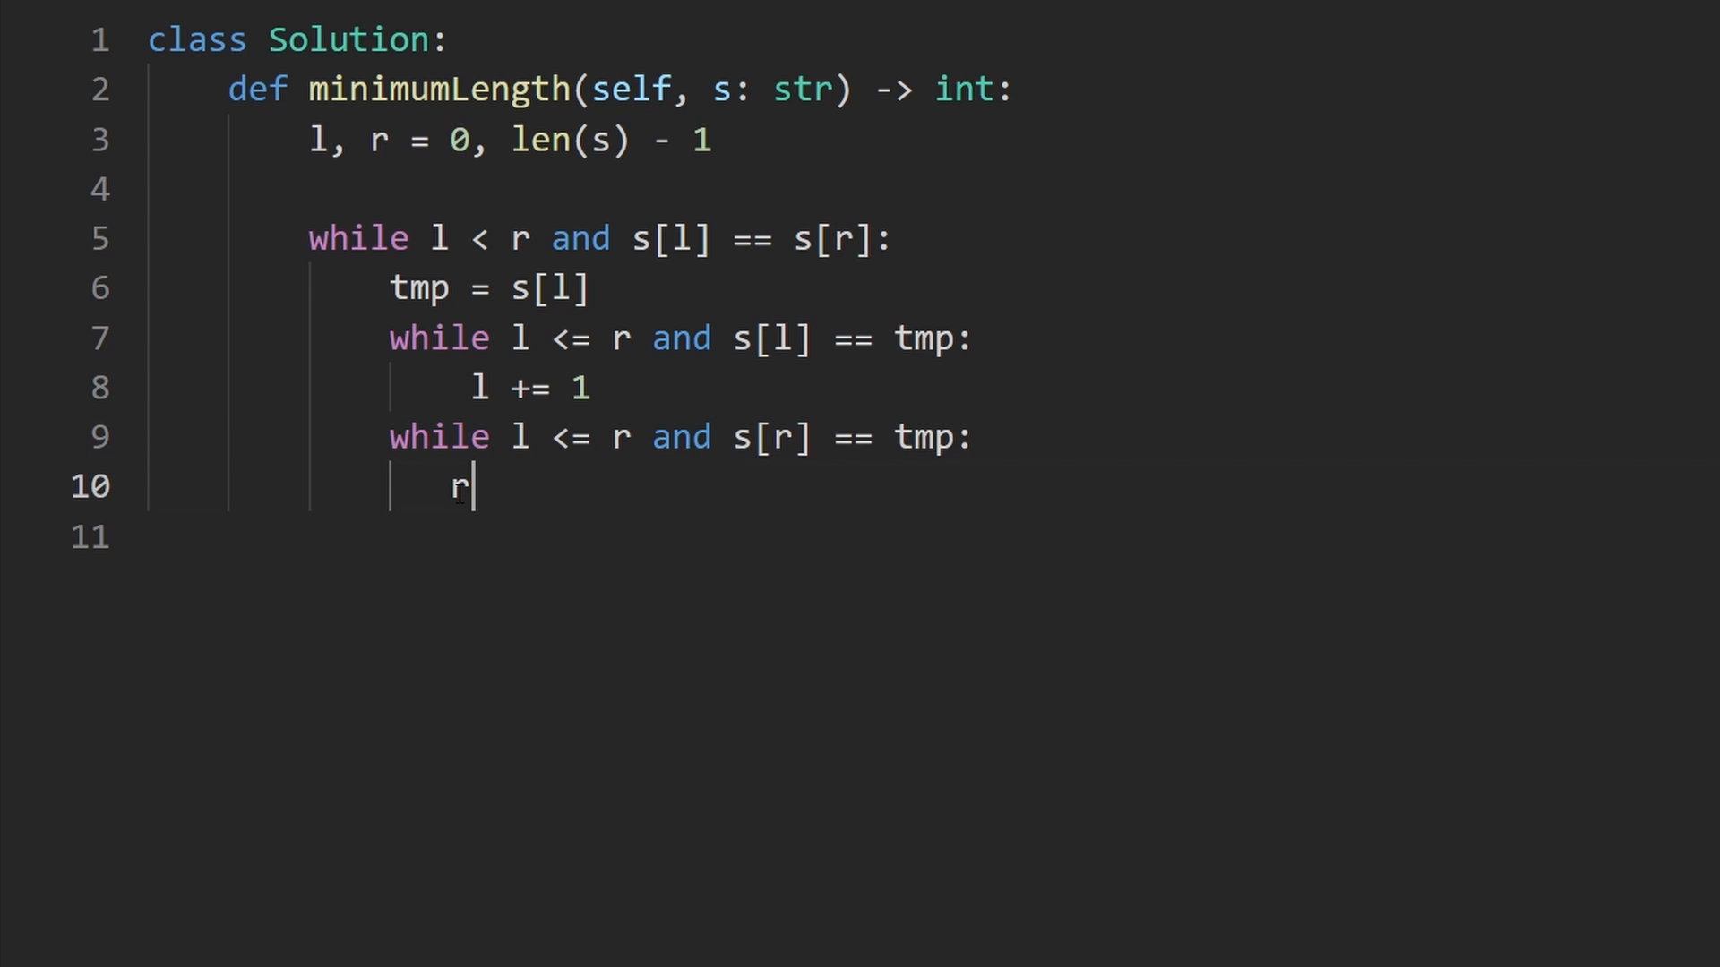
text(" ")
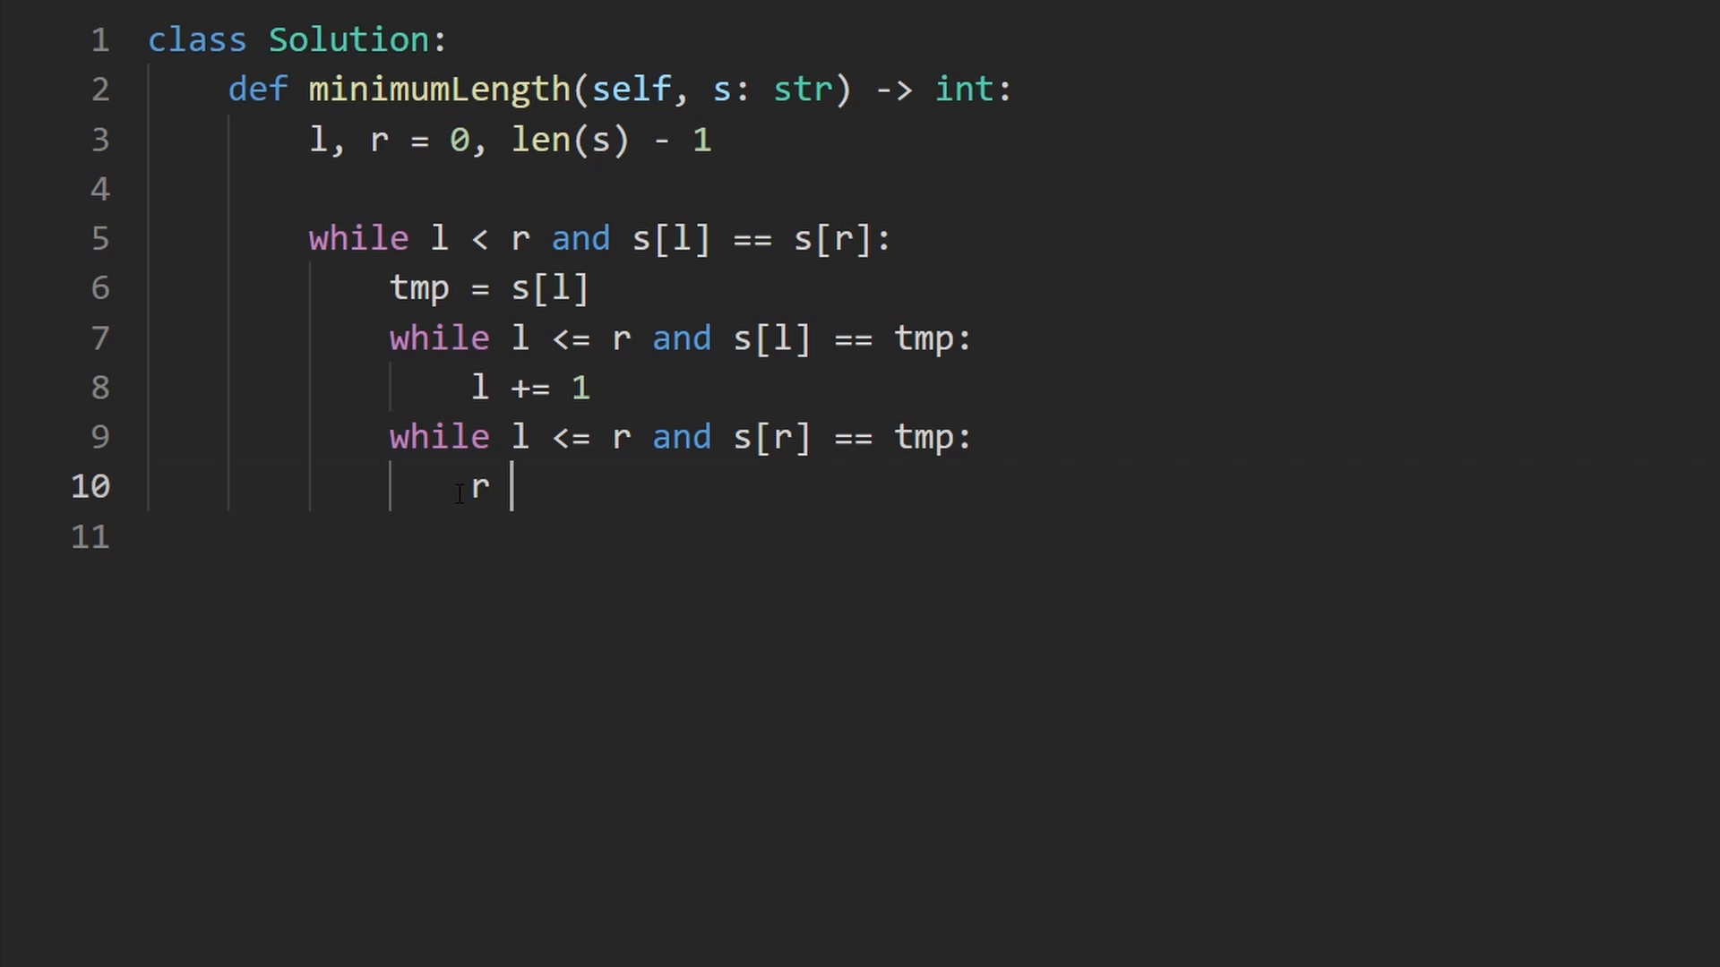
text(-= 1)
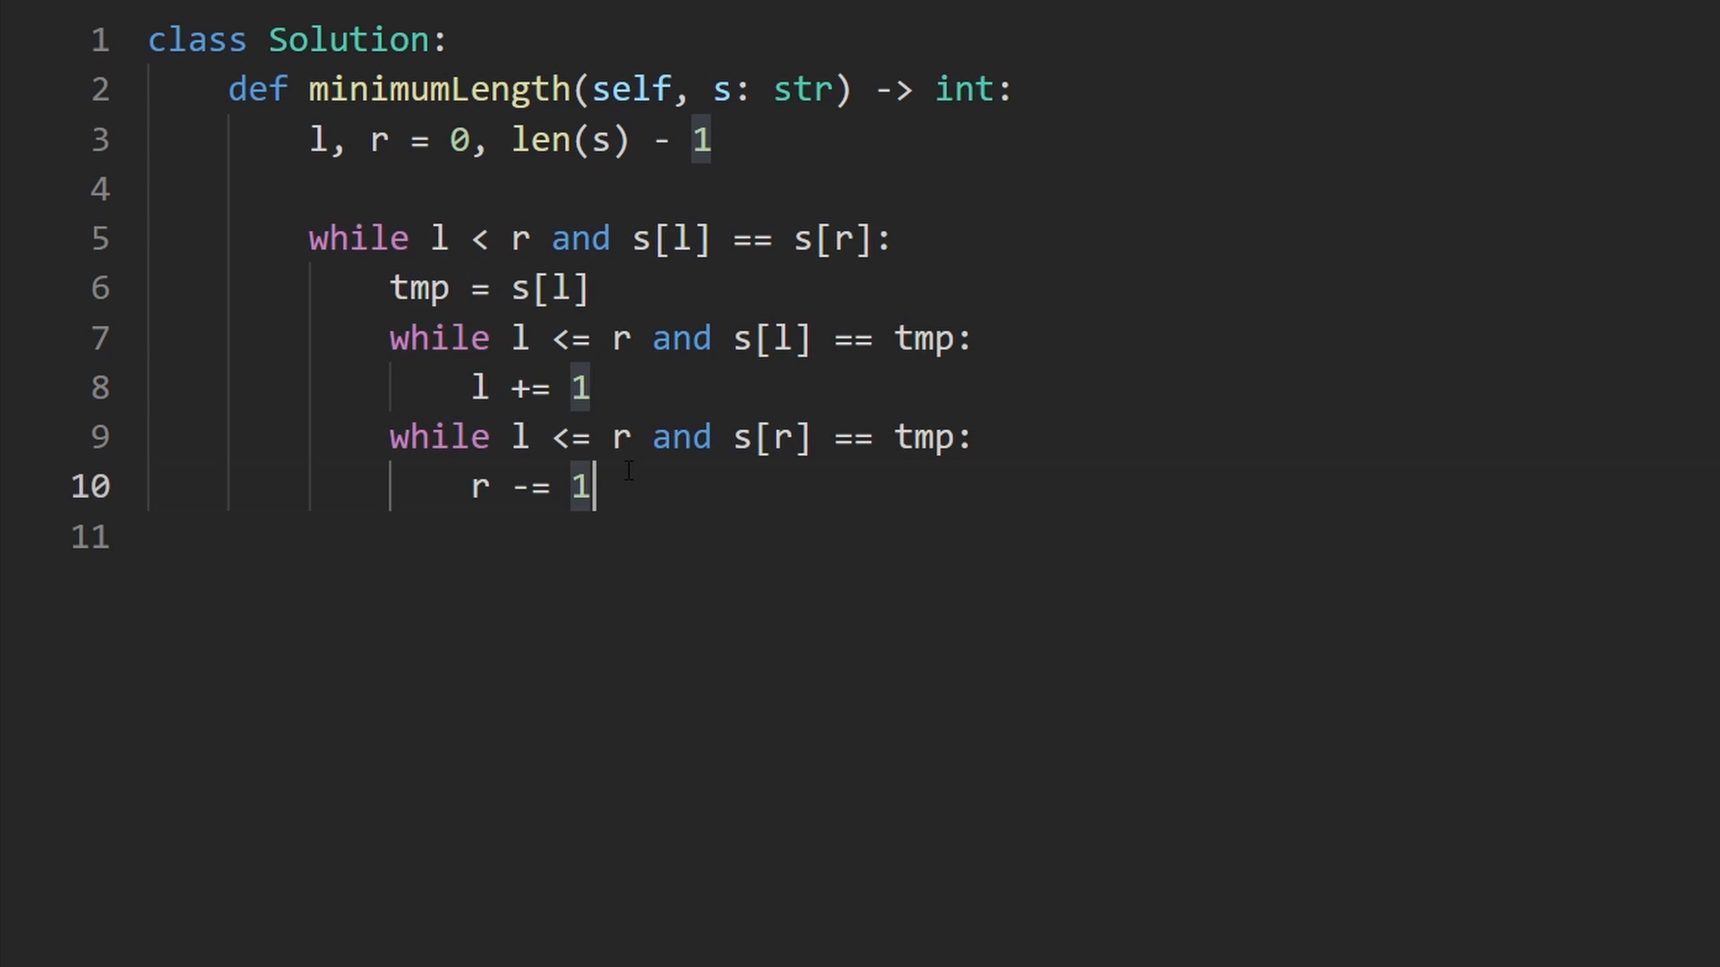
key(Enter)
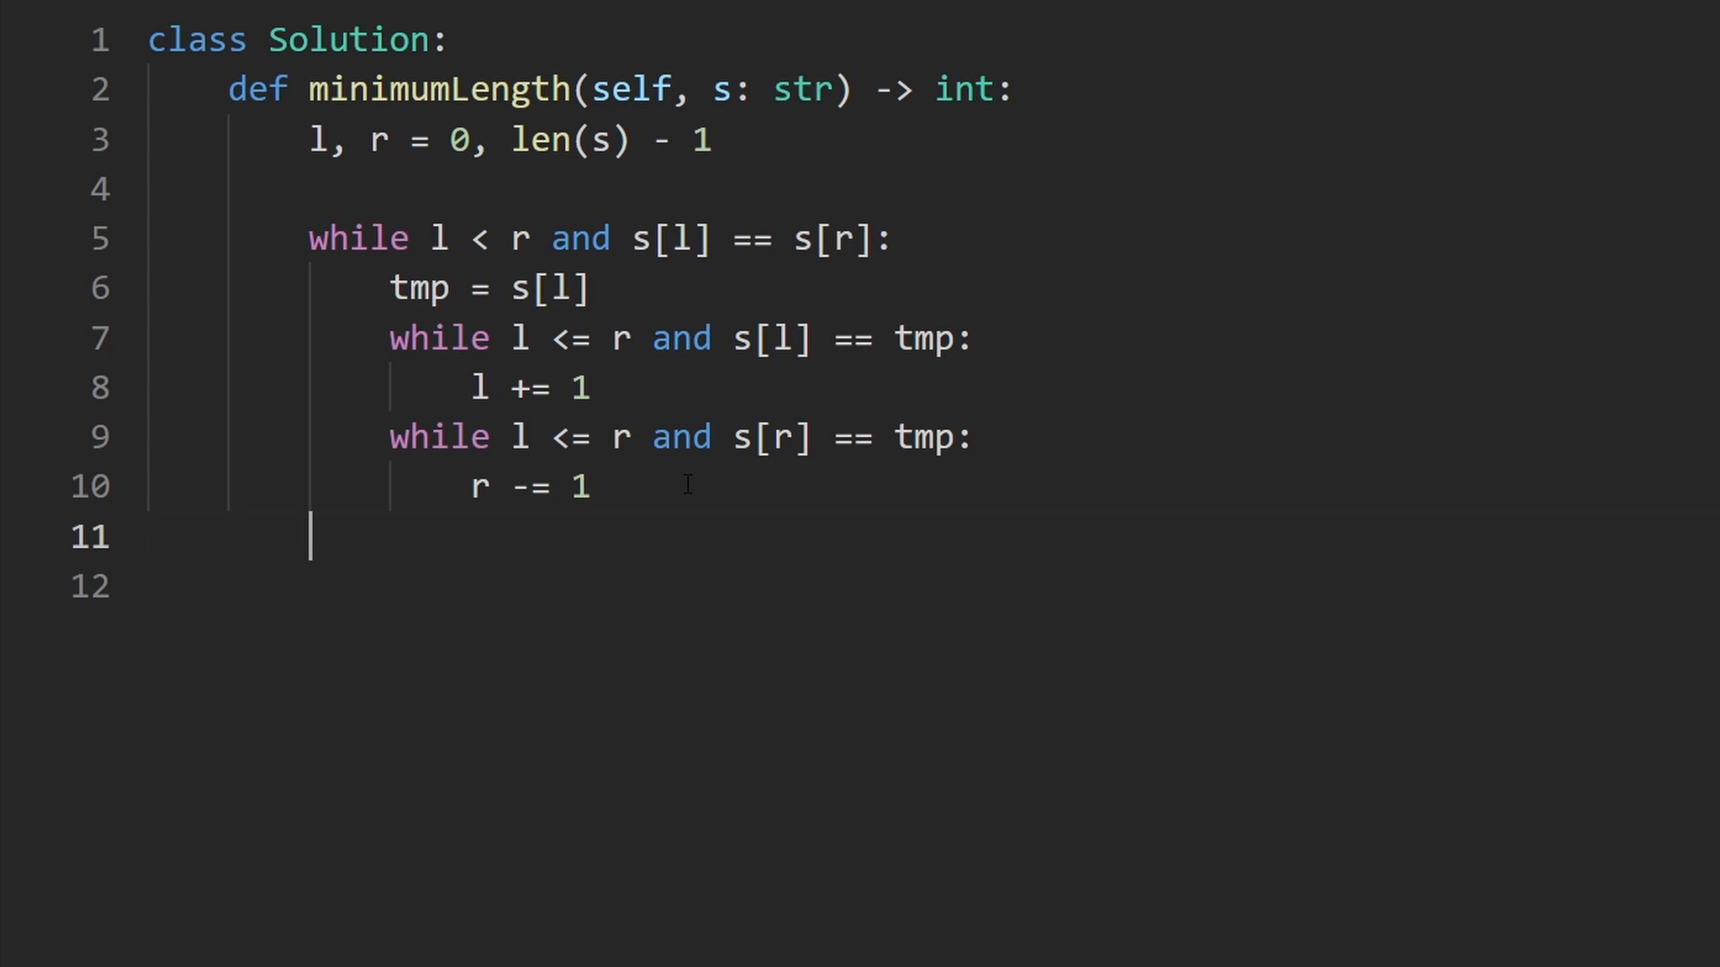
Step: Write the final line 'return (r - l + 1)' to return the remaining length
double_click(716, 90)
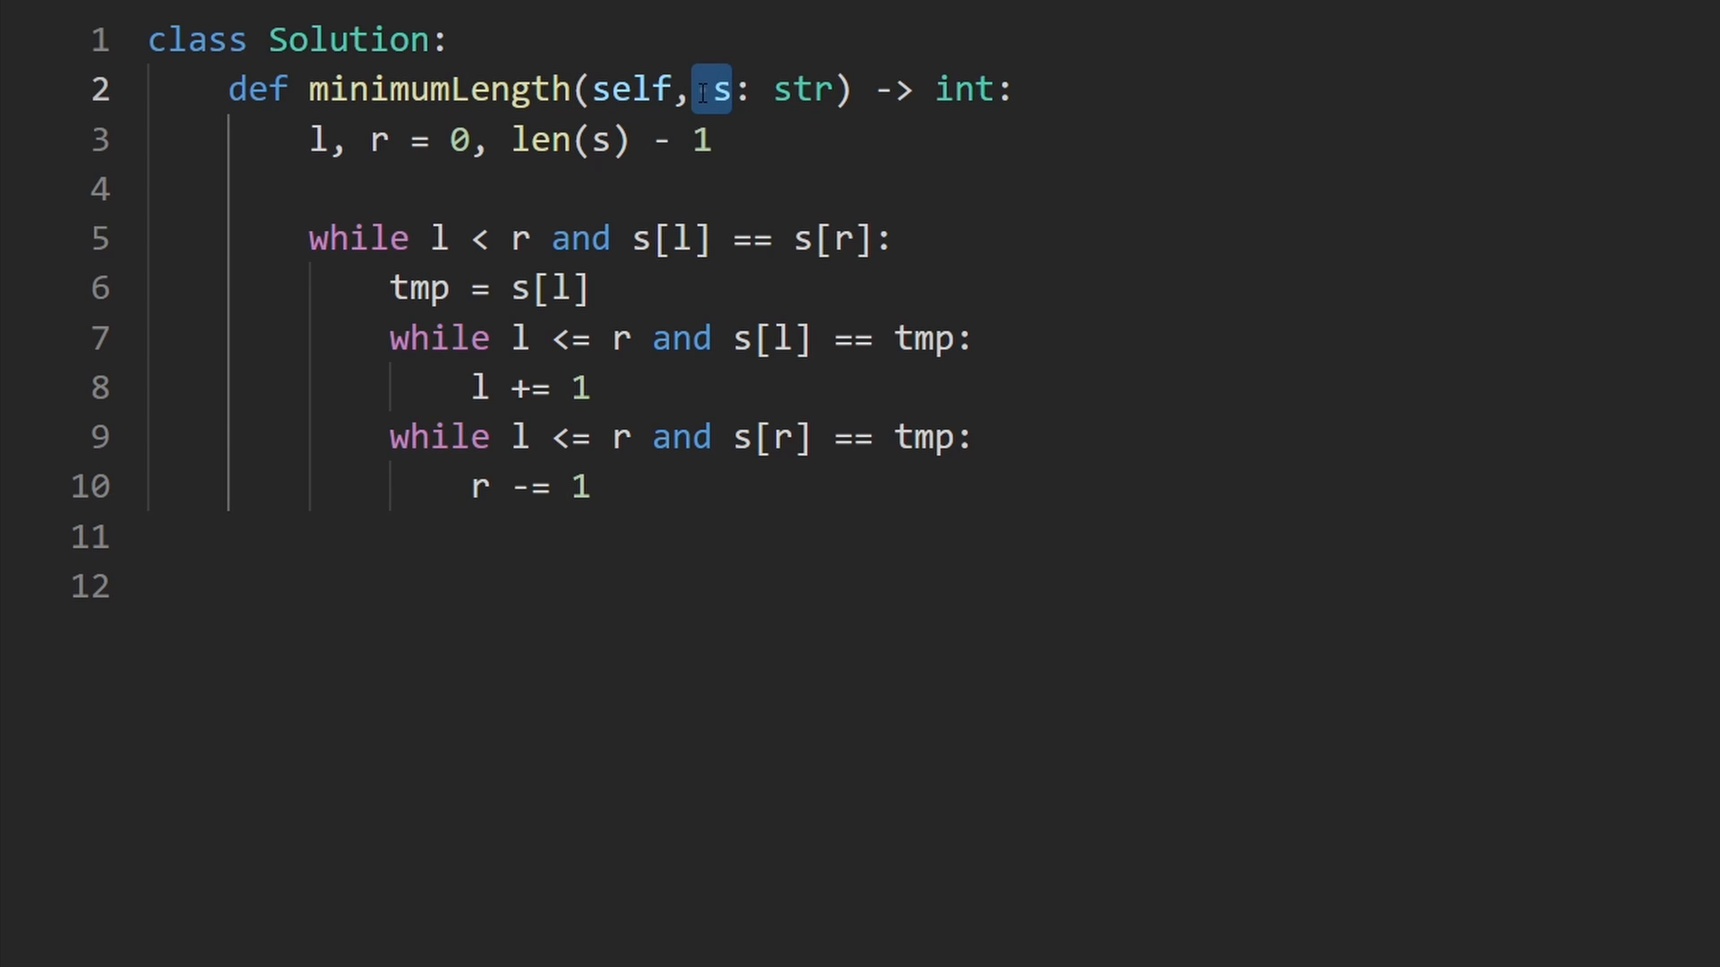
text(return)
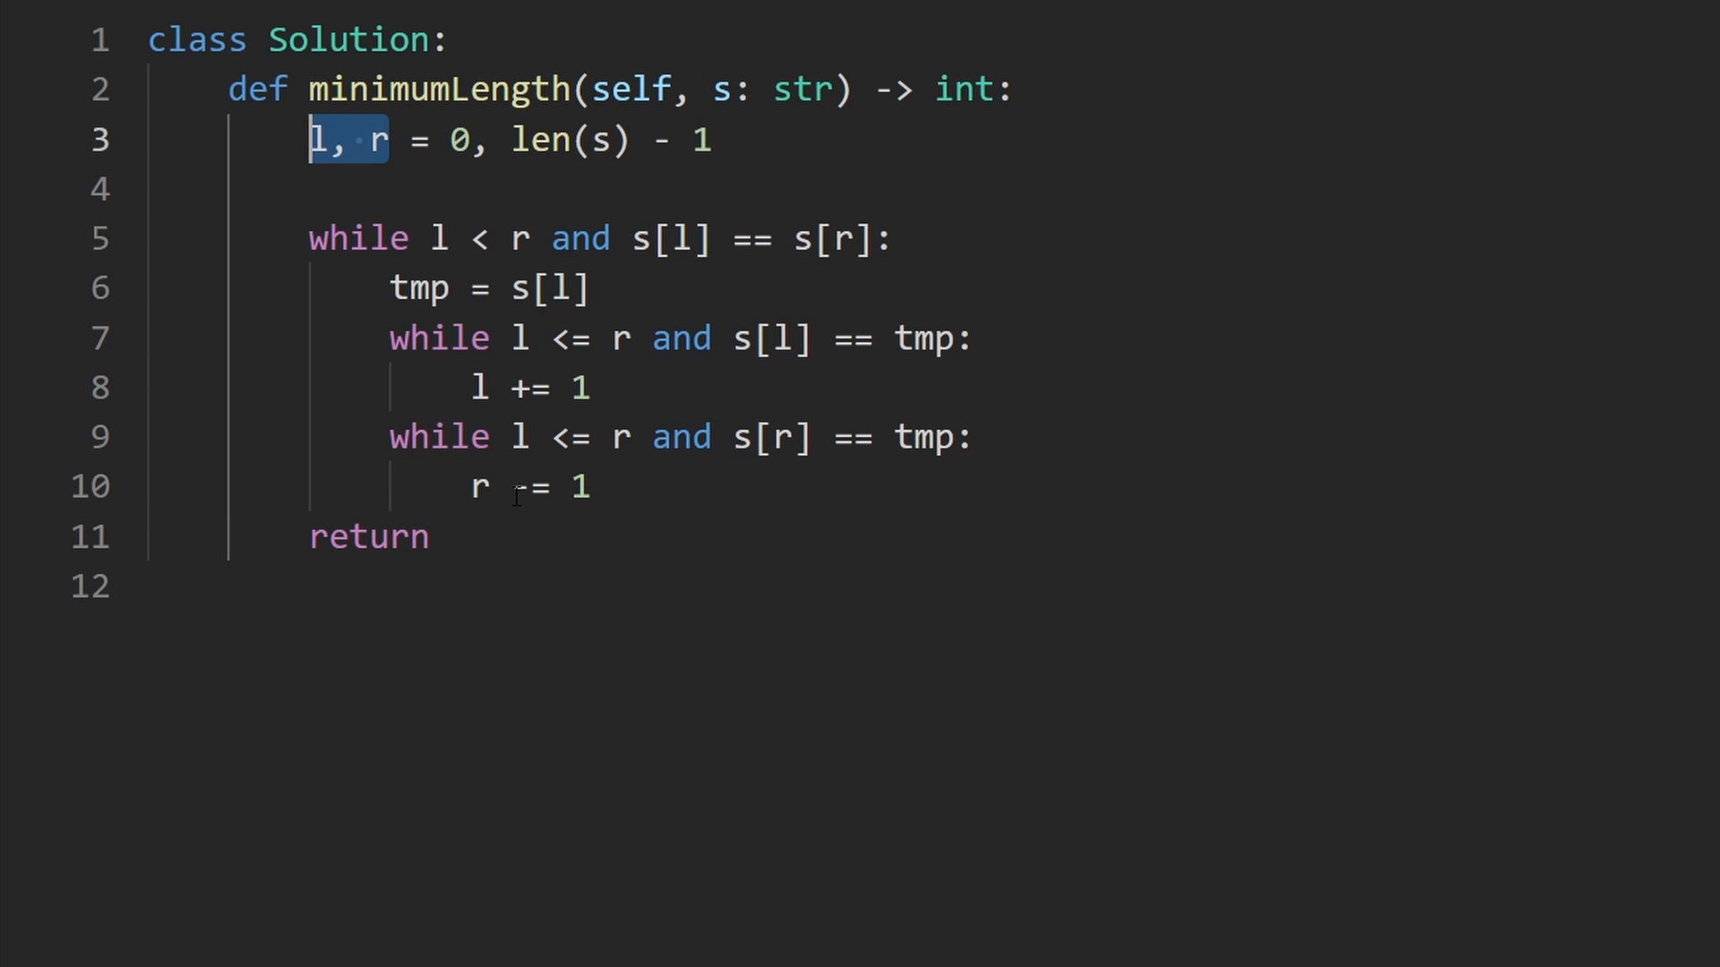
text(()
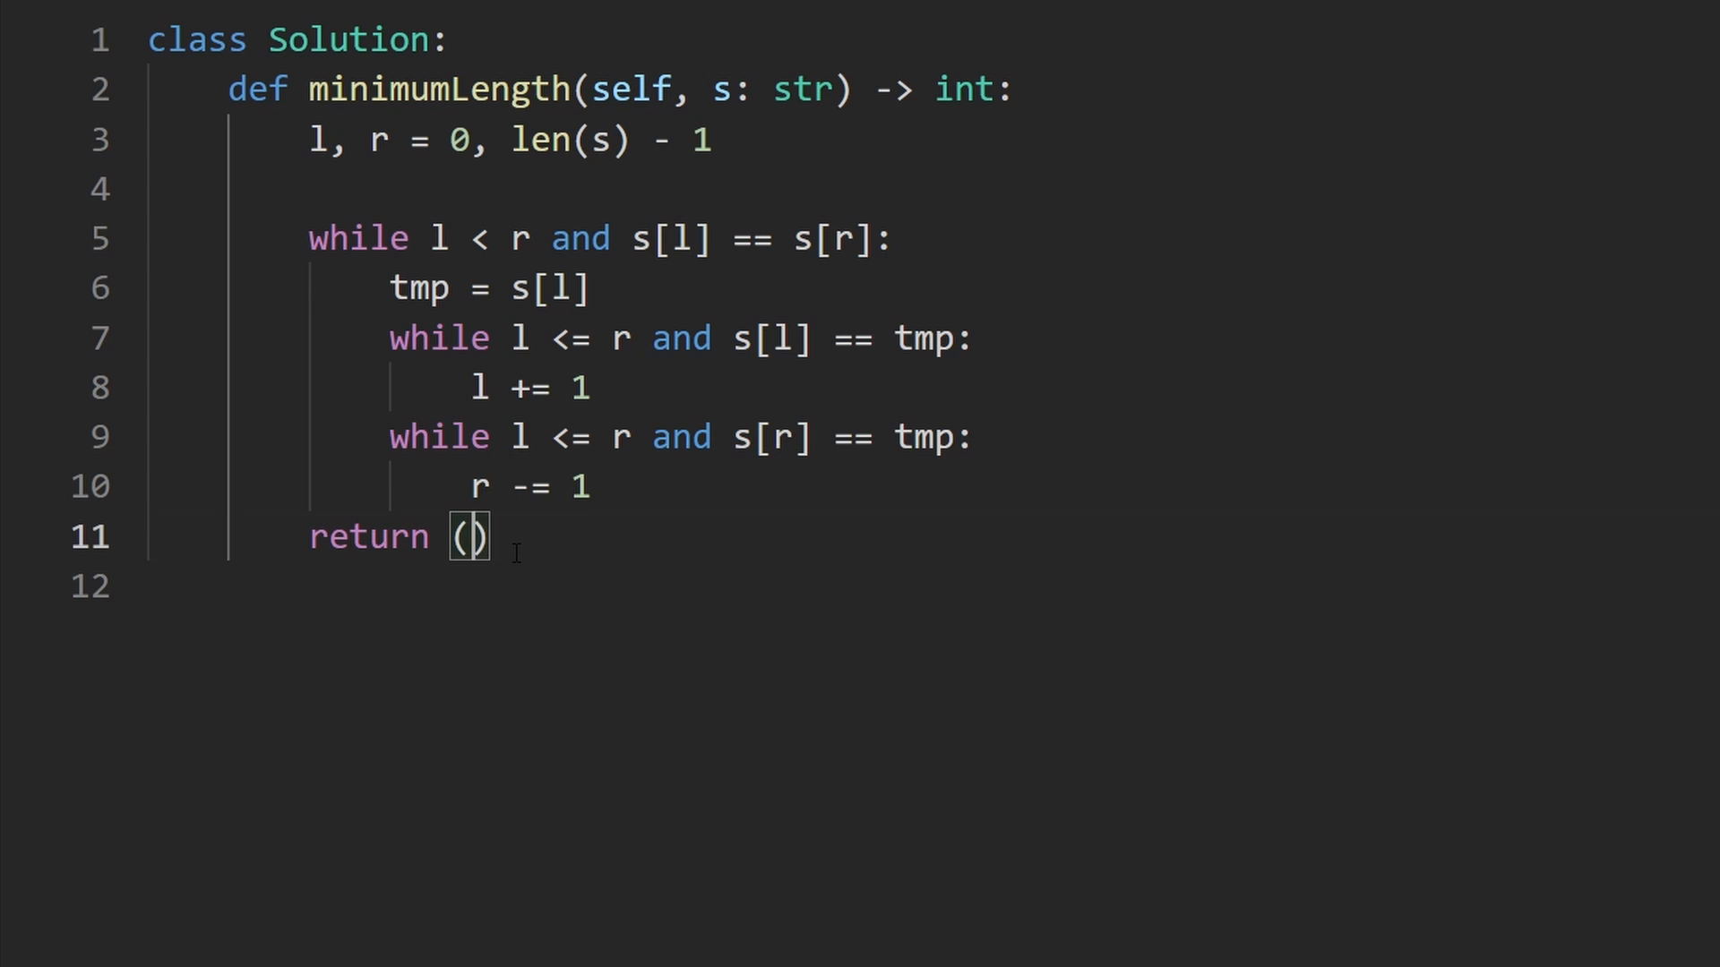
text(r - l +)
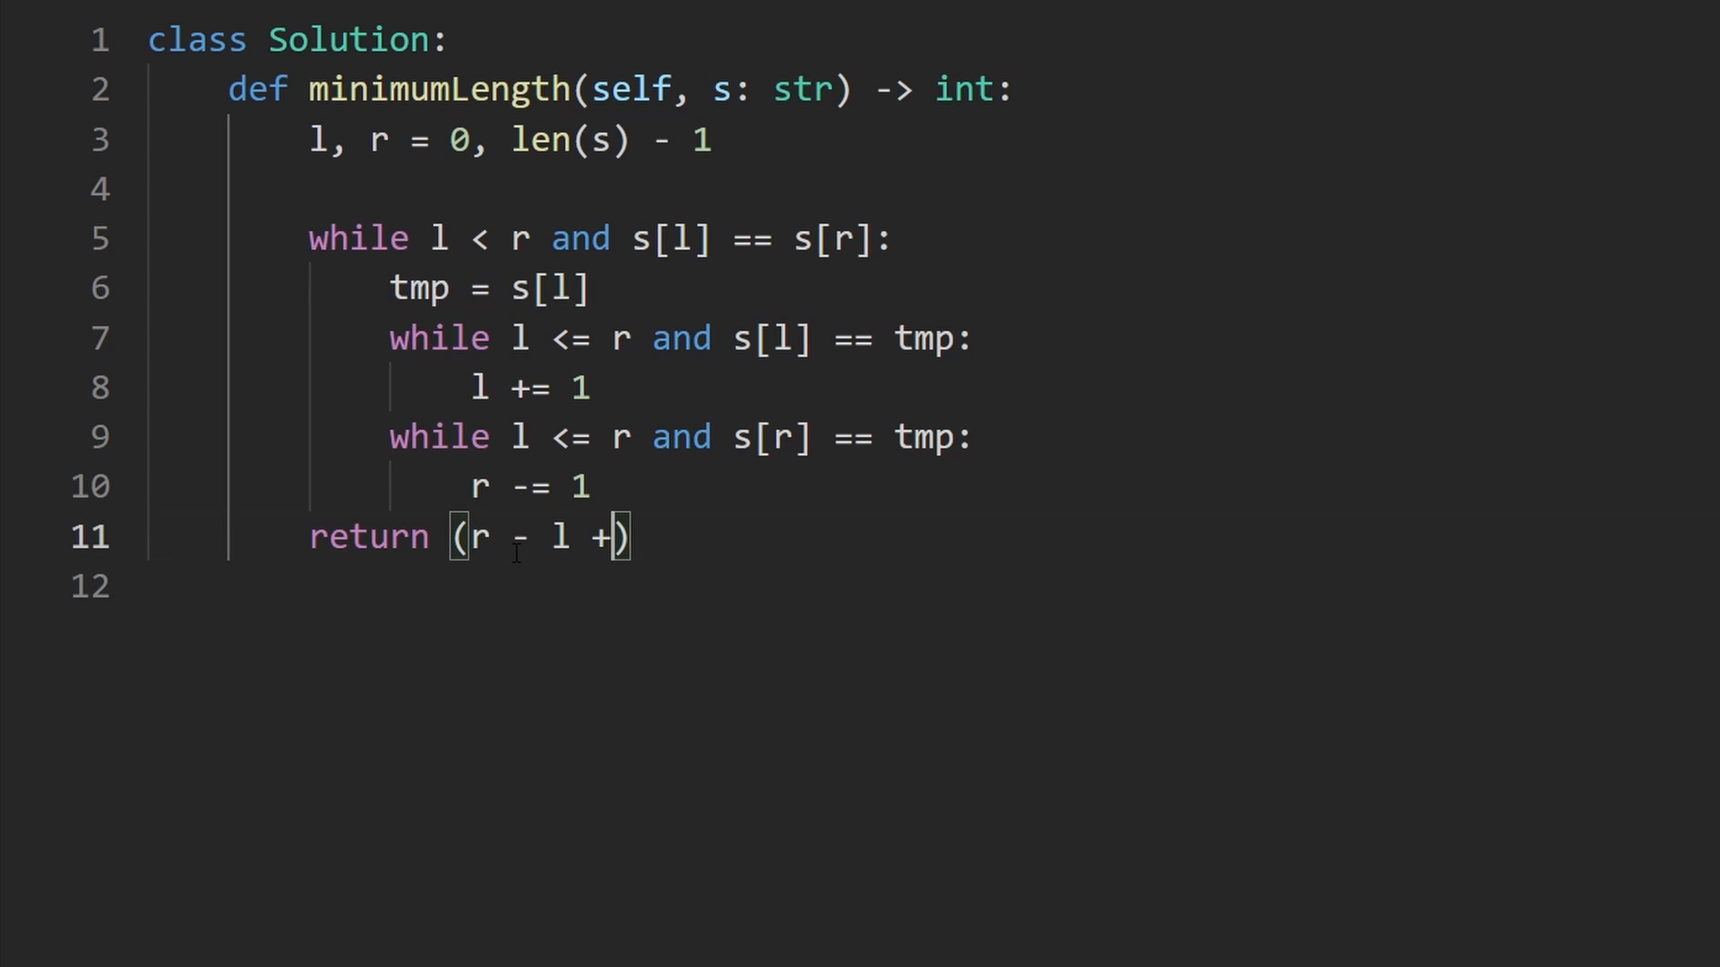
text(1)
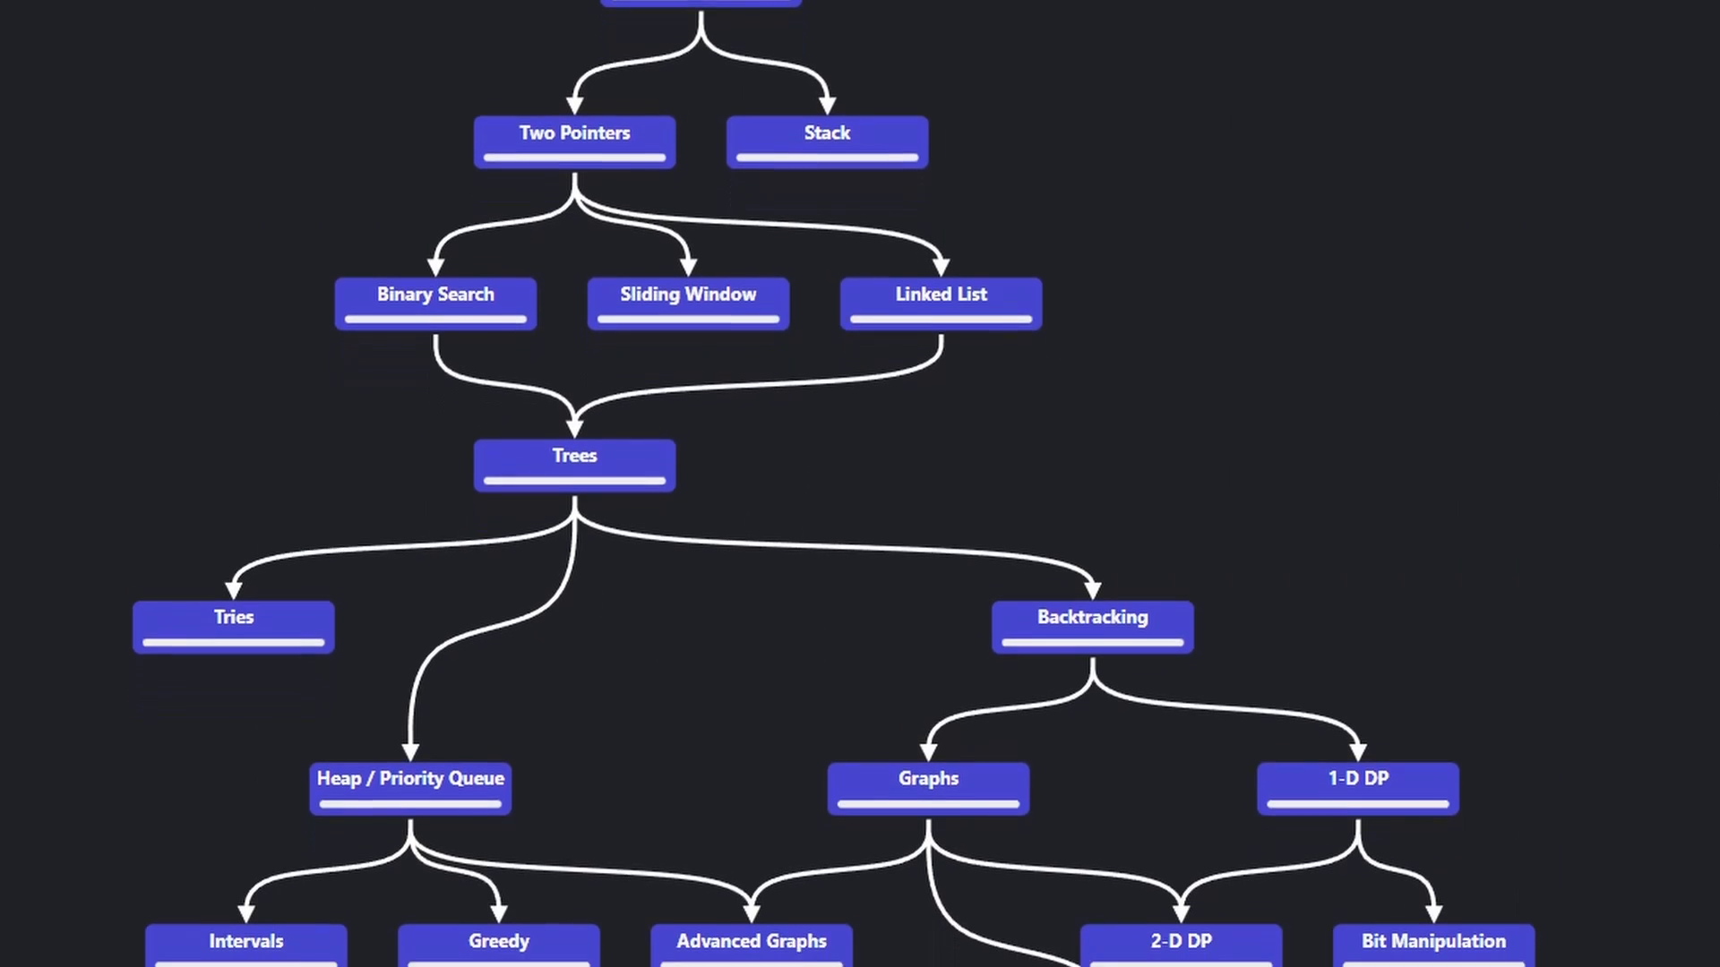
click(573, 465)
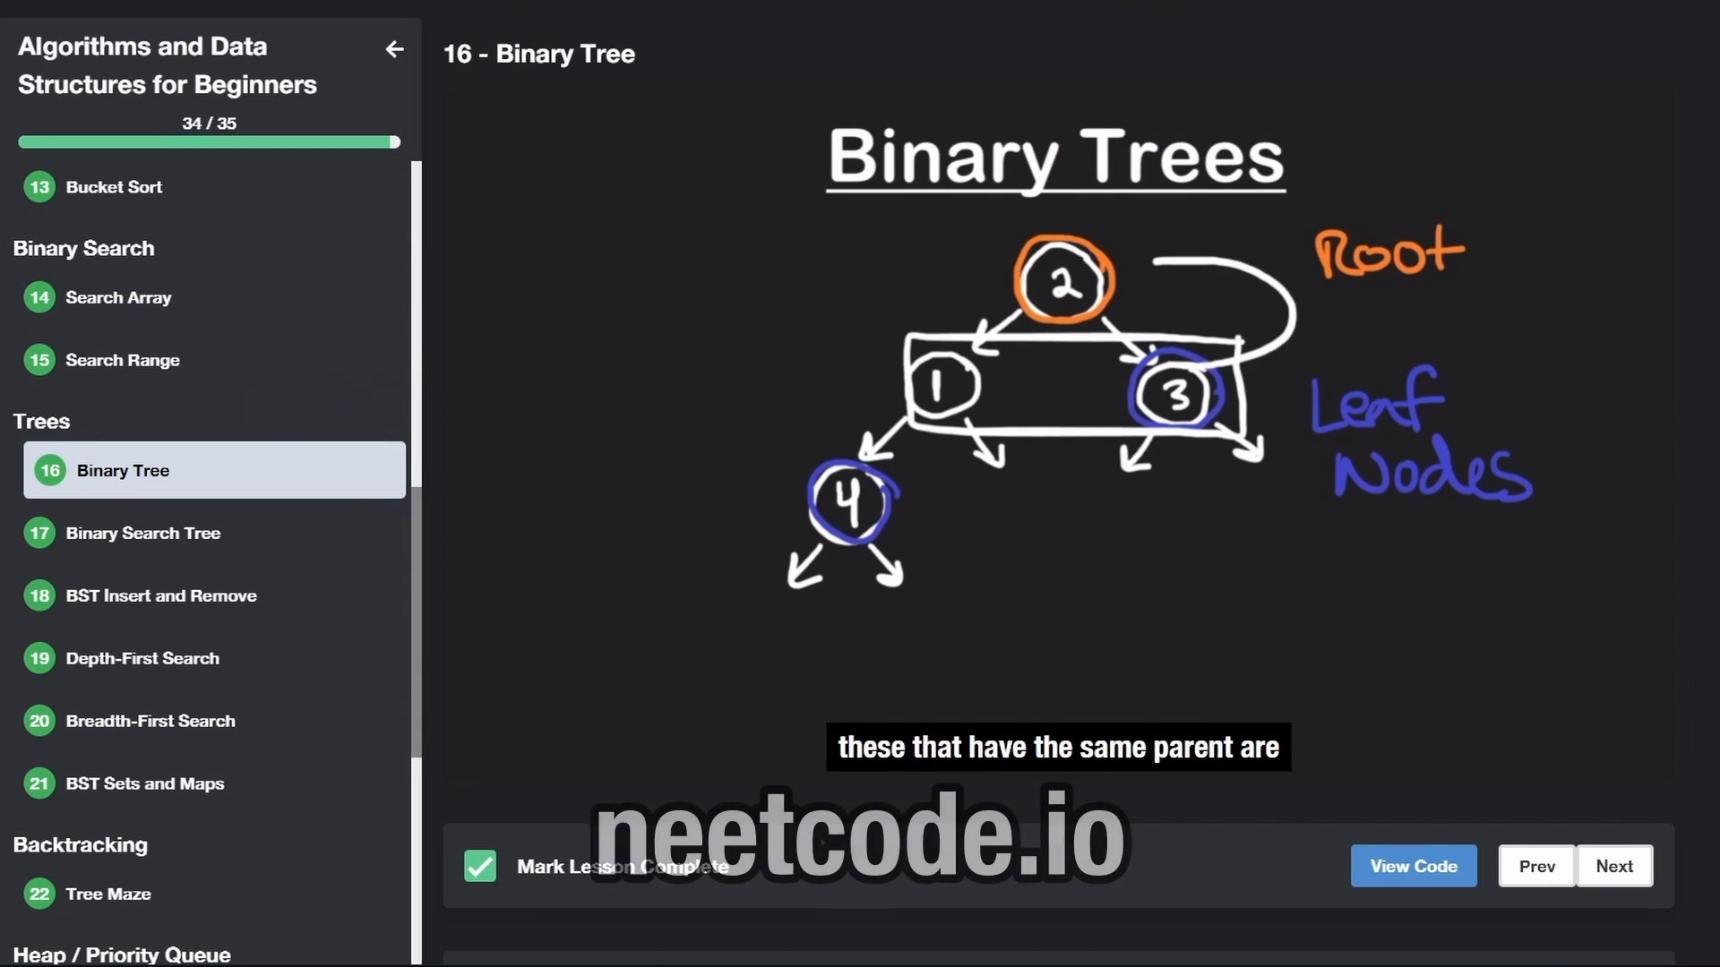